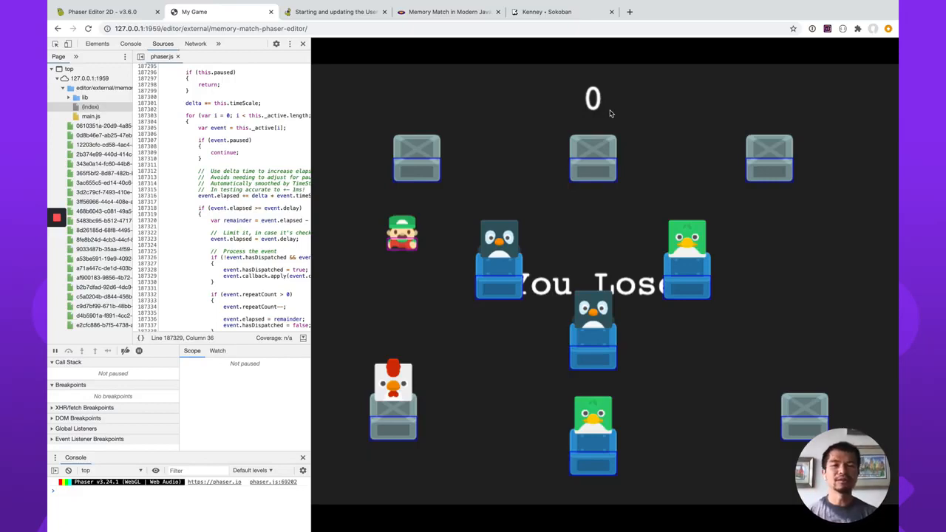
pyautogui.moveTo(570, 242)
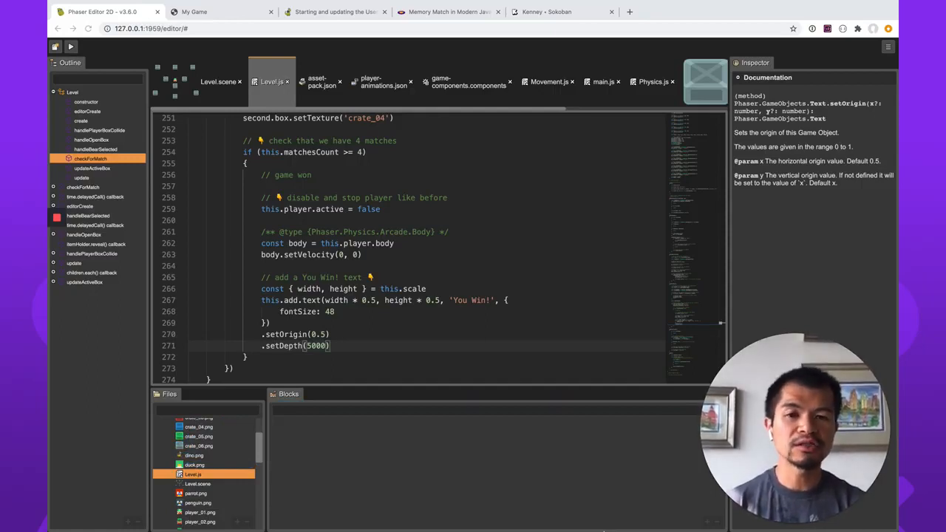
pyautogui.moveTo(319, 165)
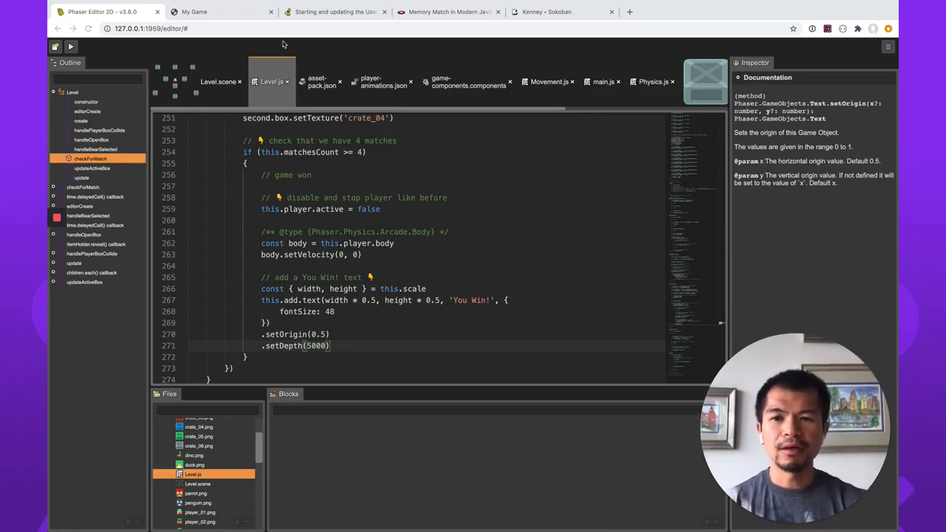
pyautogui.click(221, 12)
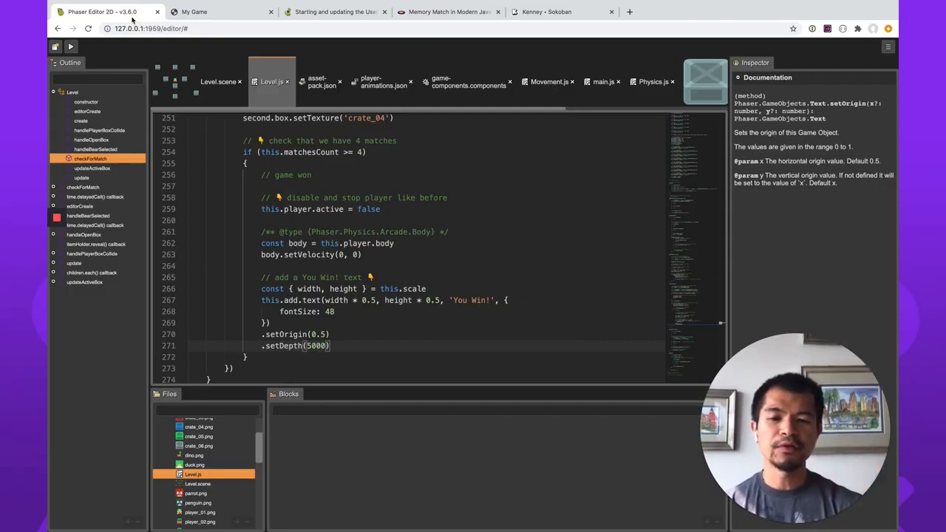
pyautogui.click(219, 81)
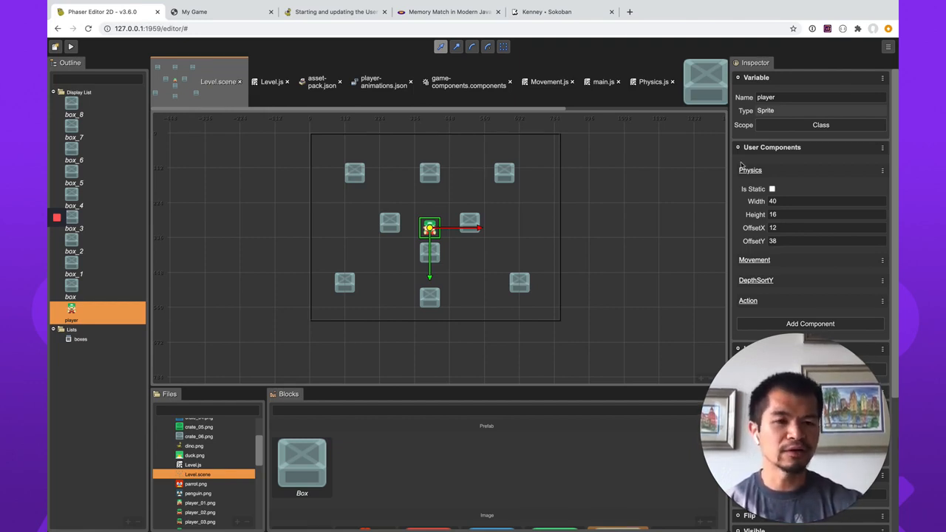
pyautogui.moveTo(609, 235)
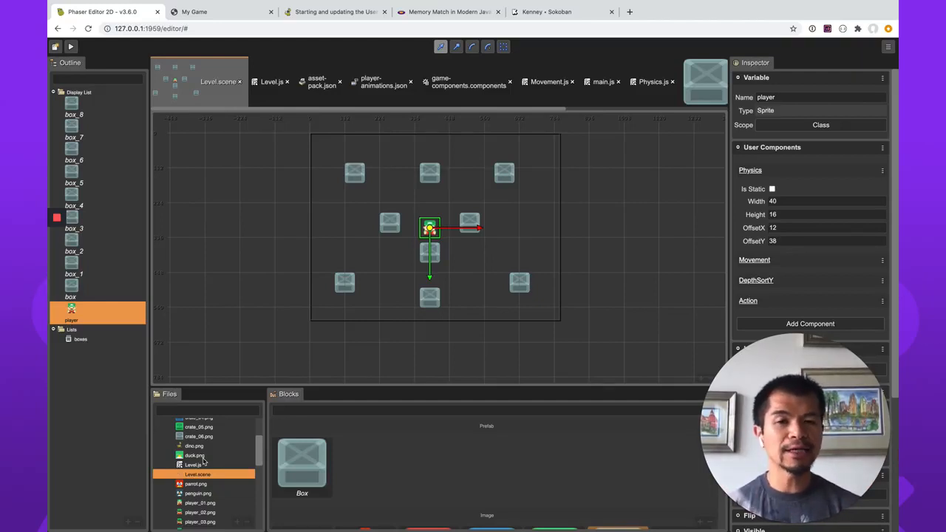
pyautogui.moveTo(298, 308)
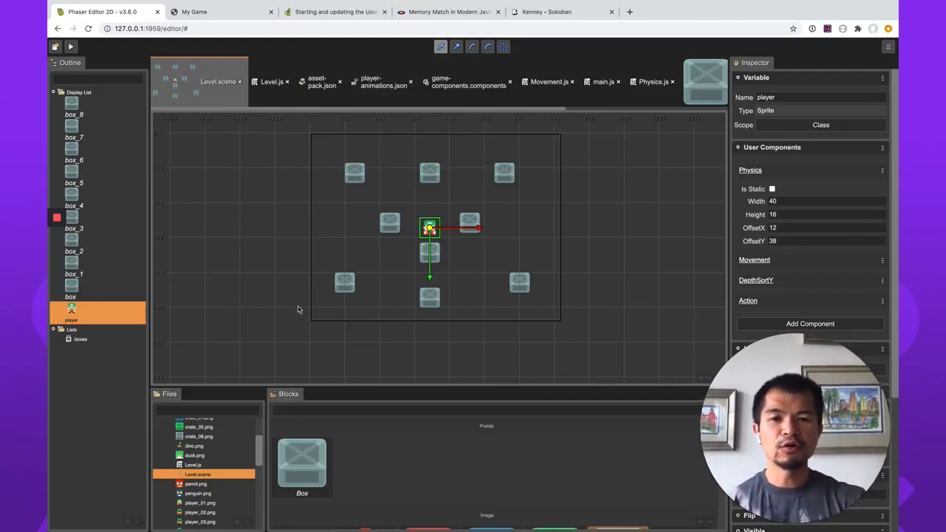
# - Bring the Level scene layout into view with the player among the boxes
pyautogui.click(449, 12)
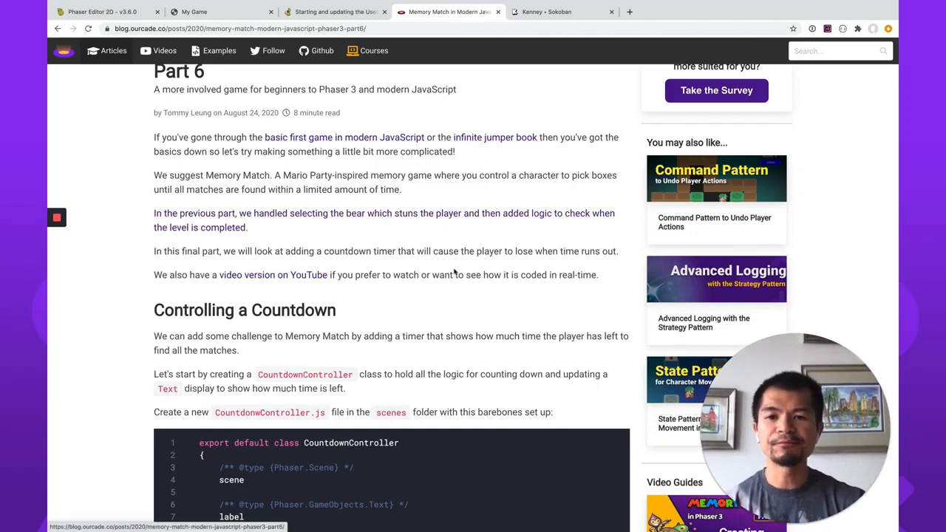
# - Scroll Part 6 to the starter CountdownController.js code, then return to the Level scene
pyautogui.scroll(-3)
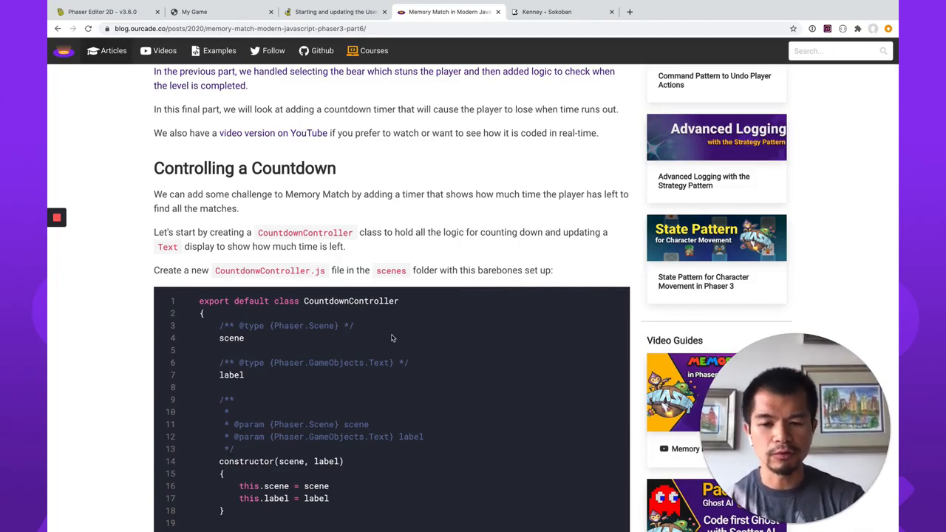
pyautogui.scroll(-3)
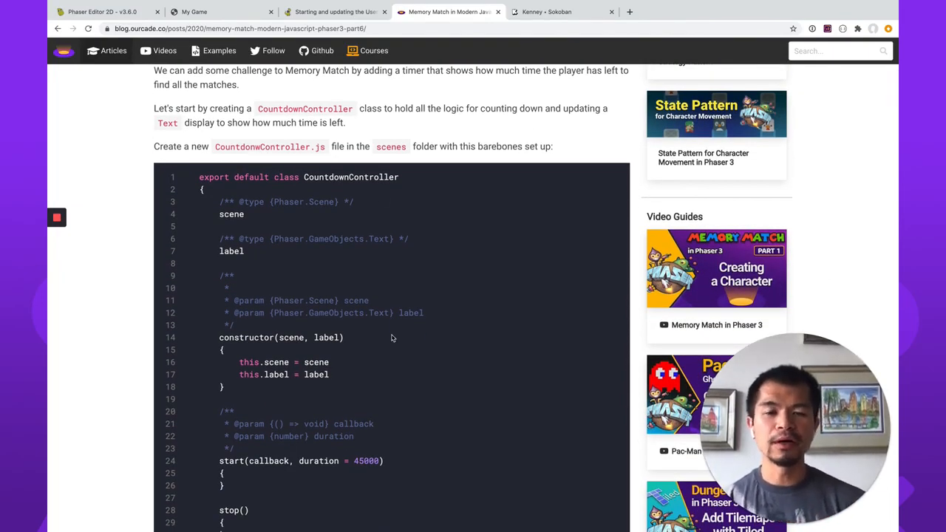
pyautogui.moveTo(405, 355)
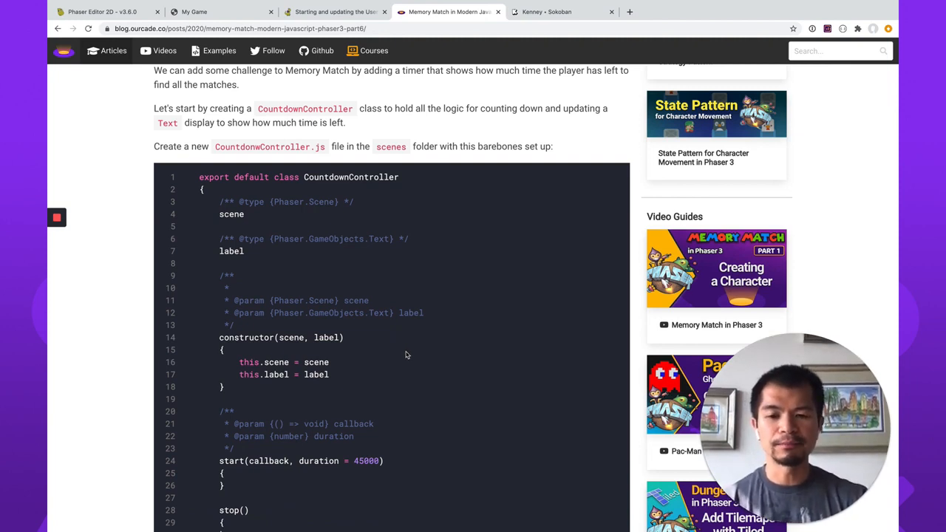
pyautogui.scroll(-3)
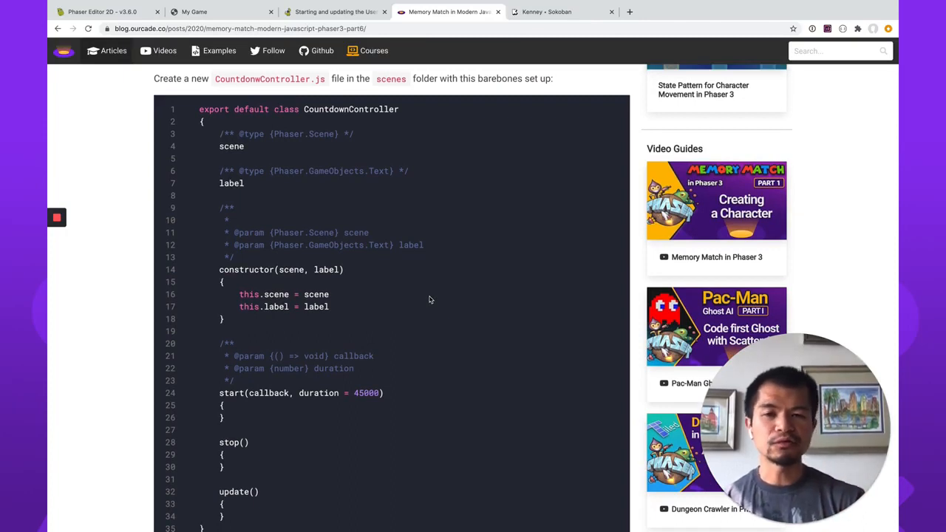
pyautogui.click(104, 12)
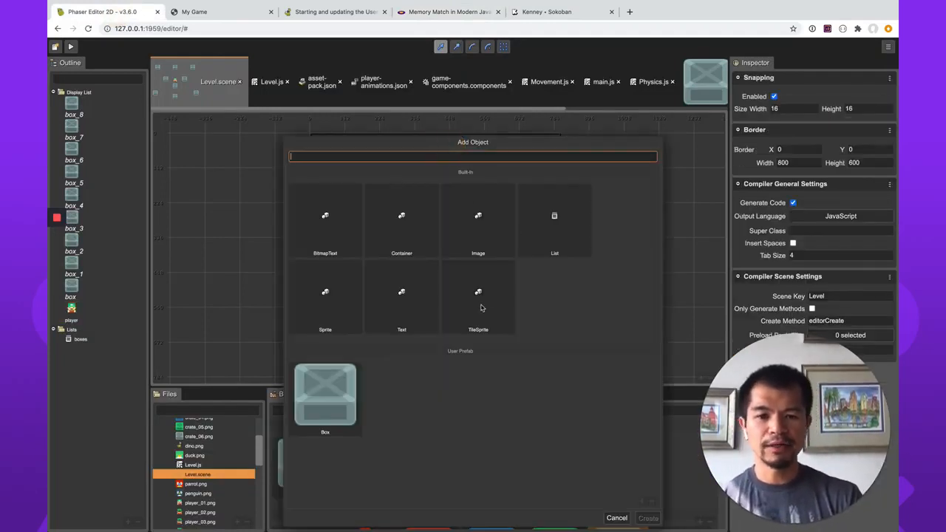
# - Add a Text object at the top centre, name it countdownText and give it Class scope
pyautogui.click(402, 295)
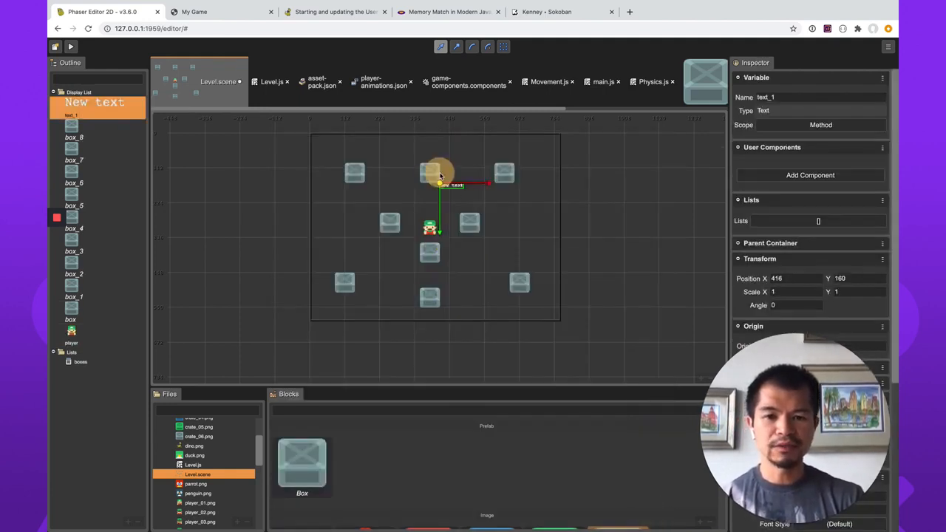
pyautogui.moveTo(440, 178); pyautogui.dragTo(428, 146)
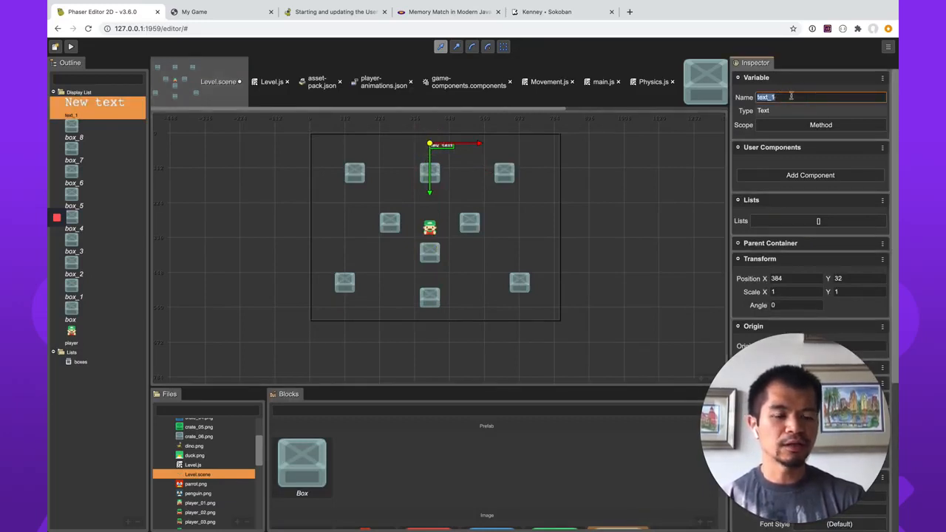
pyautogui.write('countdownT')
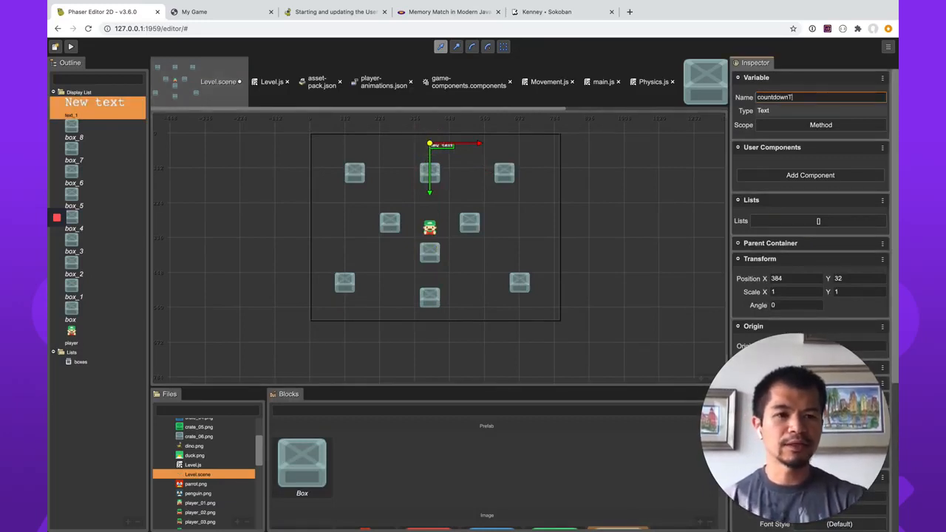
pyautogui.write('ext')
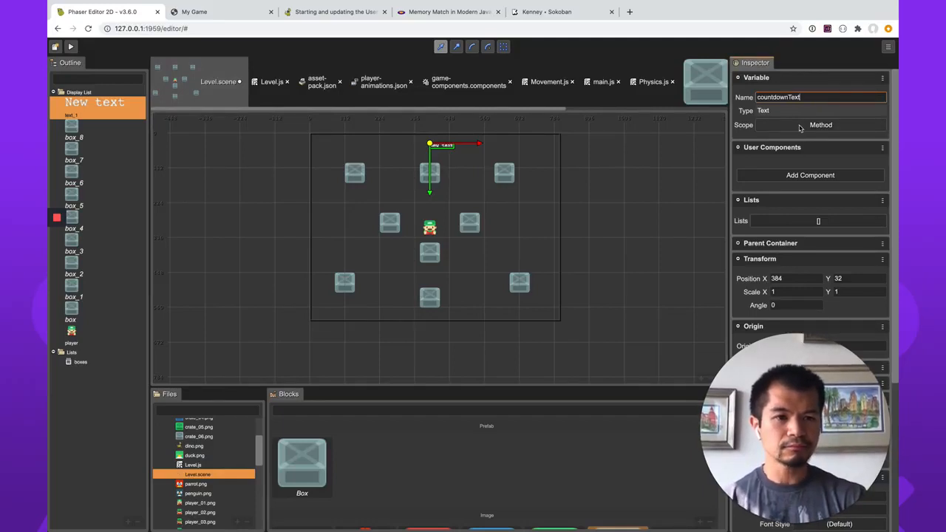
pyautogui.click(820, 124)
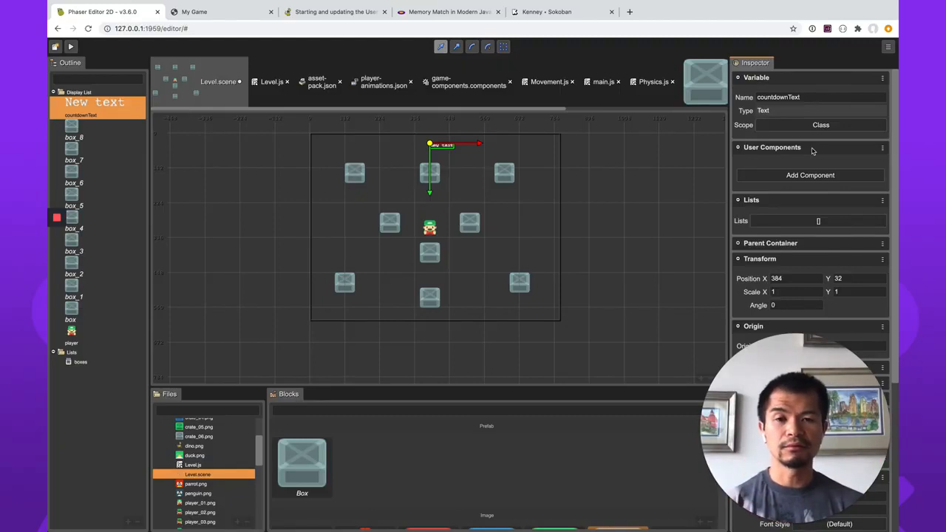
pyautogui.moveTo(543, 316)
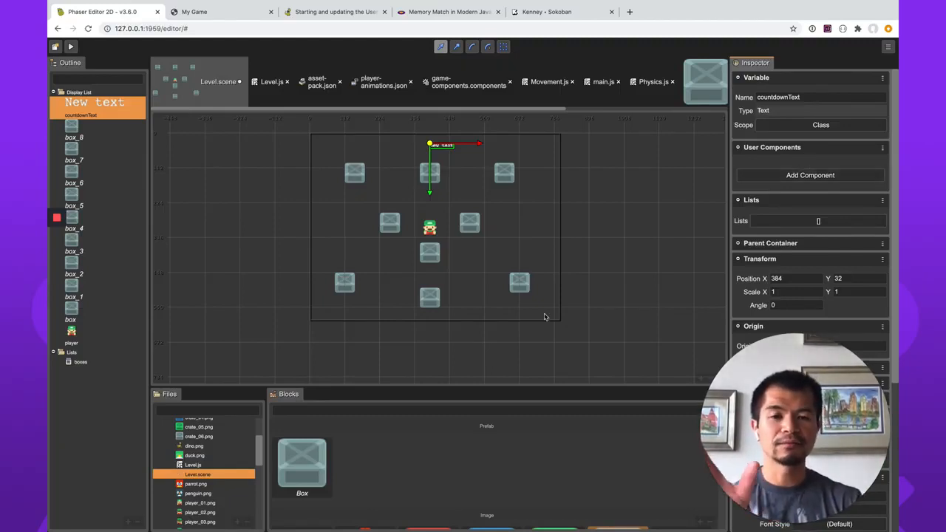
pyautogui.moveTo(547, 283)
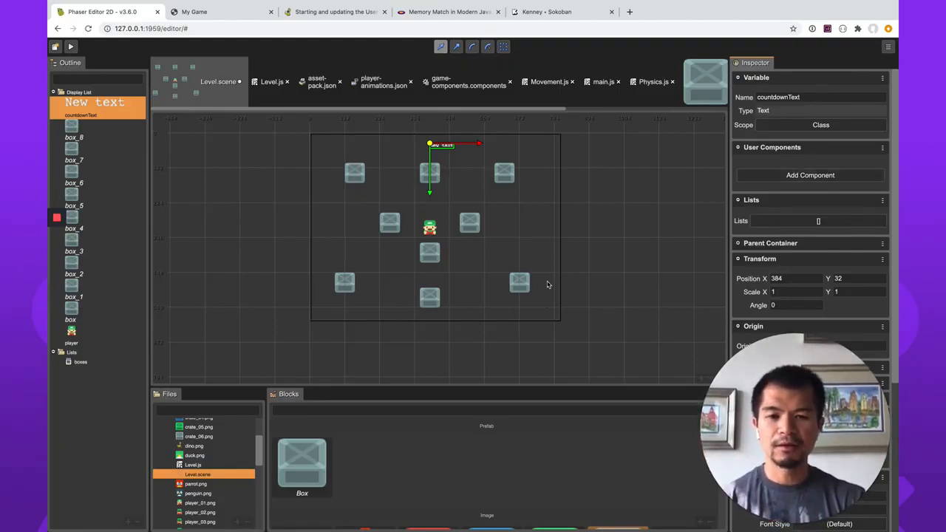
pyautogui.moveTo(464, 227)
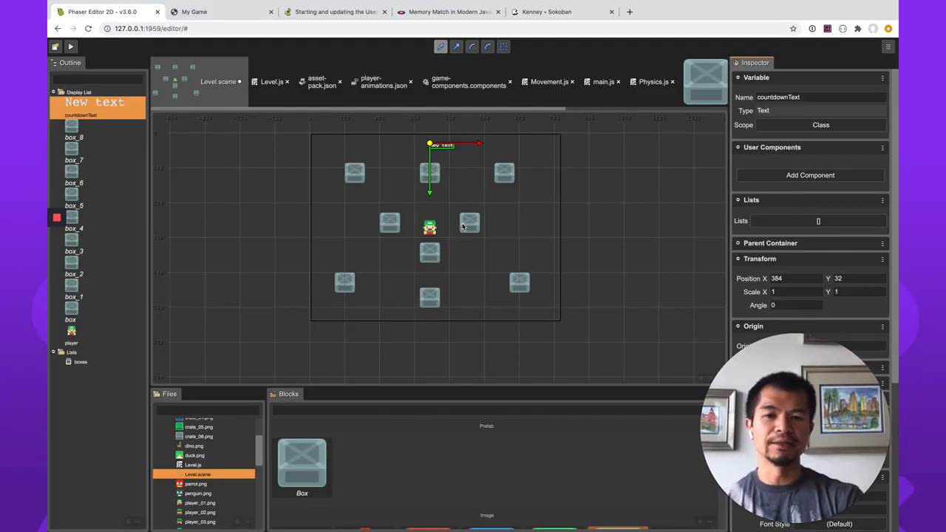
pyautogui.moveTo(464, 192)
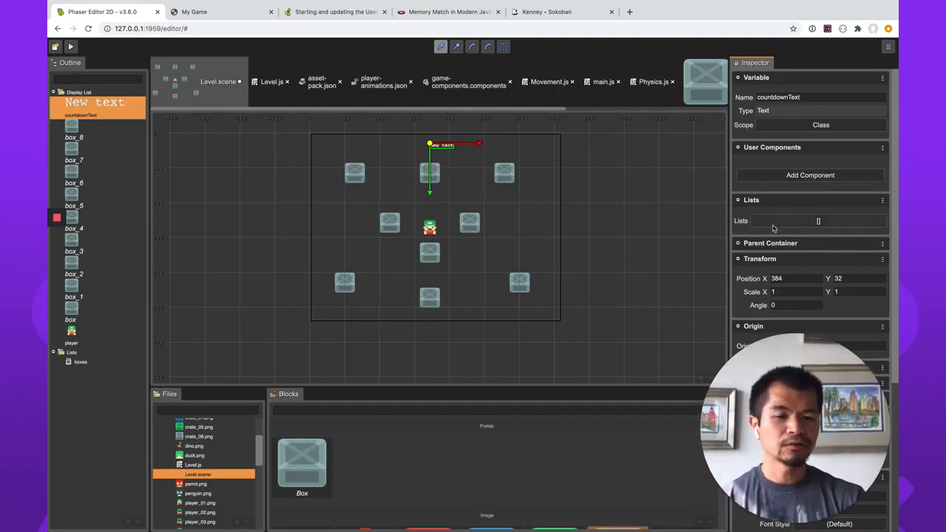
# - Set the text to 45 in 48px Courier with origin 0.5/0.5, nudge its position and preview the game
pyautogui.scroll(-3)
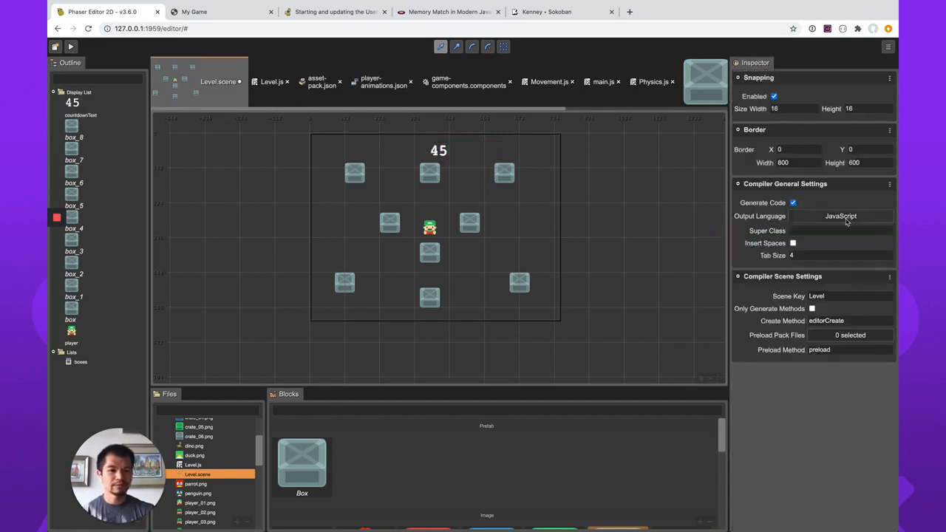
pyautogui.click(79, 115)
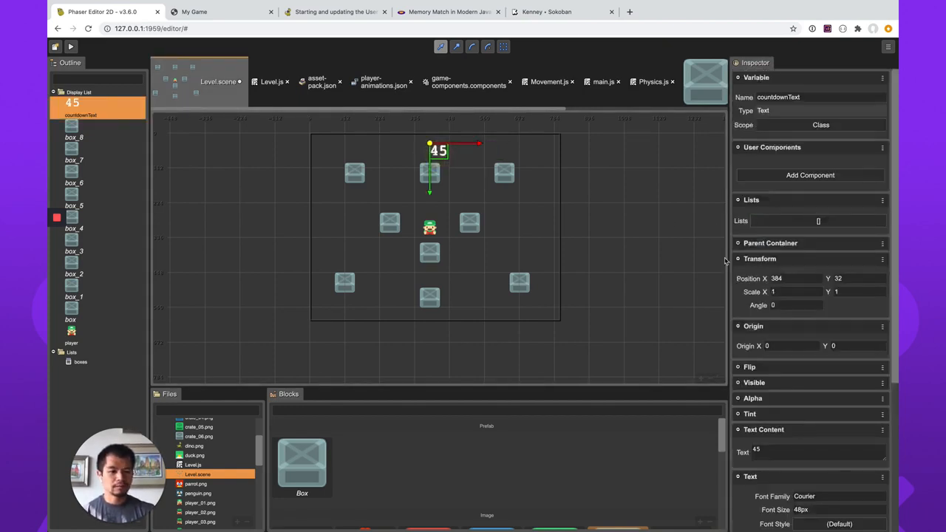
pyautogui.scroll(-3)
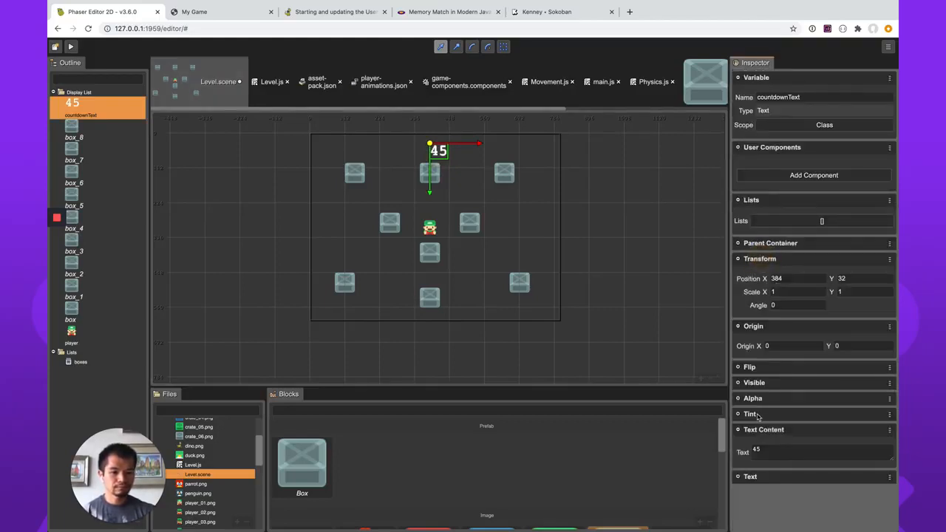
pyautogui.click(794, 346)
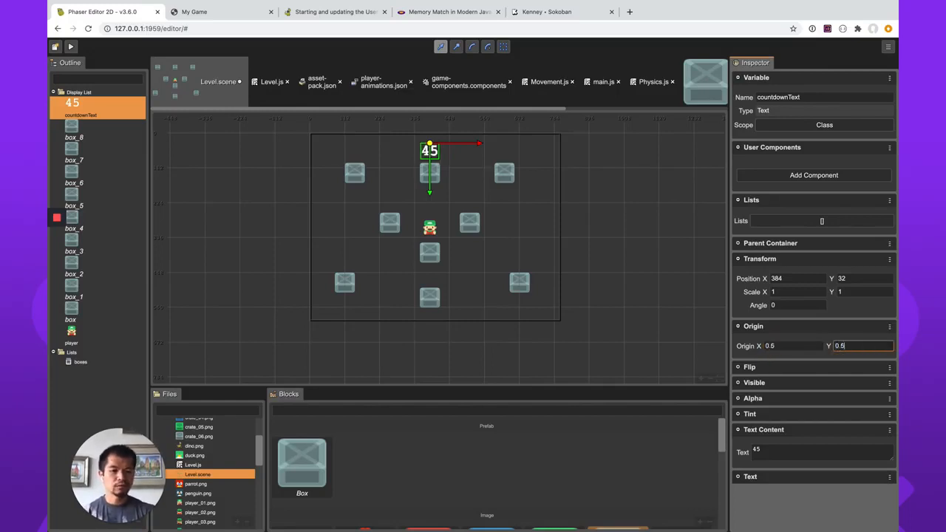
pyautogui.moveTo(429, 151); pyautogui.dragTo(429, 142)
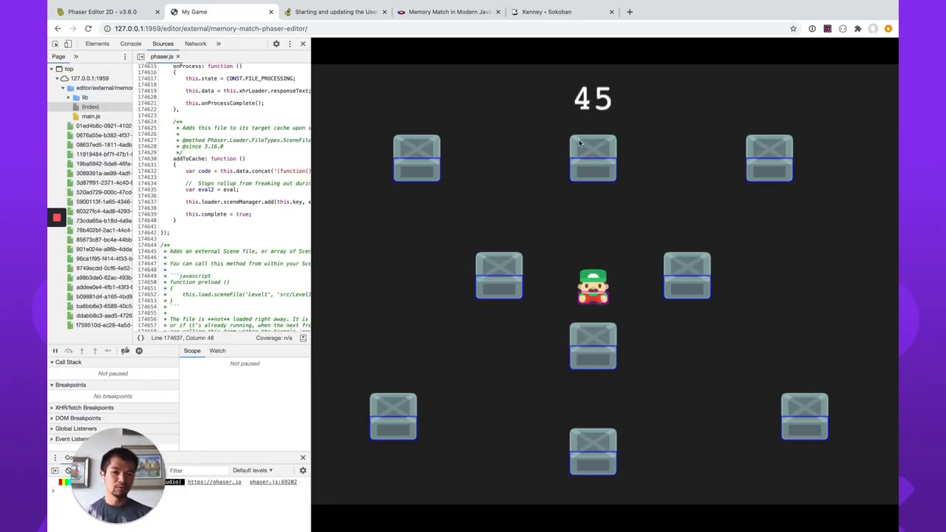
pyautogui.click(104, 12)
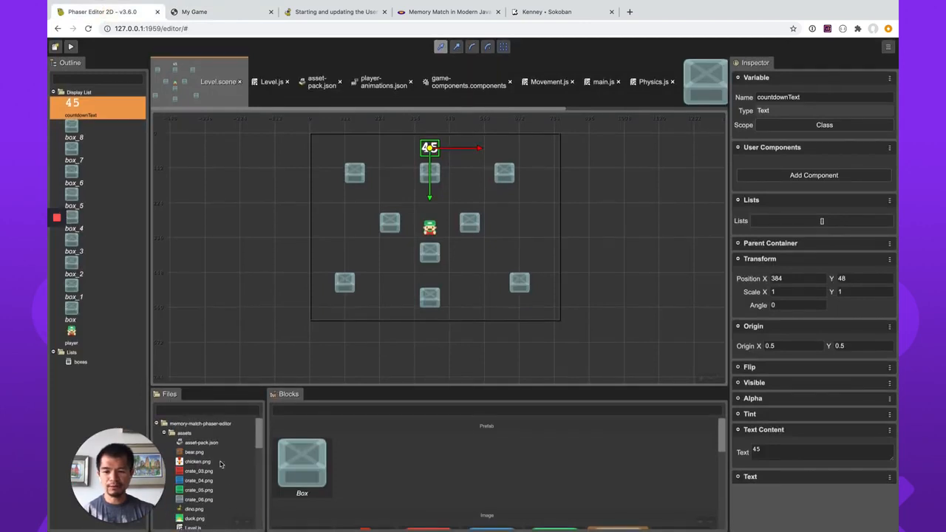
# - Create a Countdown user component whose Game Object Type is Phaser.GameObjects.Text
pyautogui.scroll(-3)
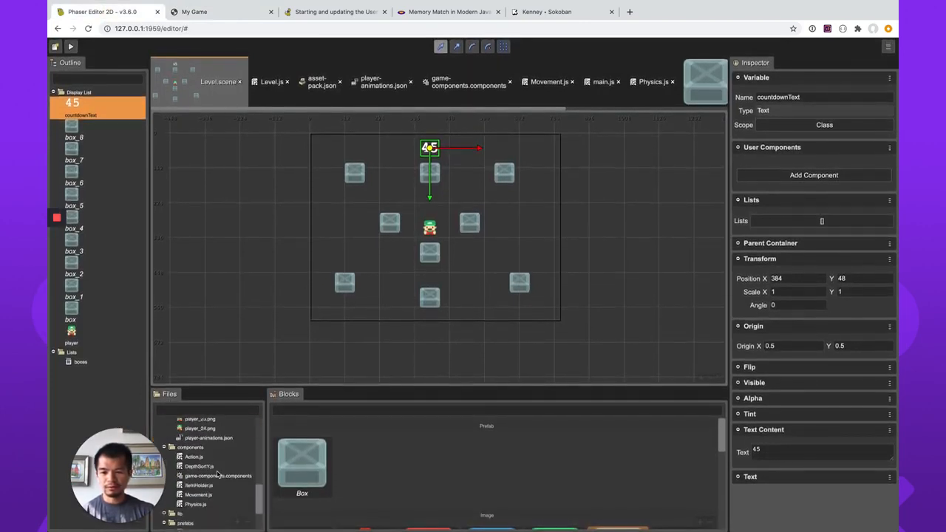
pyautogui.click(219, 474)
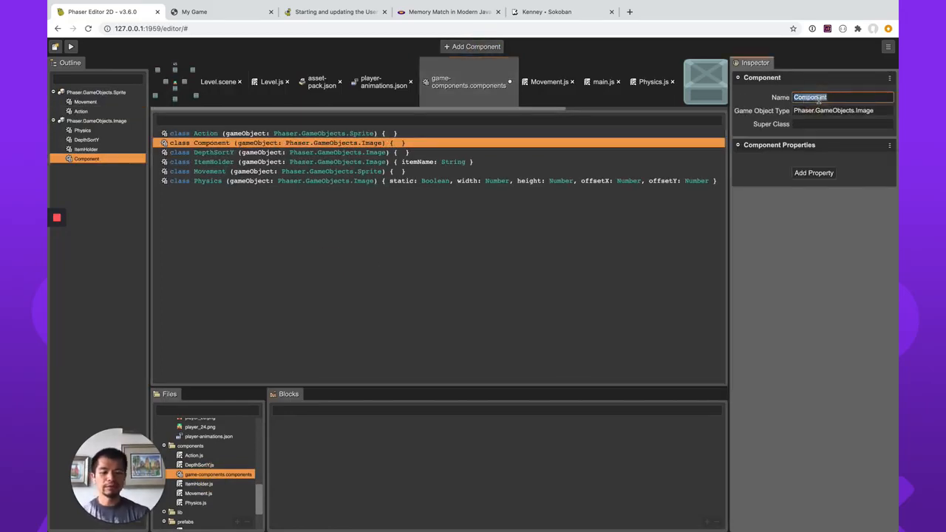
pyautogui.write('Countdown')
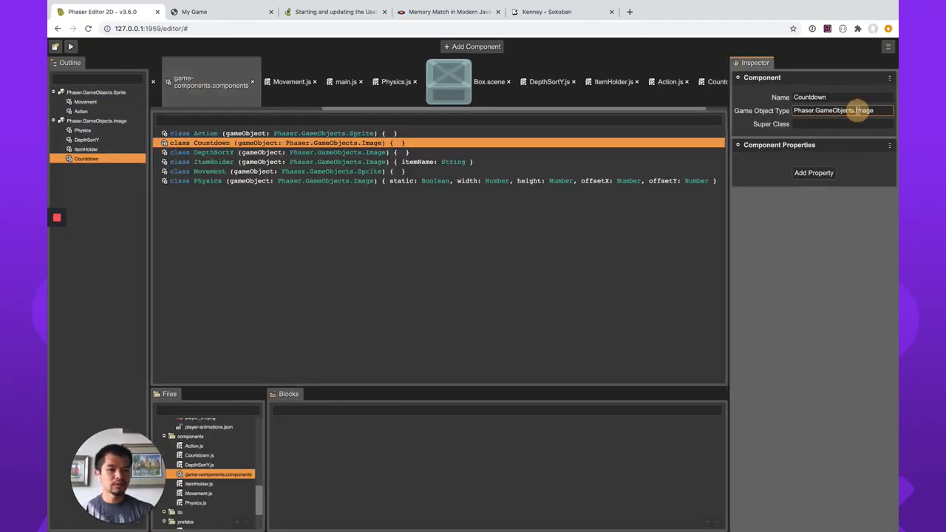
pyautogui.write('Phaser.GameObjects.Text')
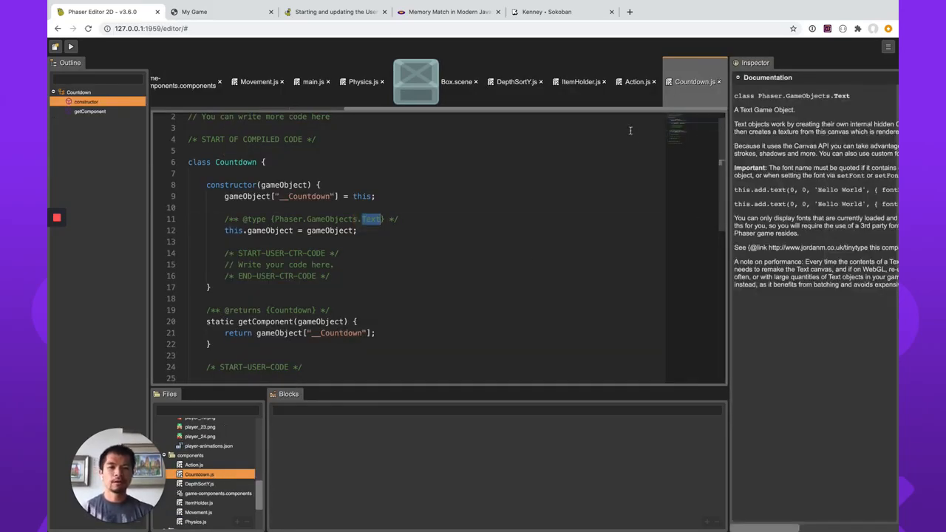
# - Copy the start(), stop() and update() stubs from the Ourcade blog into Countdown.js after START-USER-CODE
pyautogui.click(449, 11)
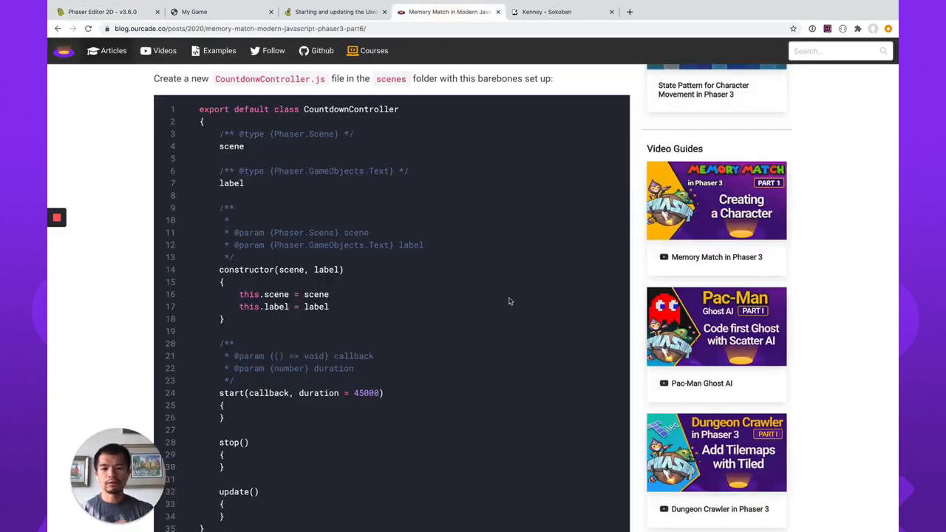
pyautogui.scroll(-3)
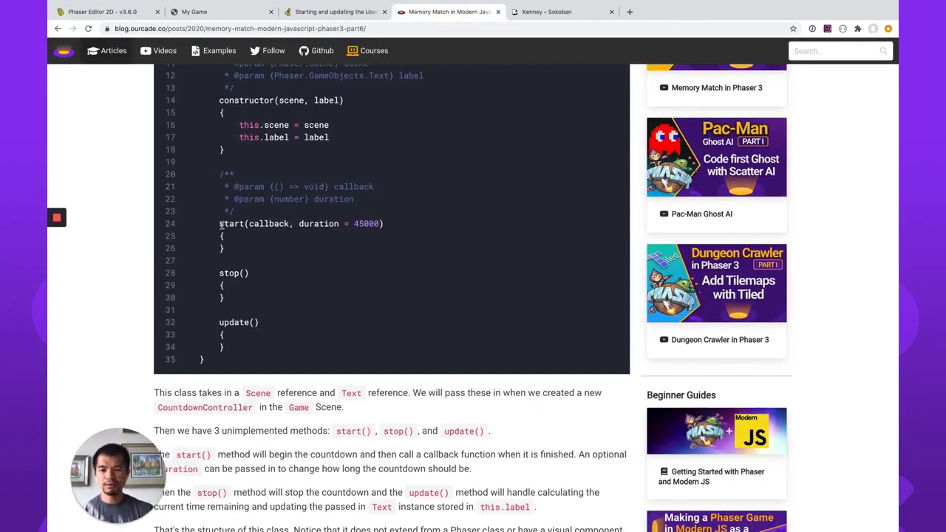
pyautogui.moveTo(218, 223); pyautogui.dragTo(252, 297)
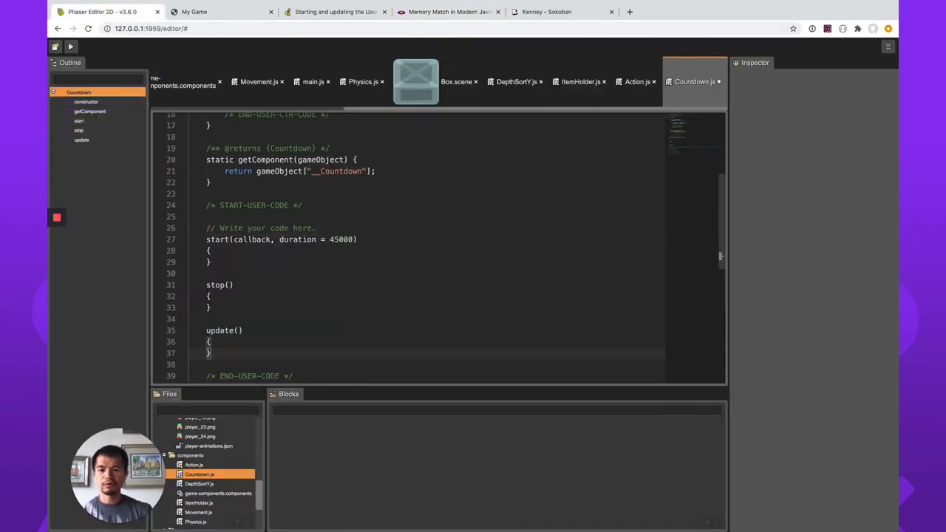
pyautogui.scroll(-3)
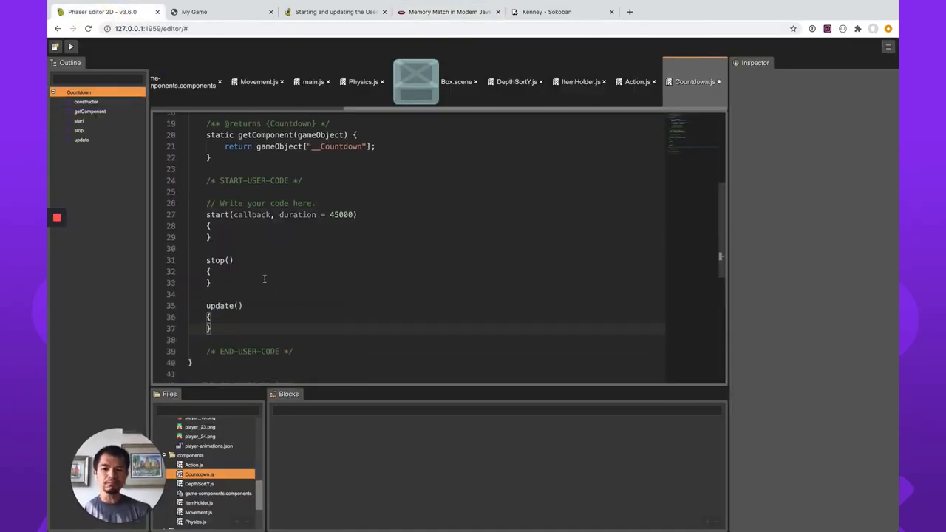
pyautogui.doubleClick(254, 181)
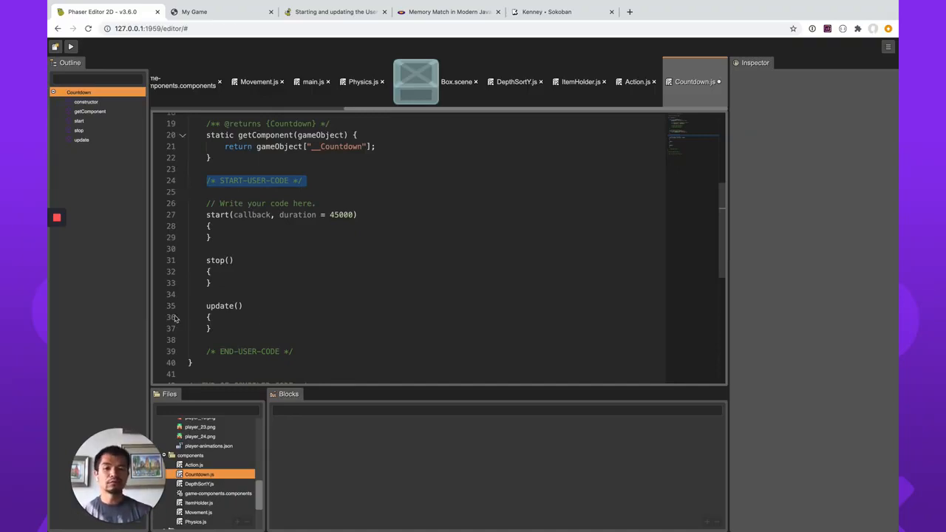
pyautogui.scroll(3)
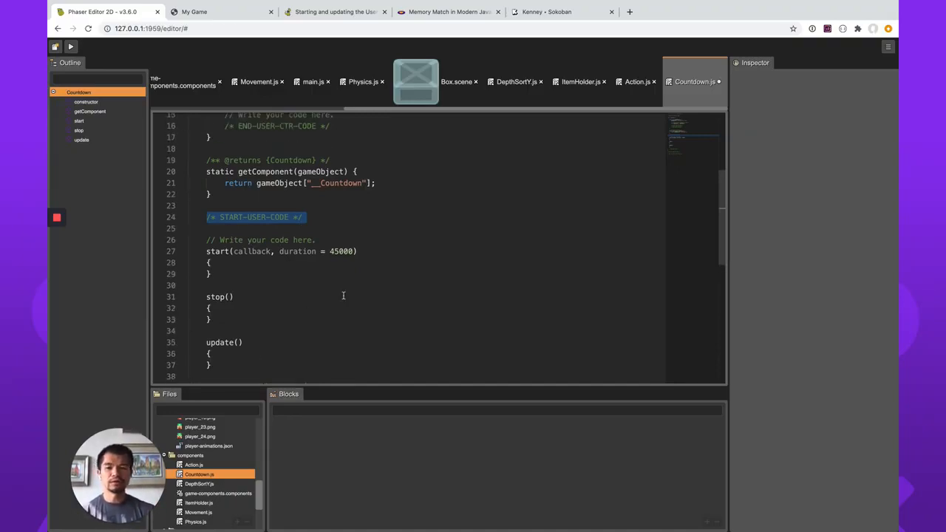
pyautogui.scroll(3)
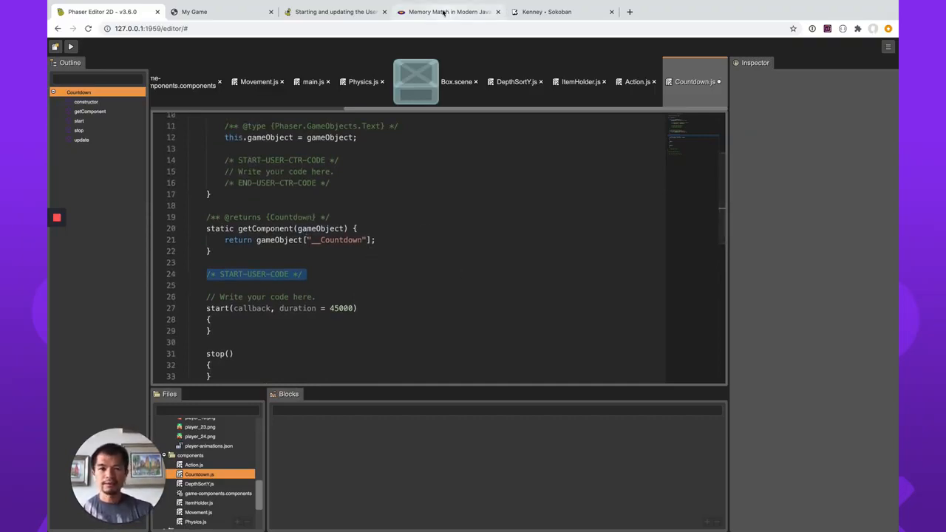
pyautogui.click(449, 12)
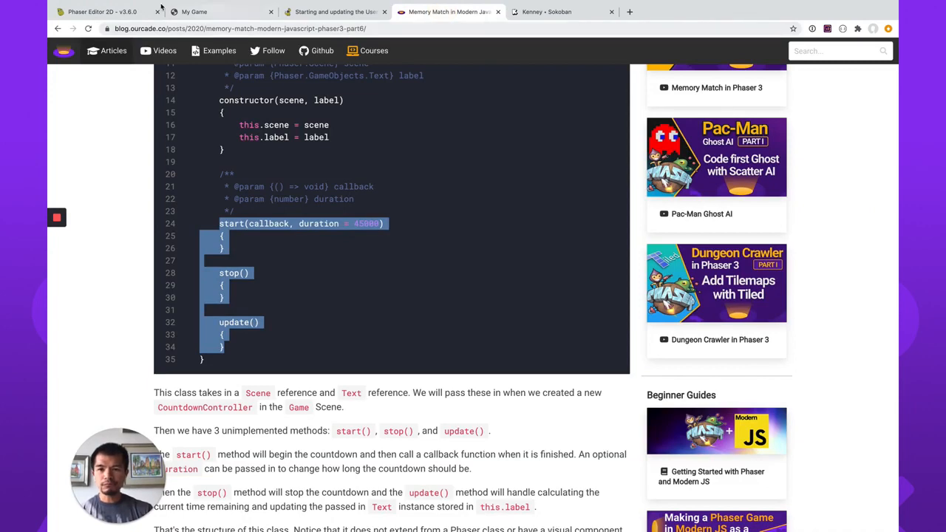
pyautogui.click(333, 11)
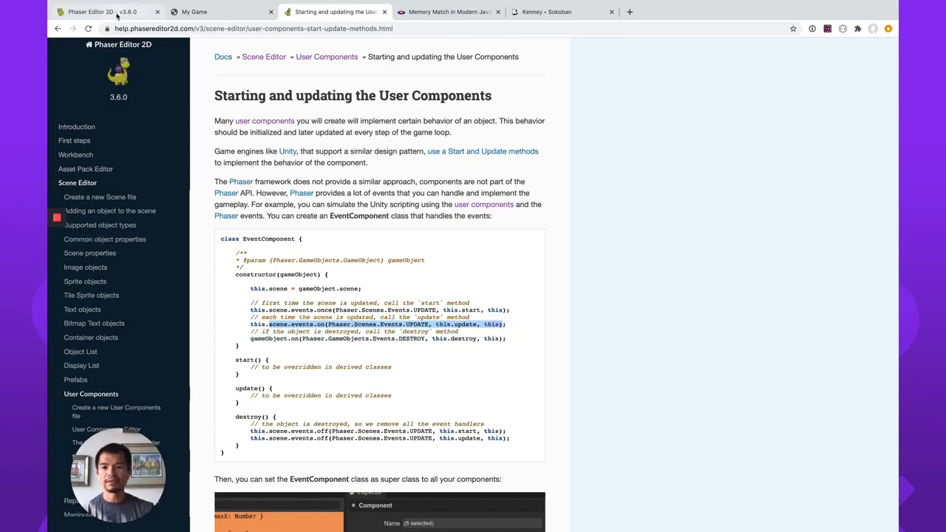
pyautogui.click(102, 11)
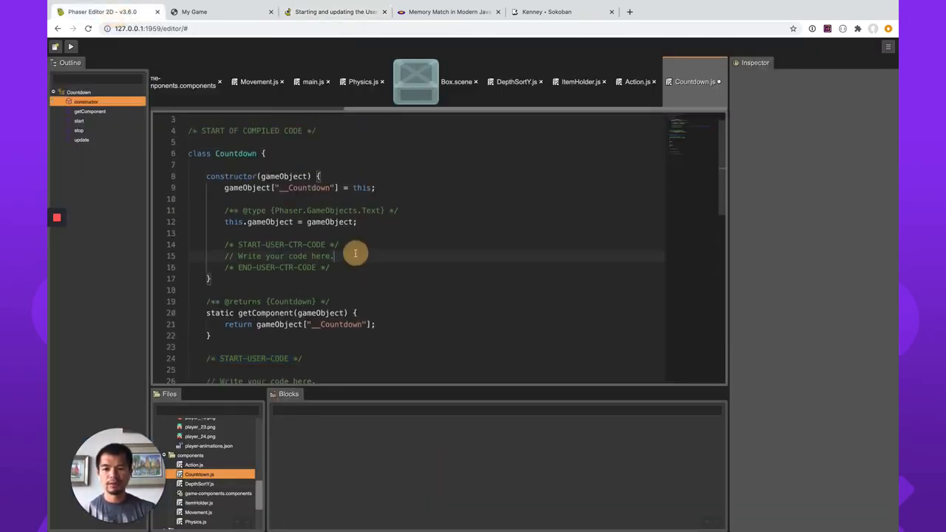
# - Write const scene = this.gameObject.scene in the constructor and consult the tutorial's timer-creating start() code
pyautogui.write('const scene')
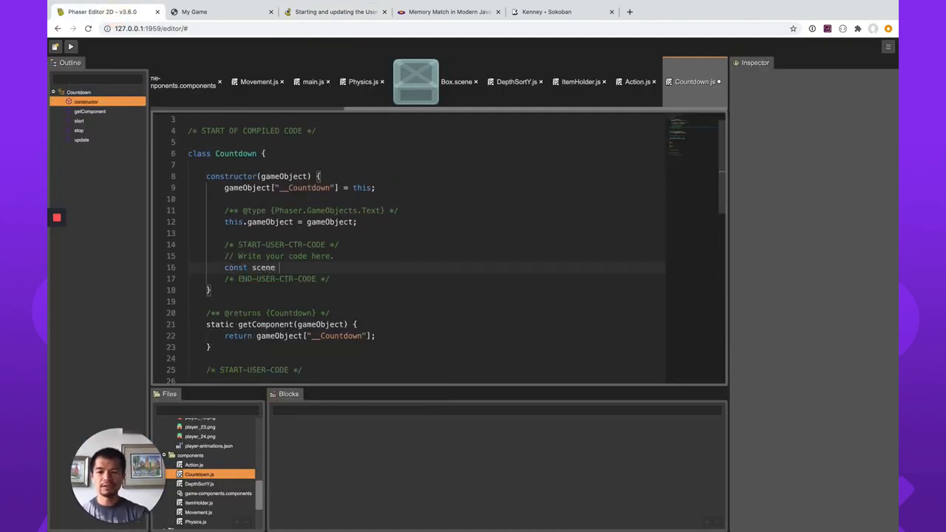
pyautogui.write('= this.gameObject.scene')
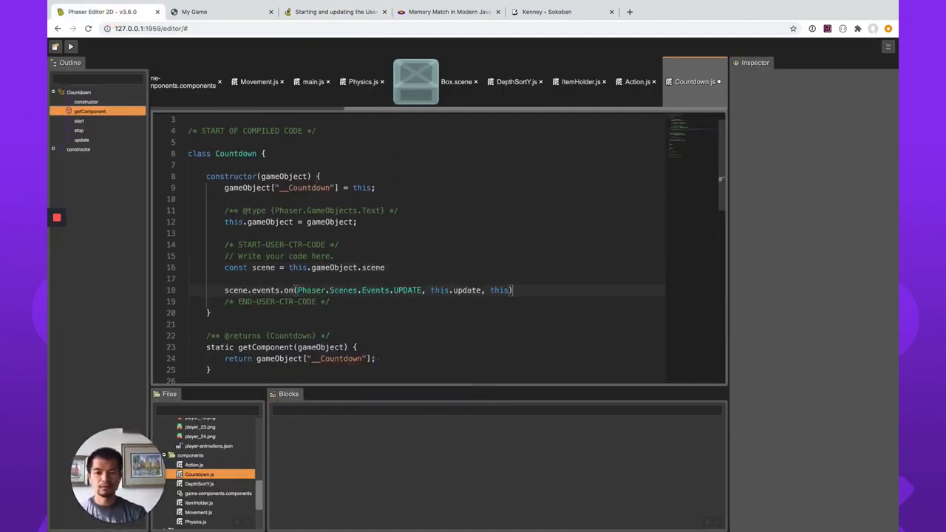
pyautogui.scroll(-3)
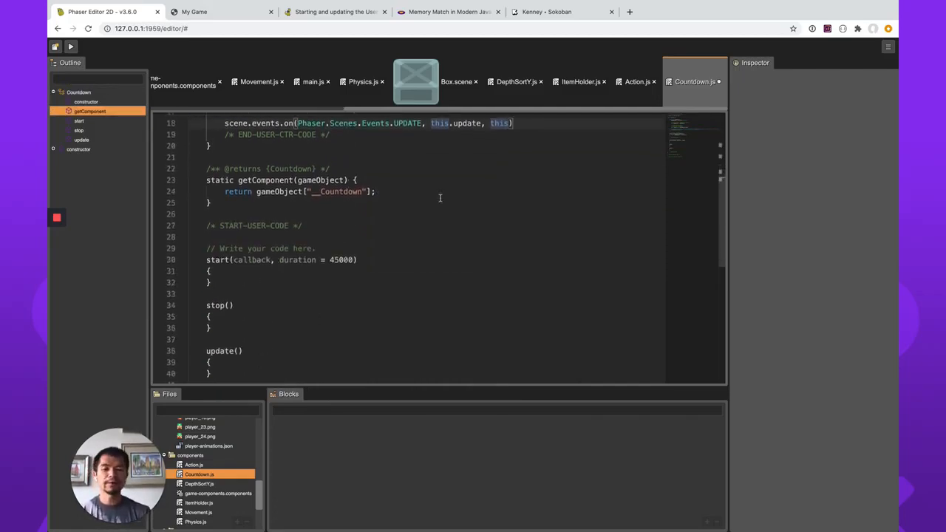
pyautogui.moveTo(449, 12)
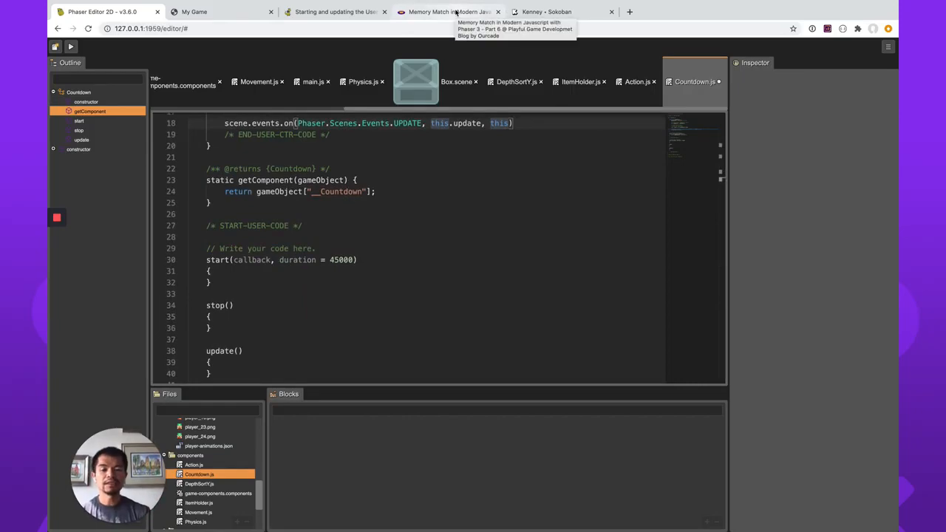
pyautogui.click(449, 12)
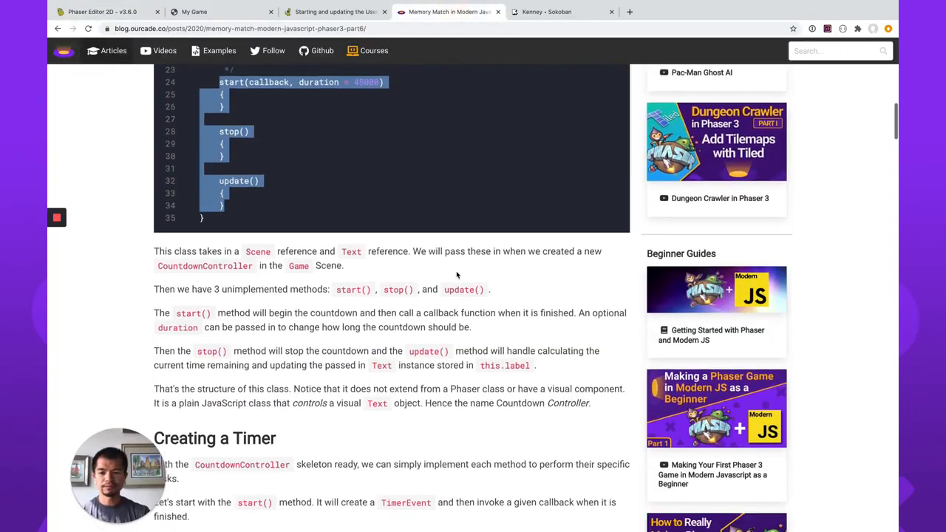
pyautogui.scroll(-3)
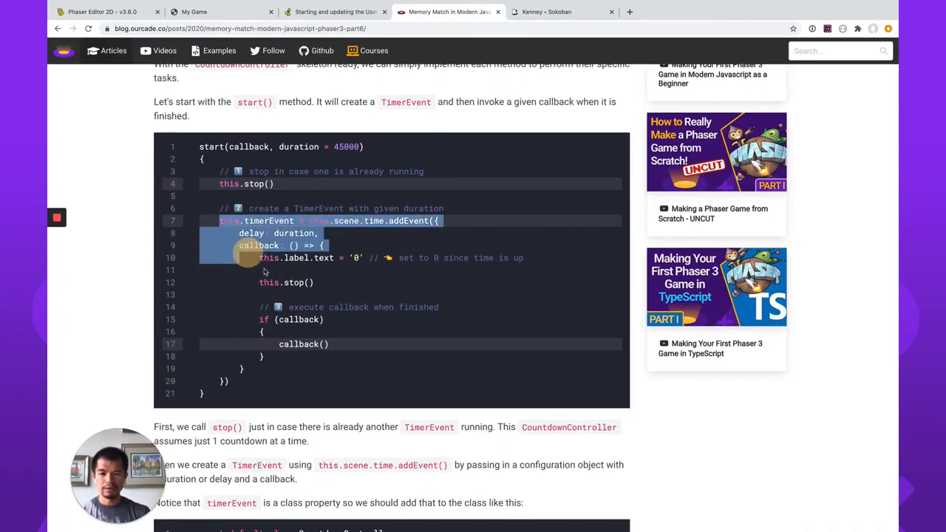
pyautogui.moveTo(264, 258); pyautogui.dragTo(293, 343)
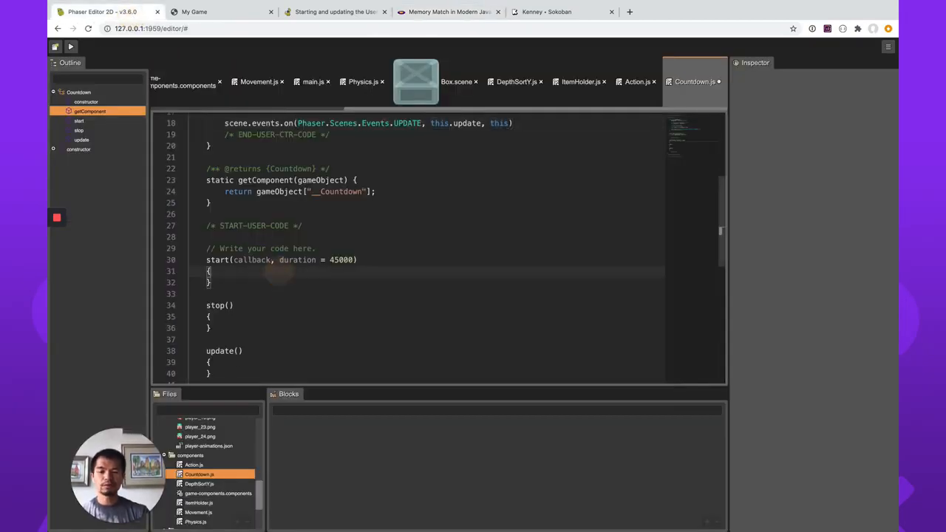
# - In start(callback, duration), get the scene and create the timed event via scene.time.addEvent
pyautogui.click(80, 122)
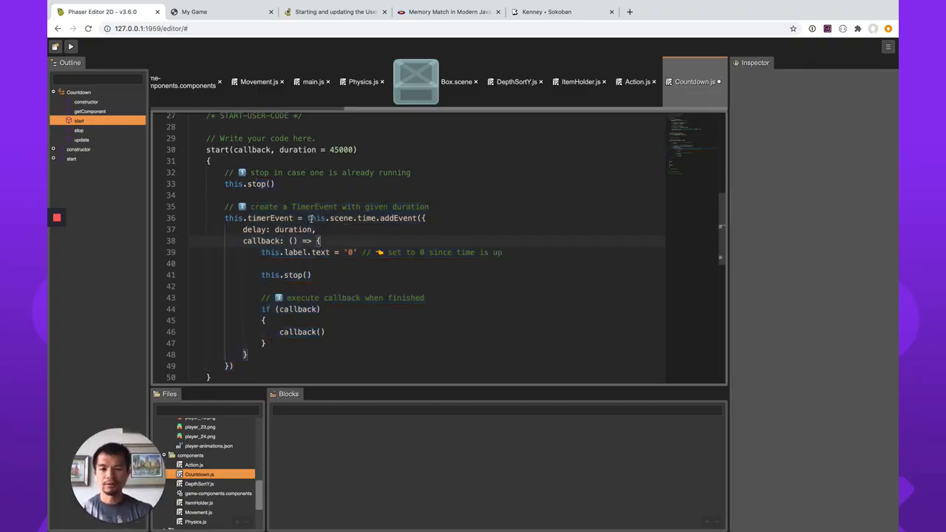
pyautogui.write('const scene = this.gameObject.sce')
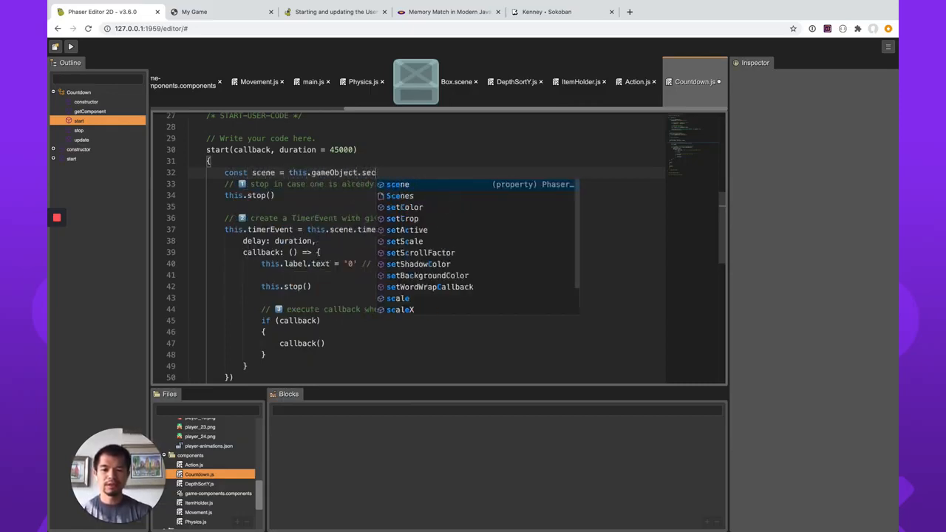
pyautogui.click(399, 183)
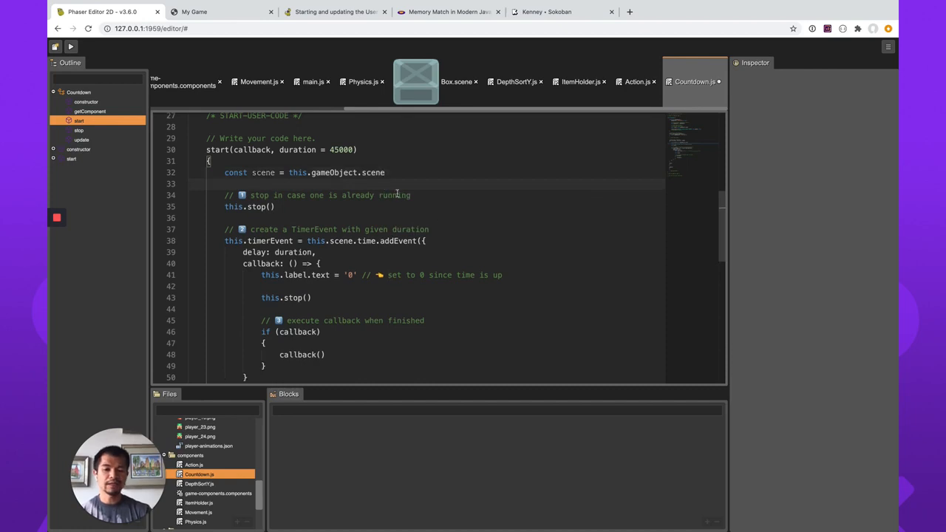
pyautogui.scroll(3)
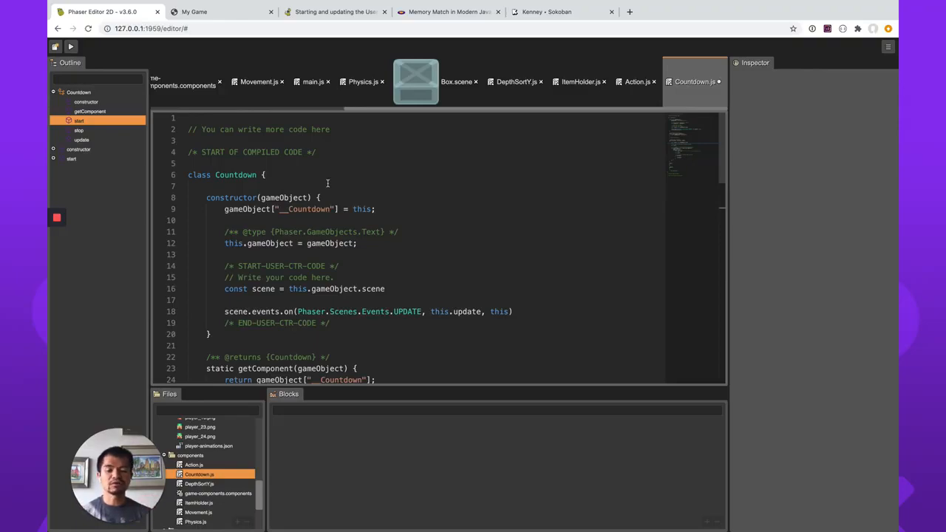
pyautogui.scroll(-3)
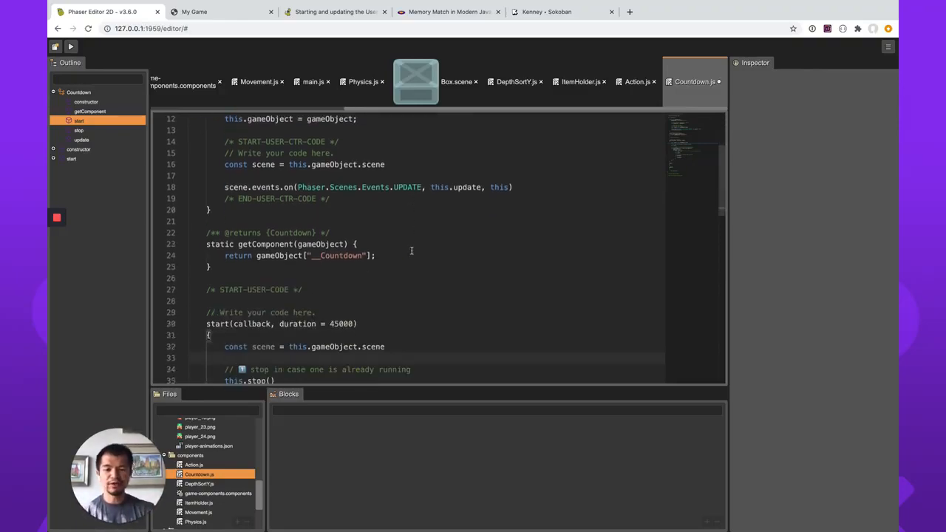
pyautogui.scroll(-3)
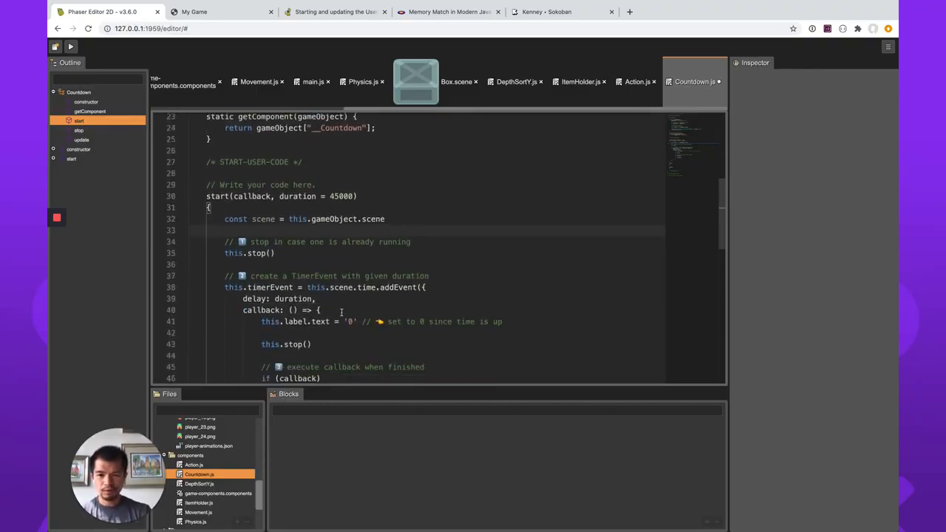
# - Drop the this. prefix before scene.time and finish the callback setting text to '0', calling stop() and callback()
pyautogui.click(313, 287)
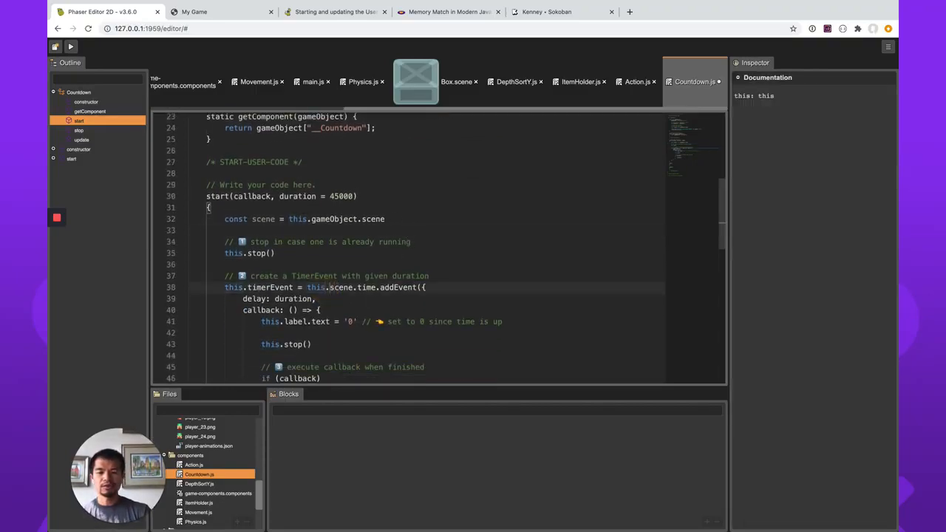
pyautogui.press('Backspace')
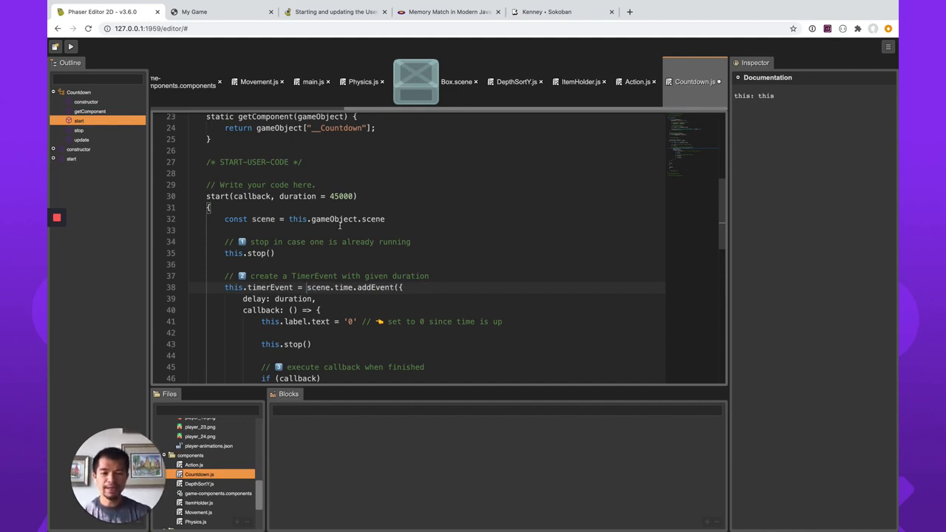
pyautogui.scroll(3)
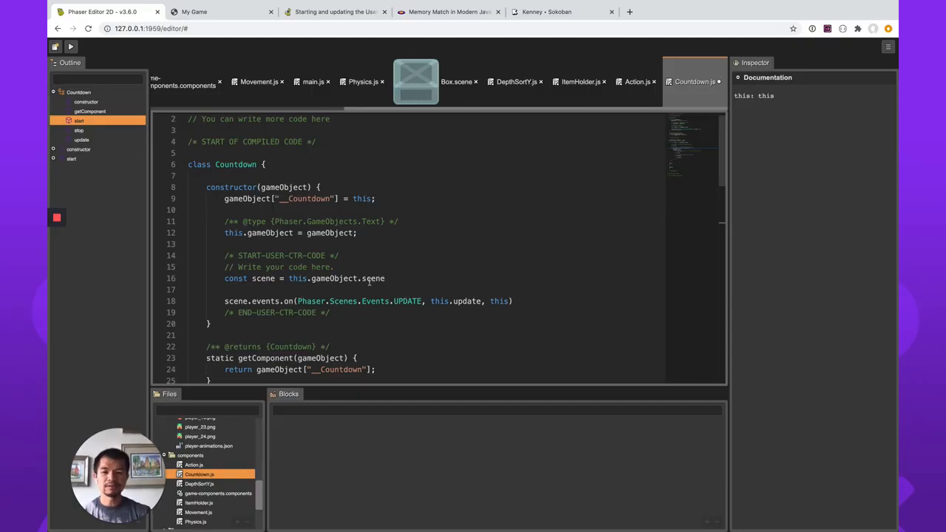
pyautogui.scroll(-3)
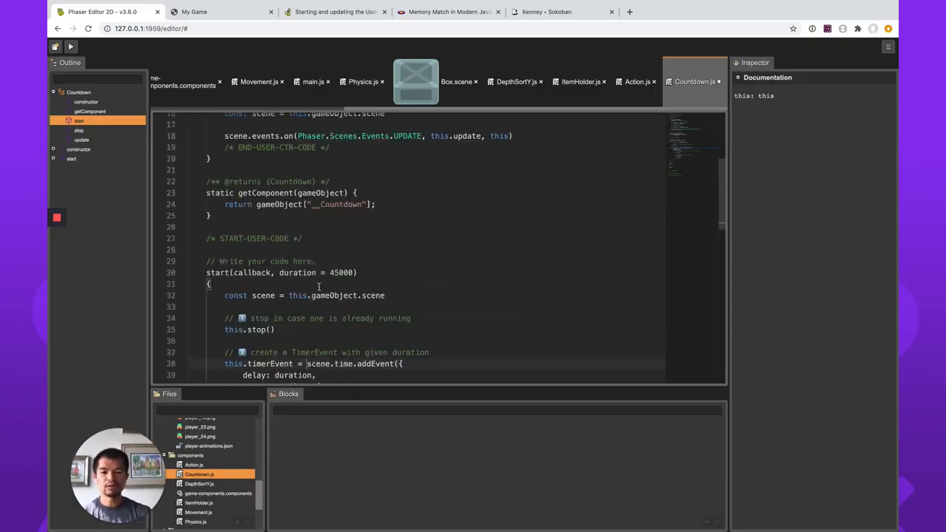
pyautogui.scroll(-3)
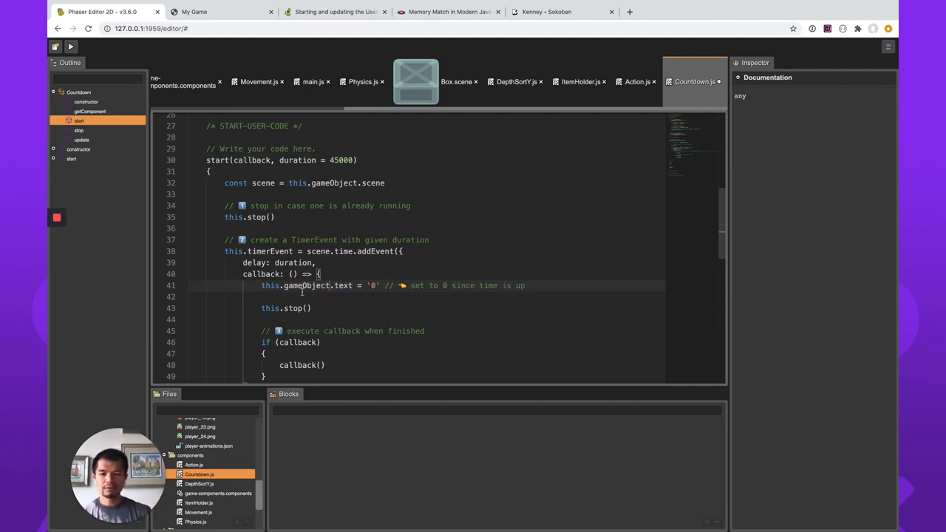
pyautogui.scroll(-3)
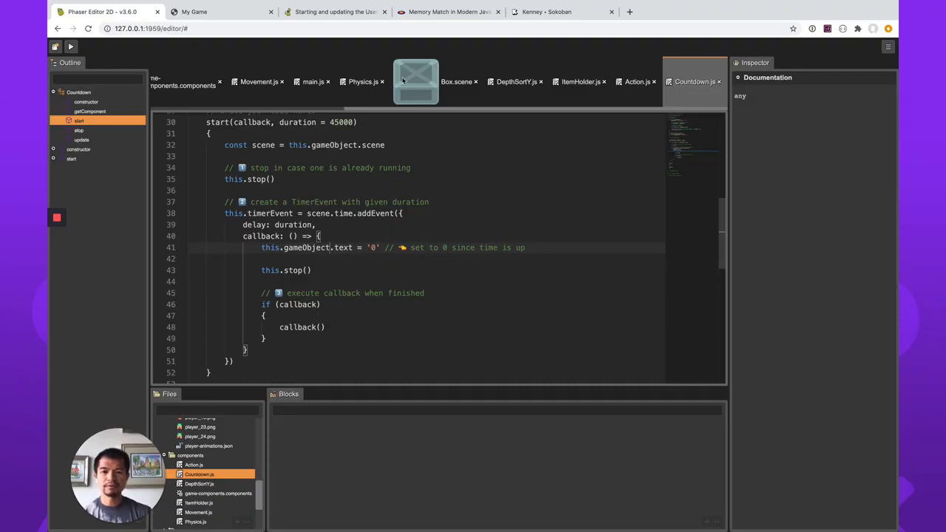
pyautogui.click(449, 12)
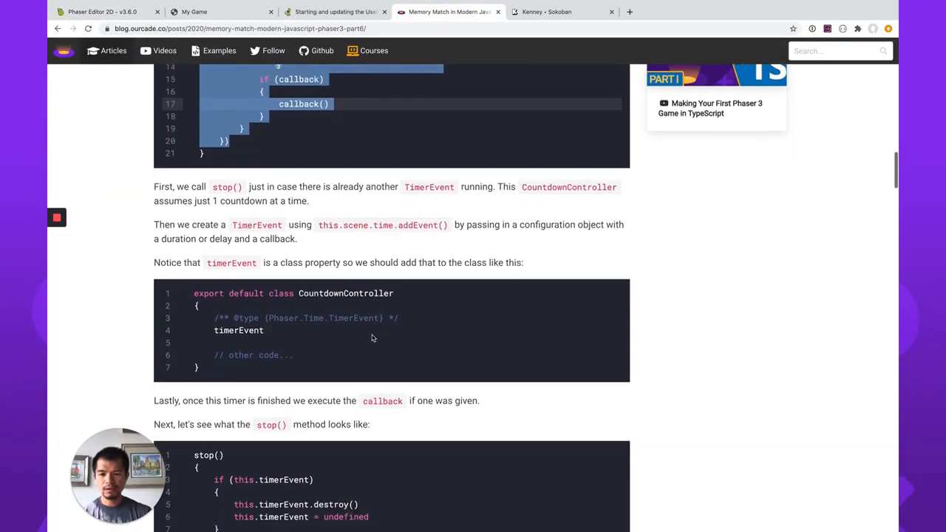
# - Declare this.timerEvent in the constructor and consult the tutorial's stop() that destroys and clears it
pyautogui.scroll(3)
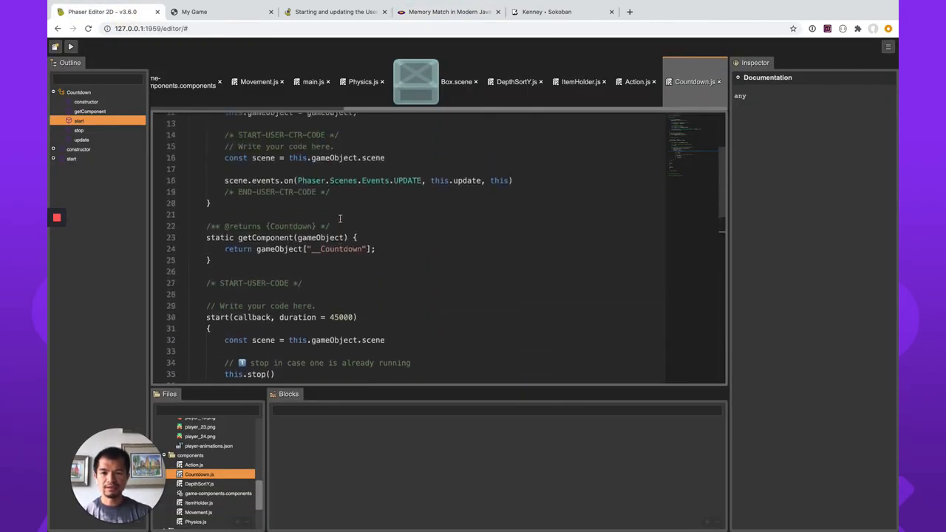
pyautogui.scroll(3)
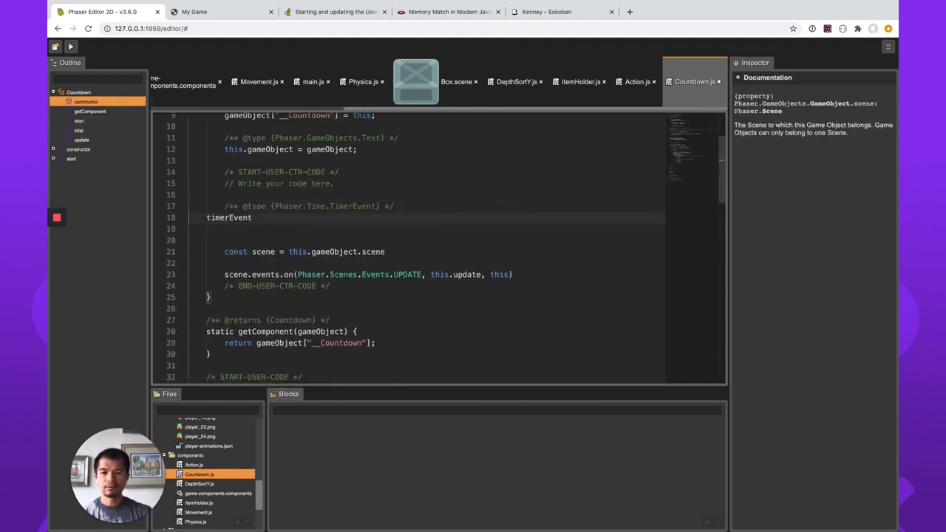
pyautogui.write('this.')
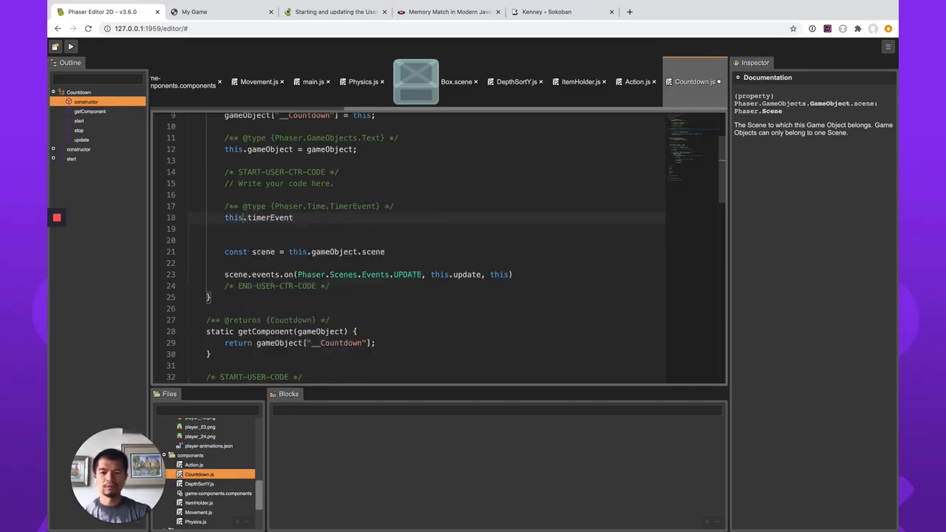
pyautogui.scroll(-3)
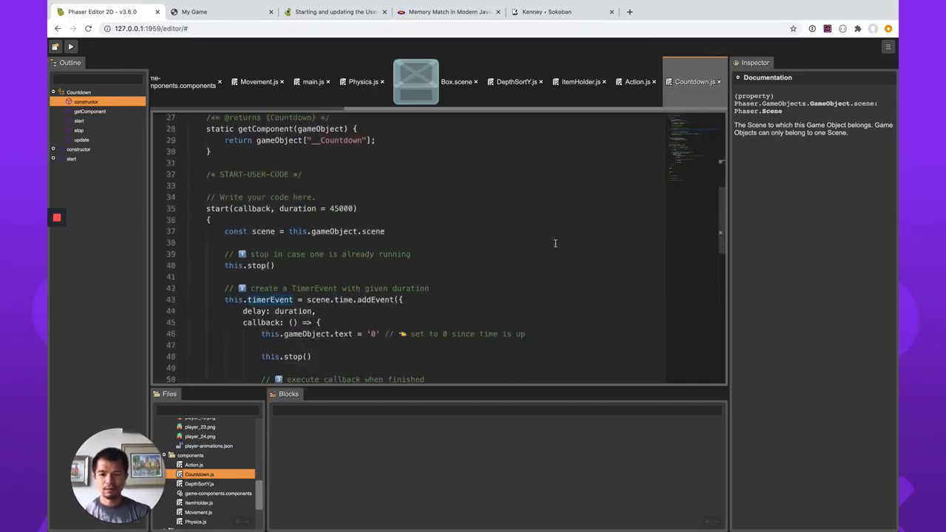
pyautogui.click(449, 12)
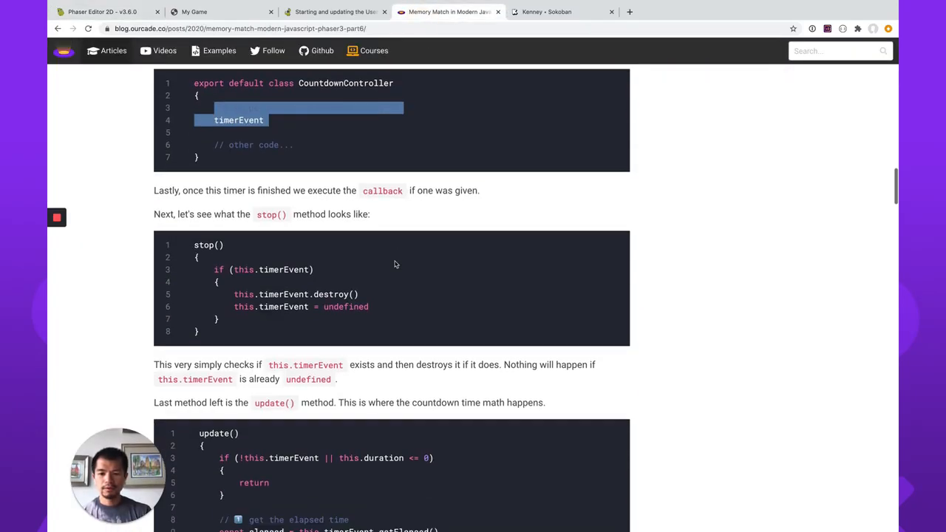
pyautogui.scroll(-3)
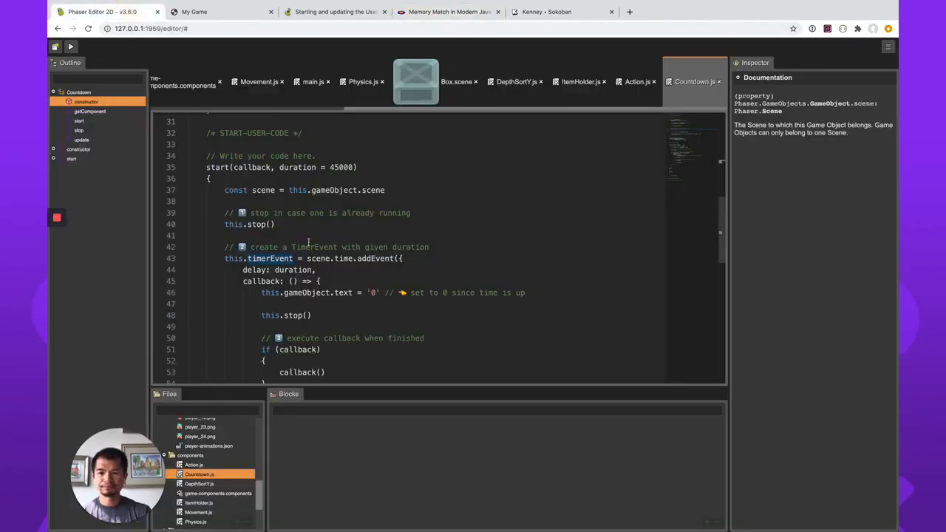
pyautogui.scroll(-3)
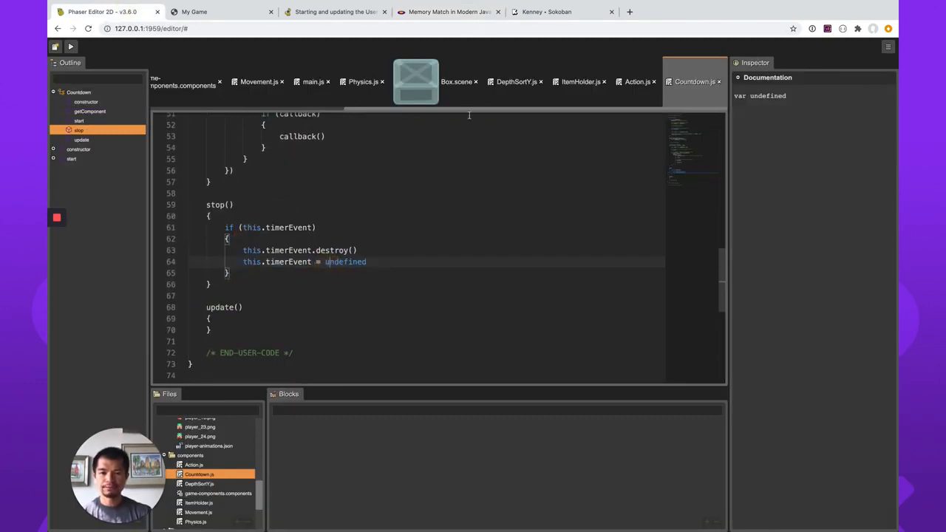
# - Paste update() using this.gameObject.text for remaining seconds and add this.duration = duration in start()
pyautogui.click(450, 12)
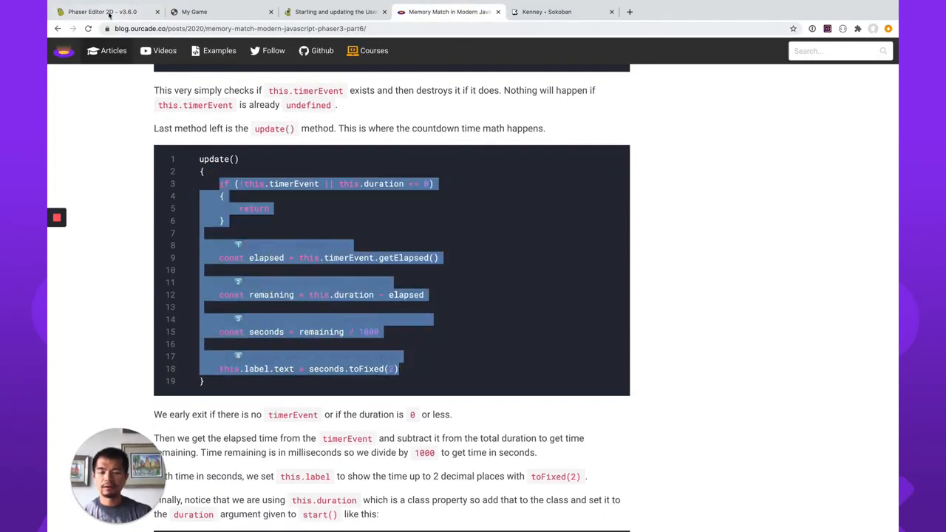
pyautogui.click(103, 12)
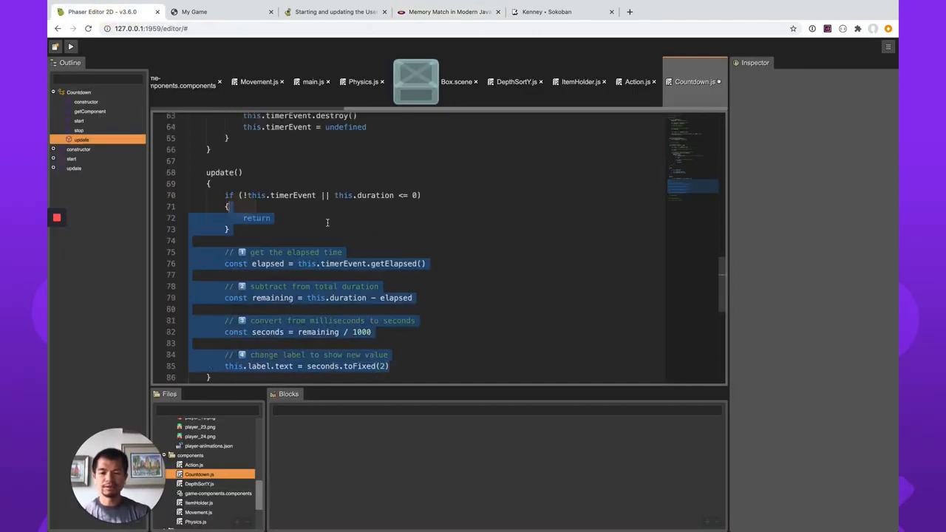
pyautogui.click(328, 219)
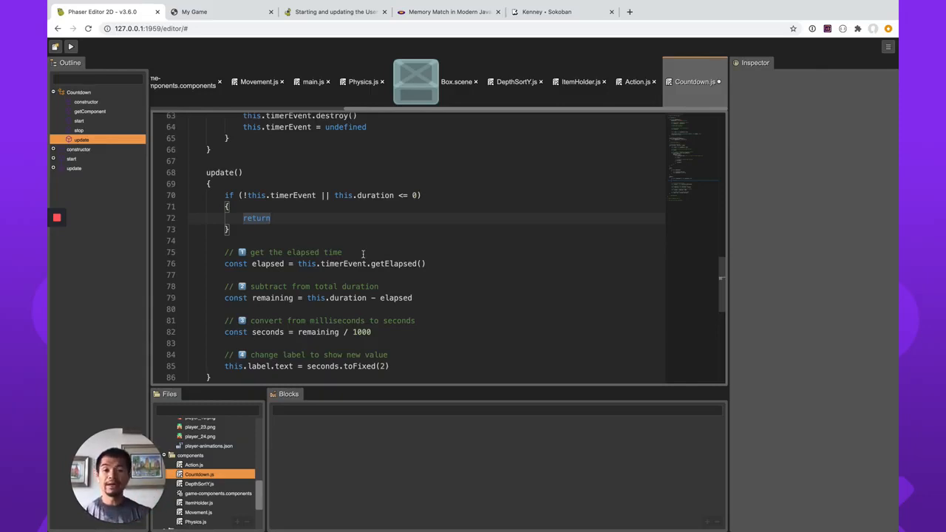
pyautogui.moveTo(381, 263)
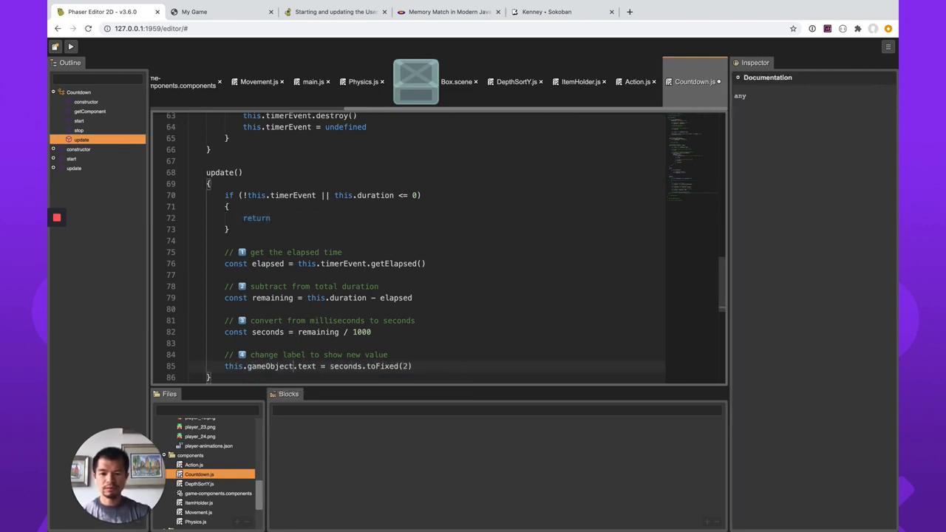
pyautogui.scroll(3)
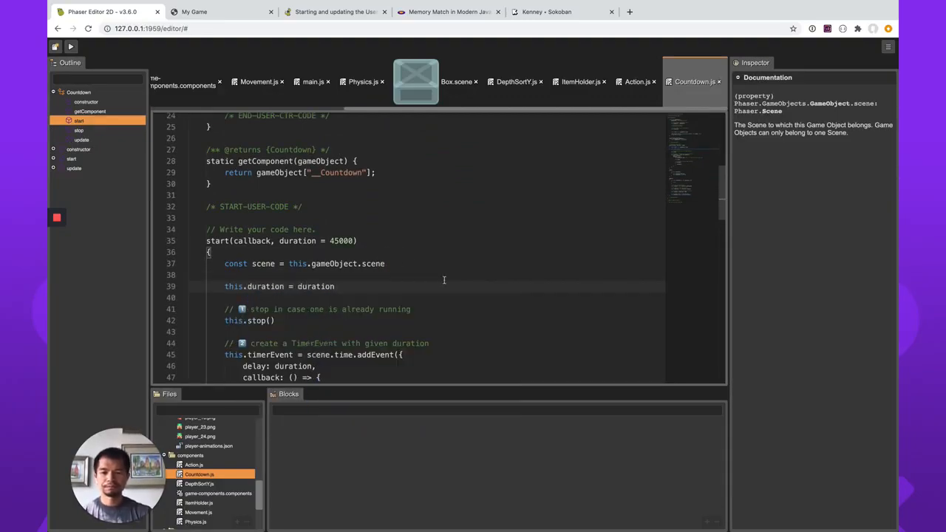
pyautogui.click(449, 12)
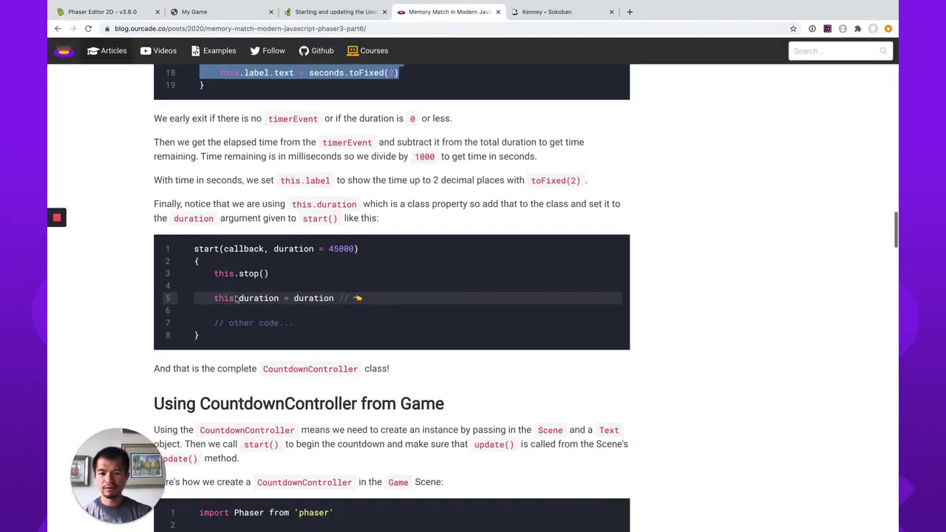
# - Read the blog's 'Using CountdownController from Game' section, then return to the editor tab
pyautogui.scroll(-3)
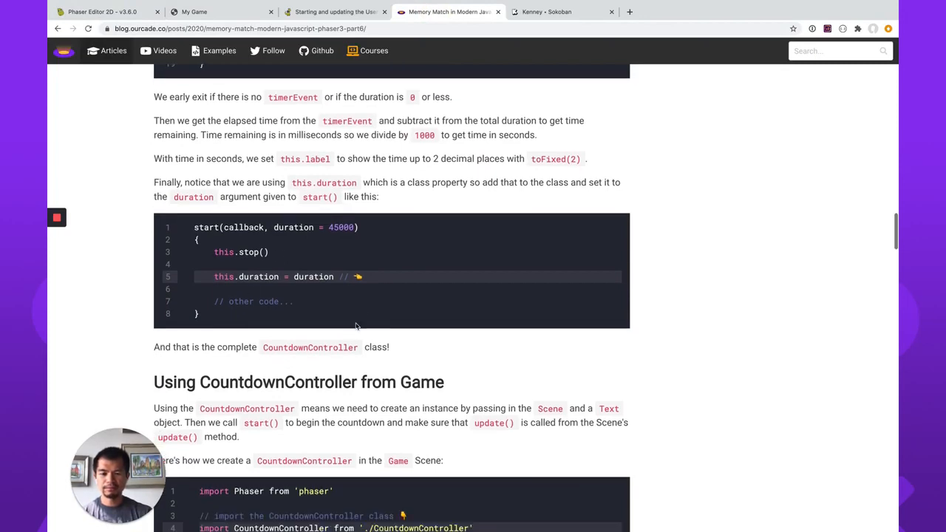
pyautogui.scroll(-3)
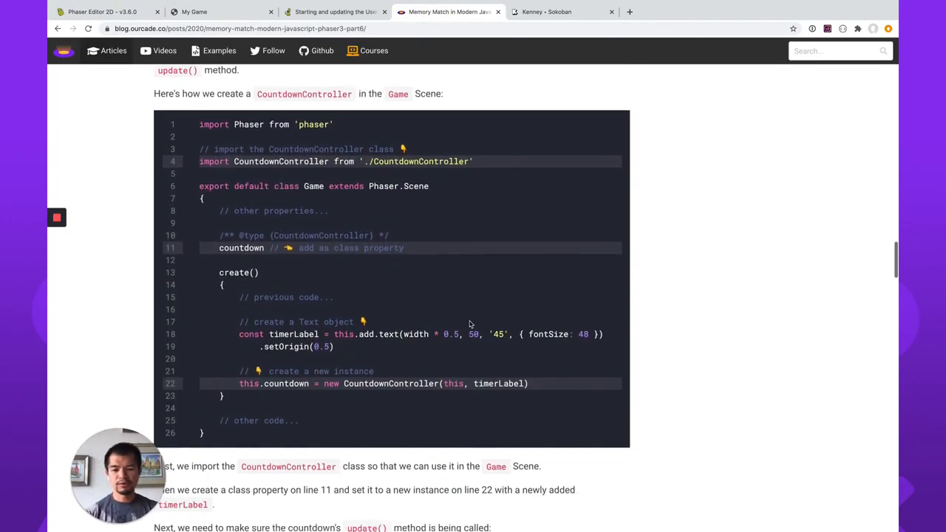
pyautogui.scroll(-3)
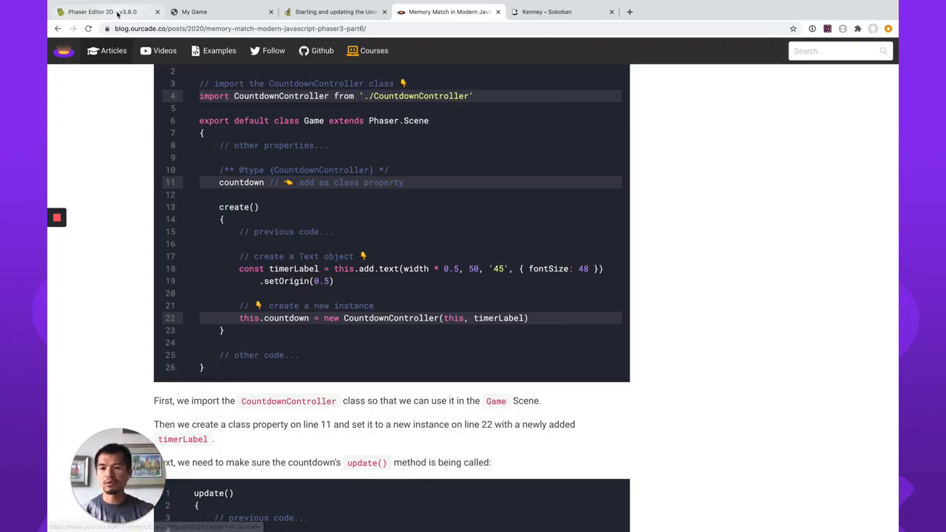
pyautogui.click(102, 11)
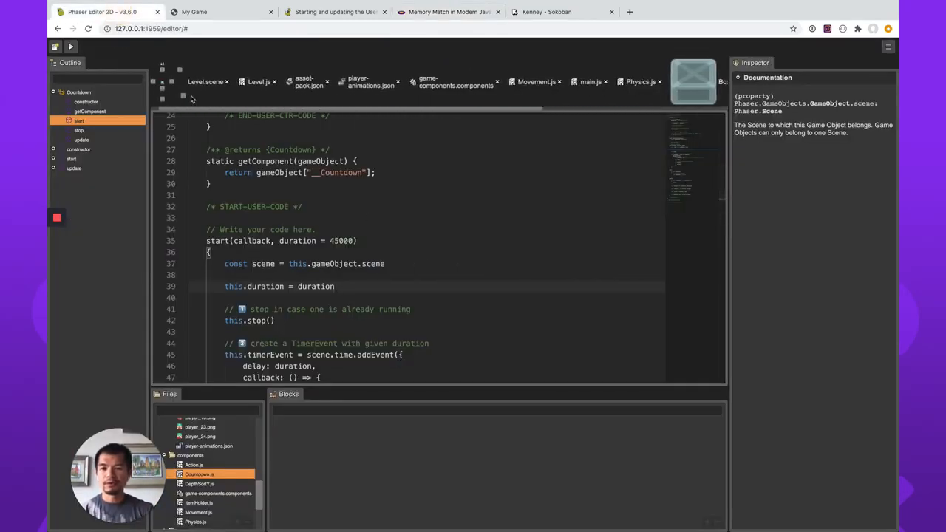
# - Import Countdown.js into the project's asset pack as a script entry from the Files panel
pyautogui.click(207, 81)
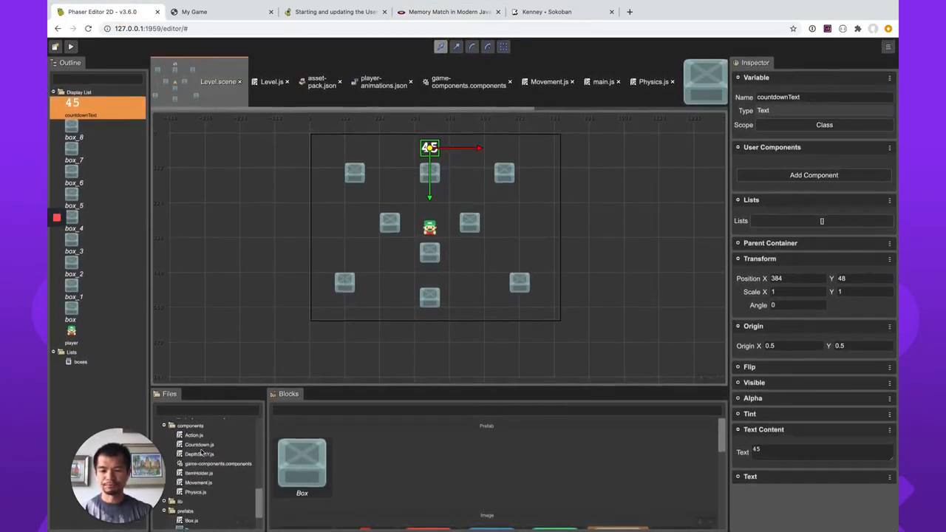
pyautogui.click(199, 445)
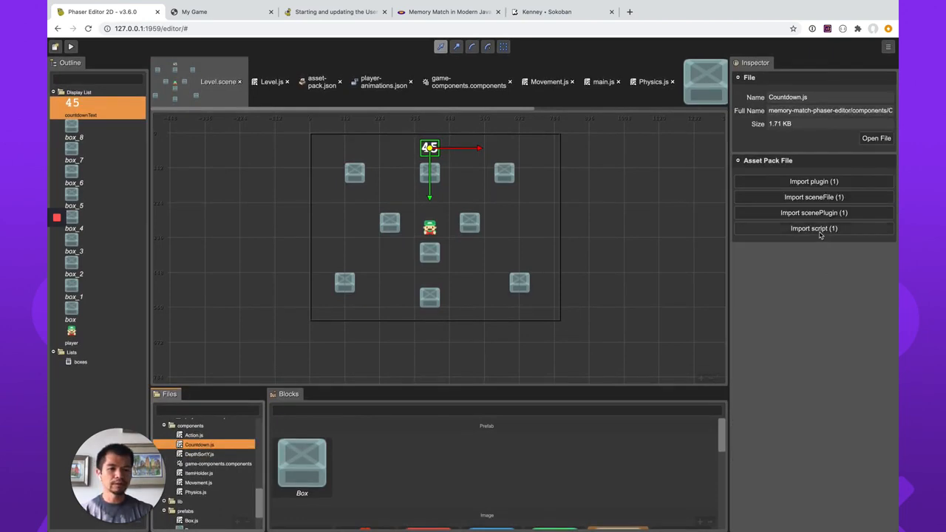
pyautogui.click(813, 228)
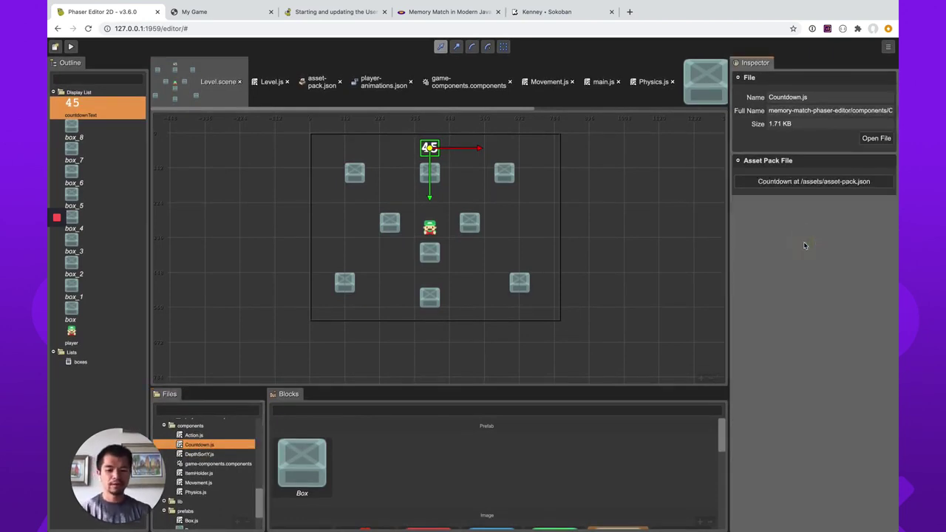
pyautogui.moveTo(420, 104)
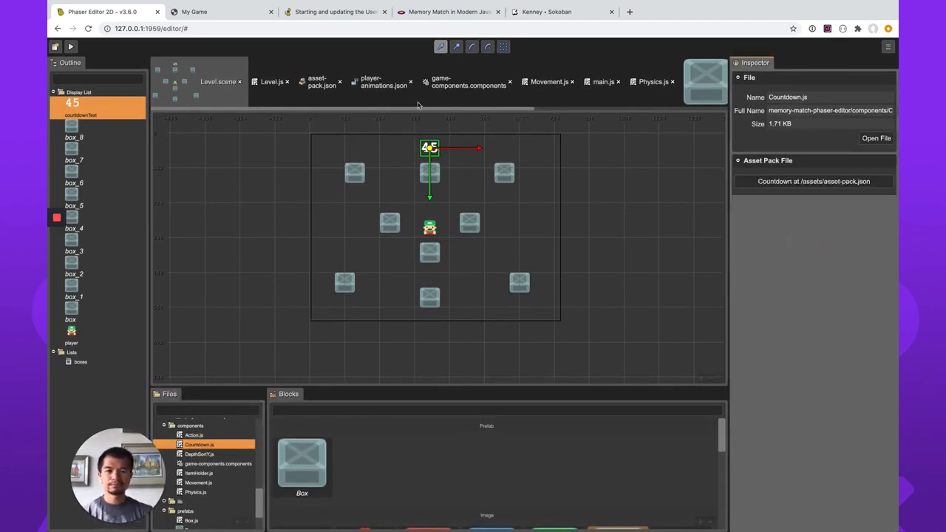
pyautogui.moveTo(529, 115)
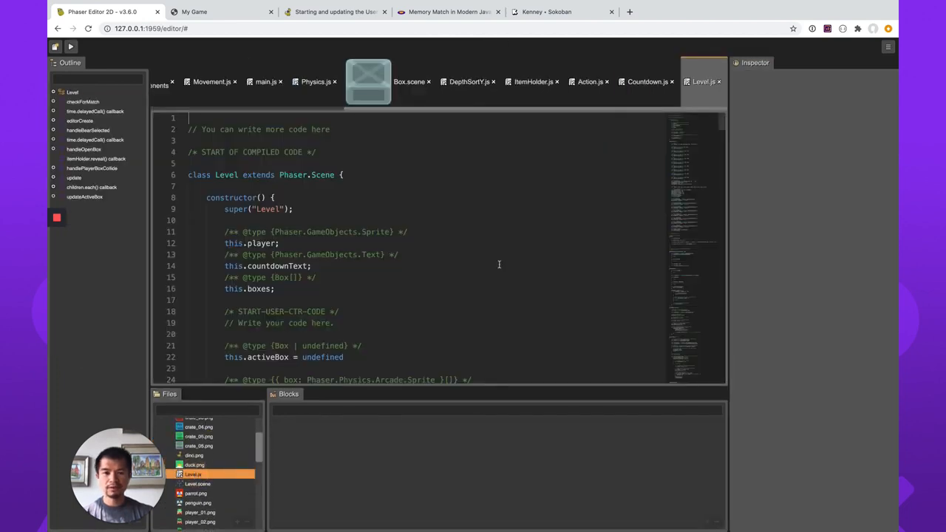
# - Add the Countdown user component to the countdownText object, then view Level.js
pyautogui.scroll(-3)
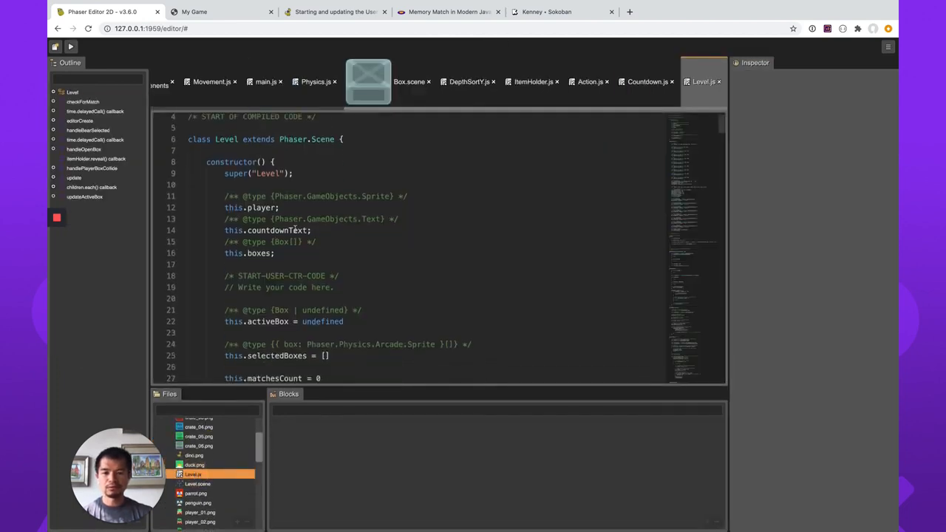
pyautogui.scroll(-3)
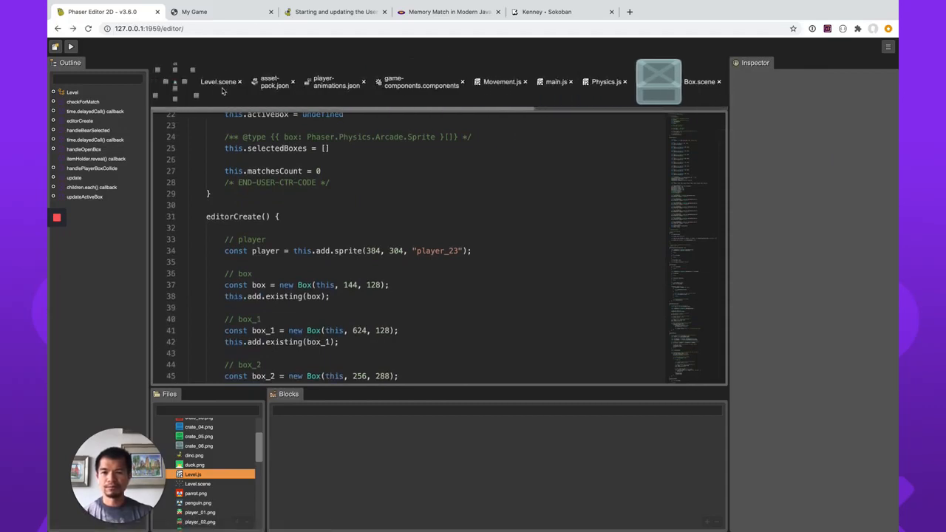
pyautogui.click(219, 81)
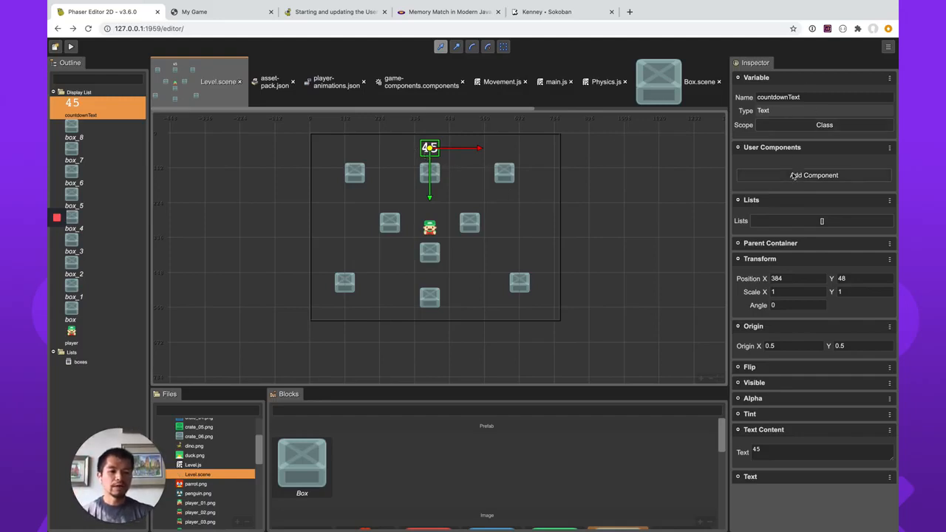
pyautogui.click(813, 174)
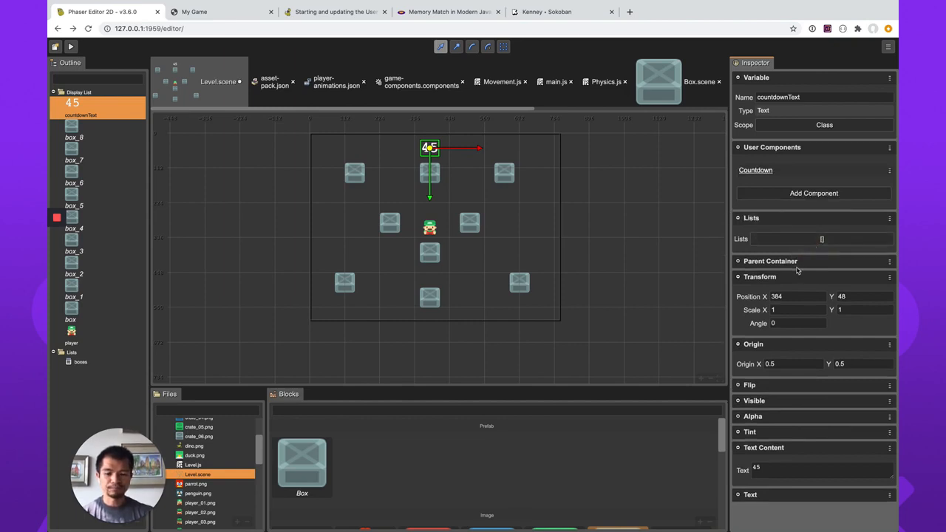
pyautogui.moveTo(375, 100)
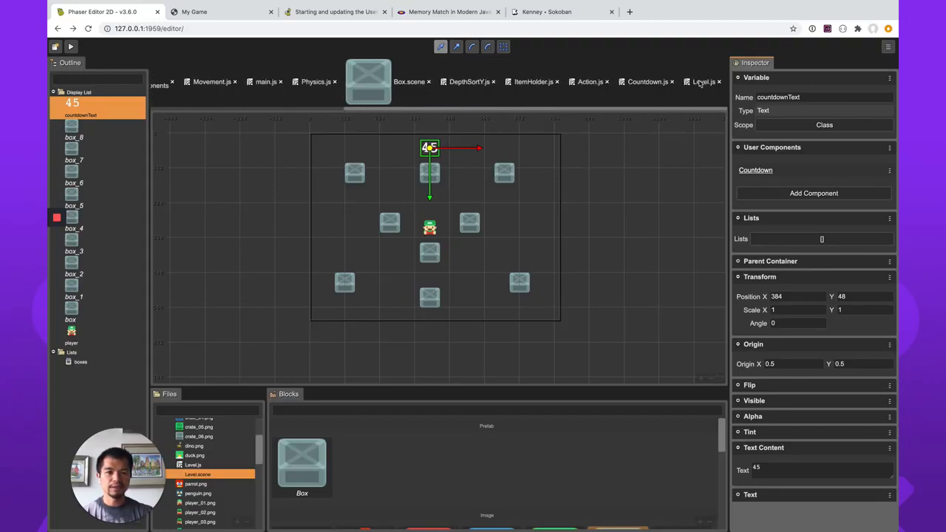
pyautogui.click(701, 82)
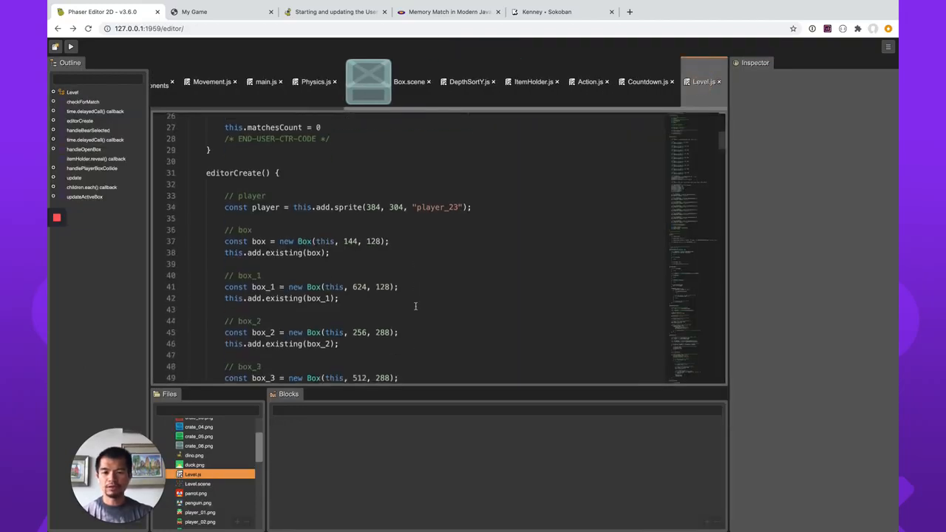
# - Write Countdown.getComponent(this.countdownText).start() below the open-box event line in create()
pyautogui.scroll(-3)
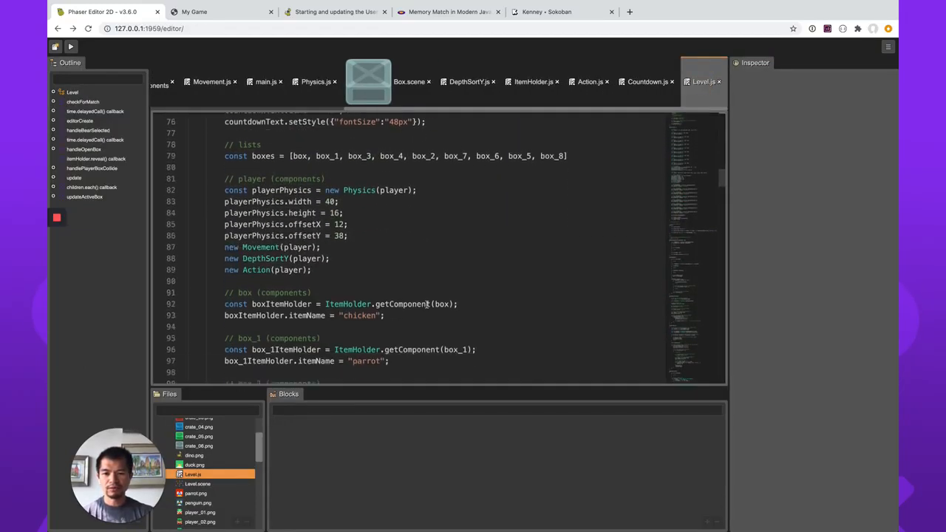
pyautogui.scroll(-3)
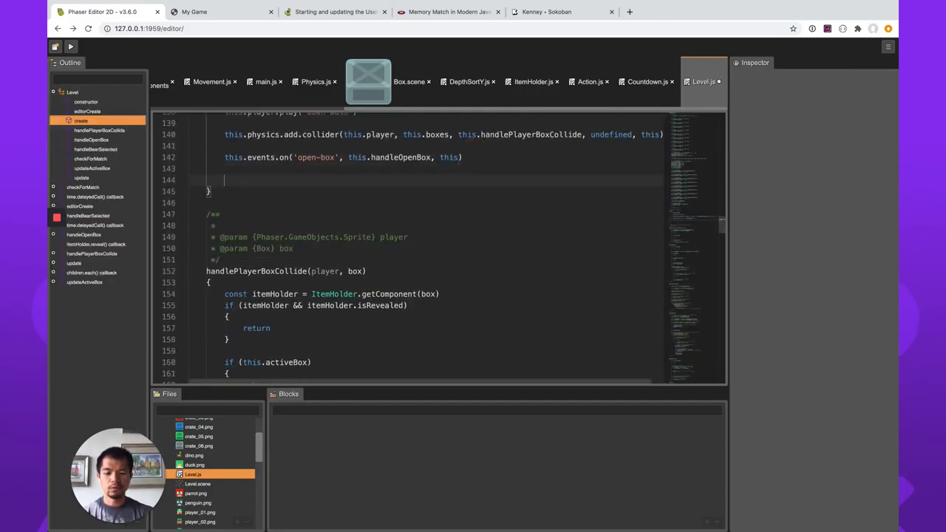
pyautogui.write('Countdown.getComponent(')
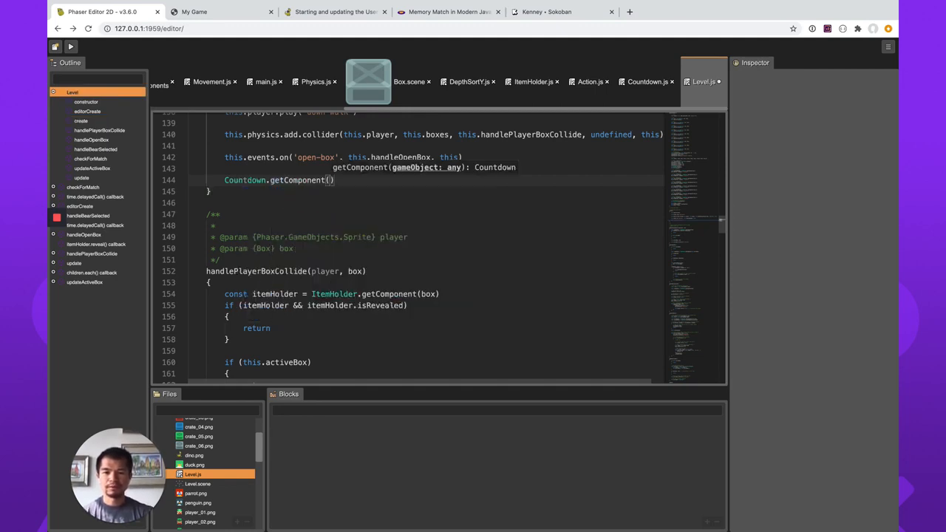
pyautogui.write('this.countdownText')
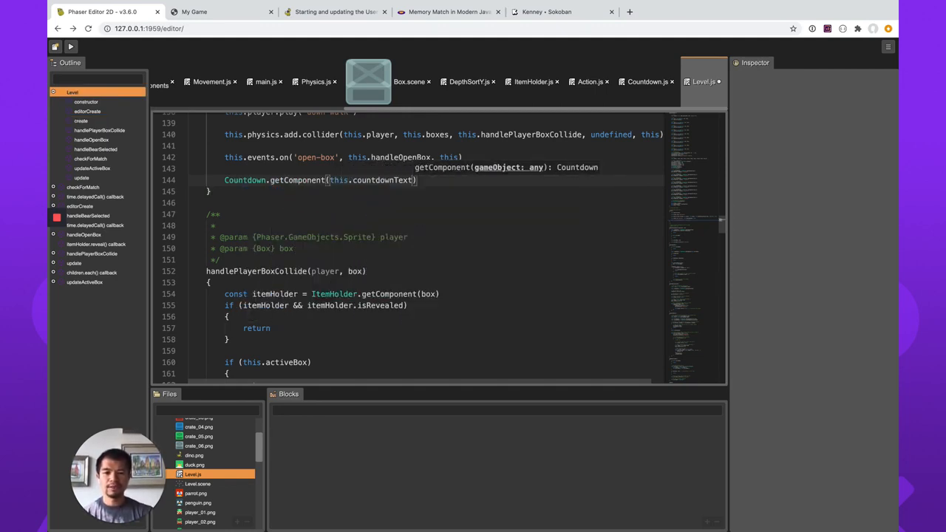
pyautogui.write('.start')
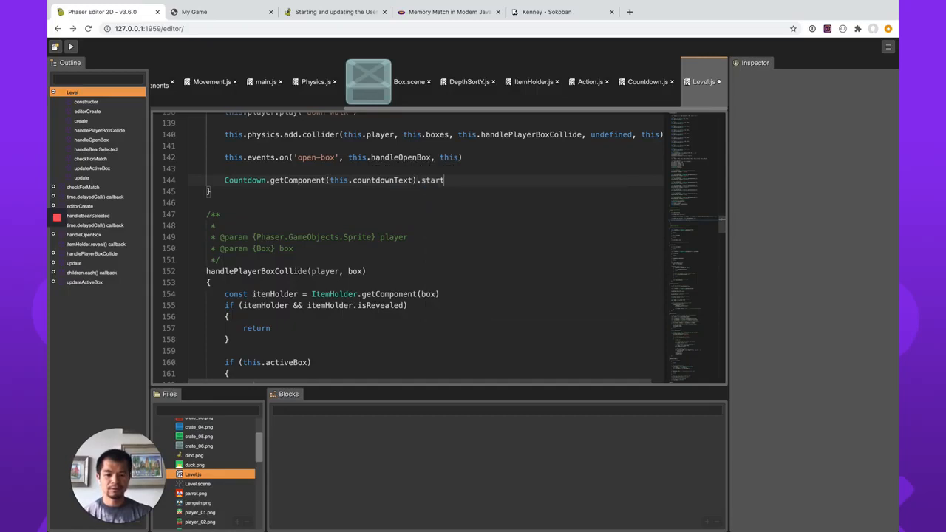
pyautogui.write('()')
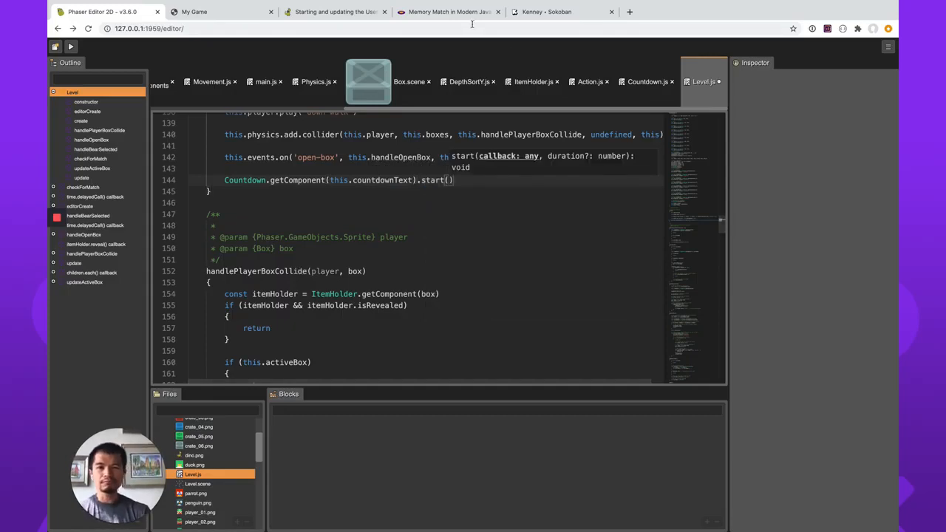
pyautogui.click(449, 12)
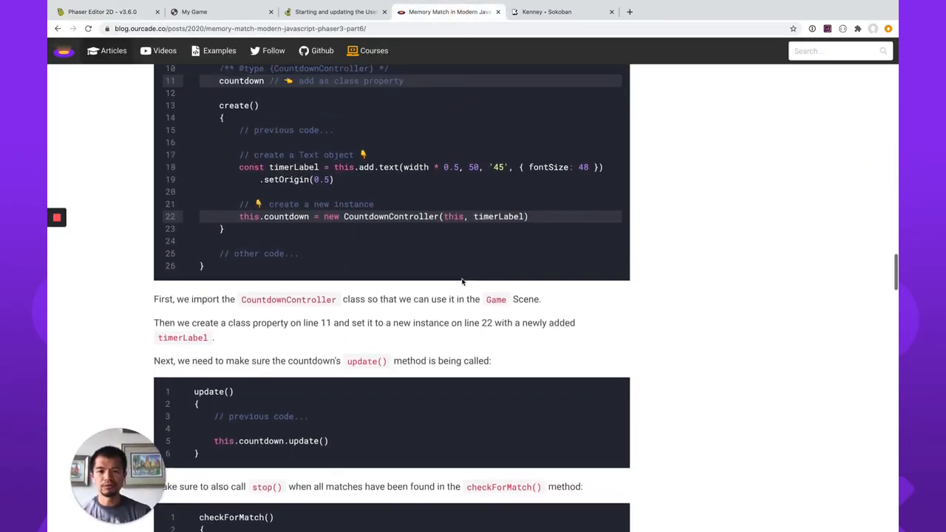
pyautogui.scroll(-3)
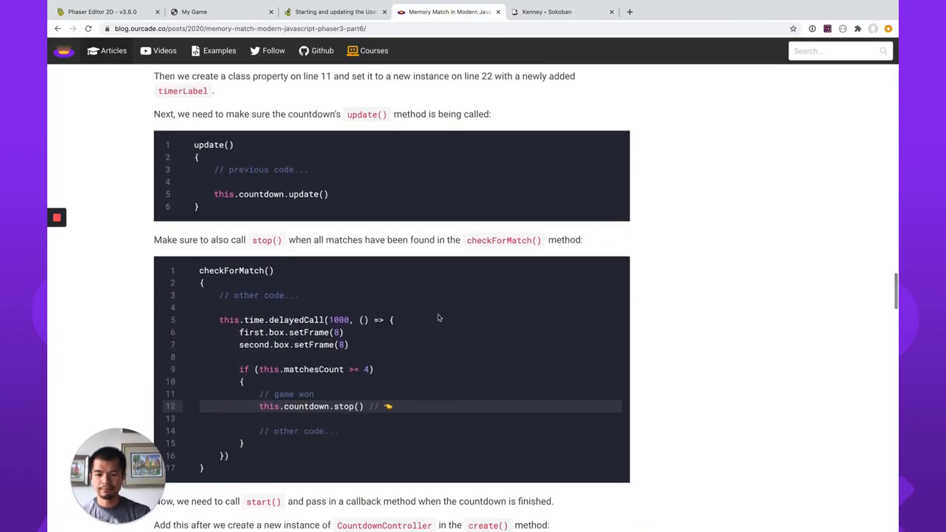
pyautogui.scroll(-3)
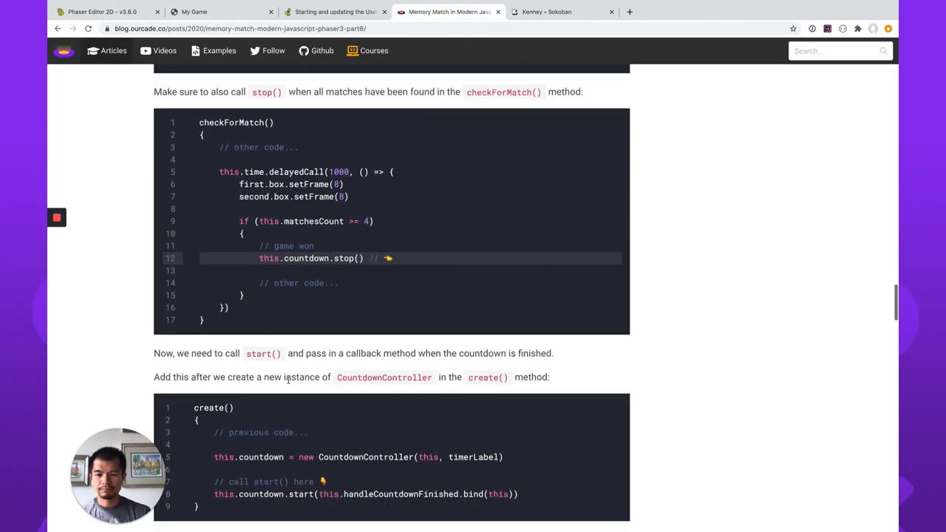
pyautogui.scroll(-3)
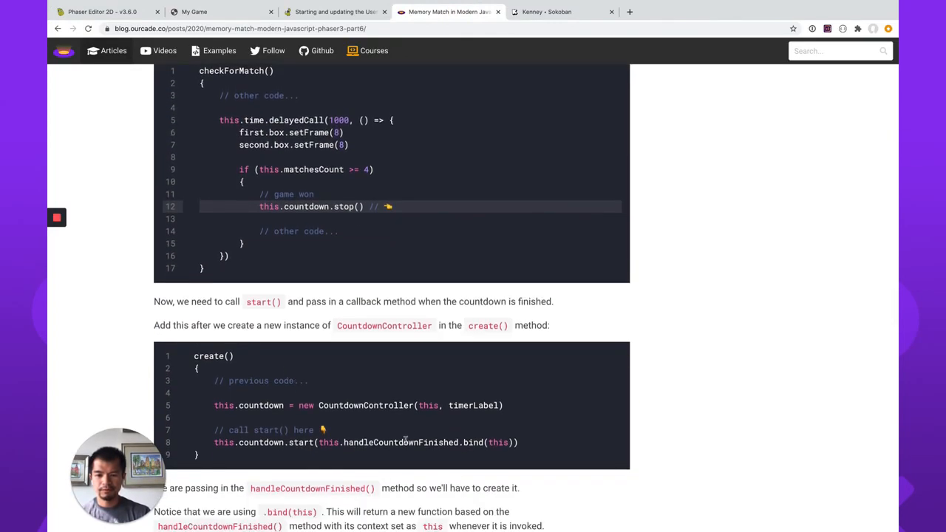
pyautogui.doubleClick(400, 442)
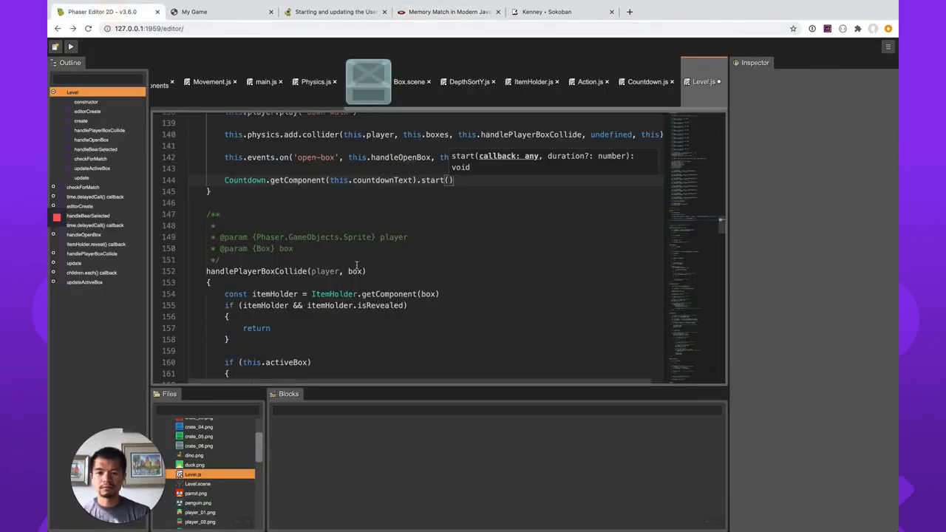
# - Pass this.handleCountdownFinished.bind(this) inside the start() parentheses
pyautogui.write('this')
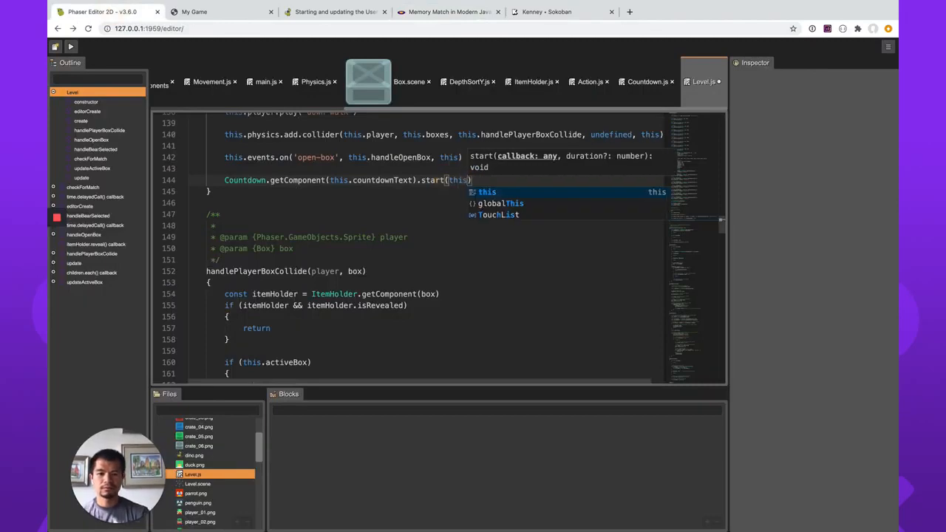
pyautogui.write('this.handleCountdownFinished.bind()')
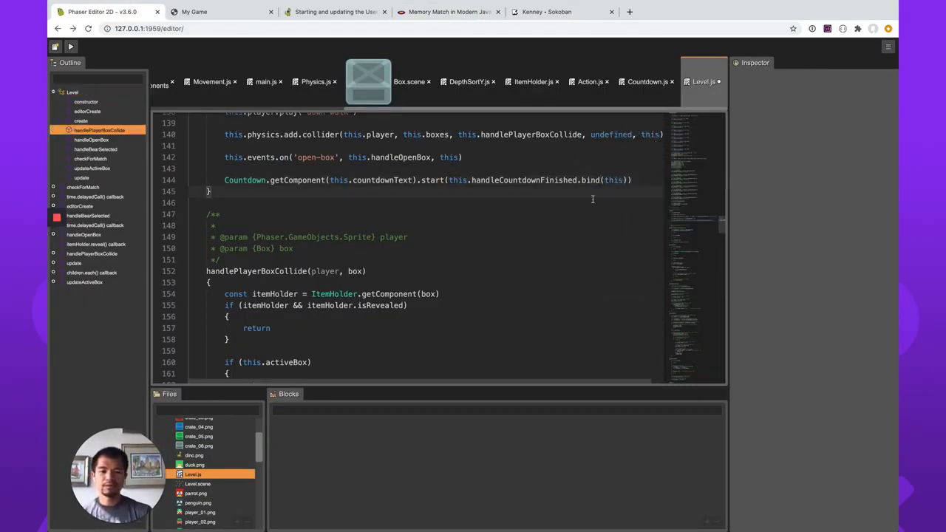
pyautogui.moveTo(540, 181)
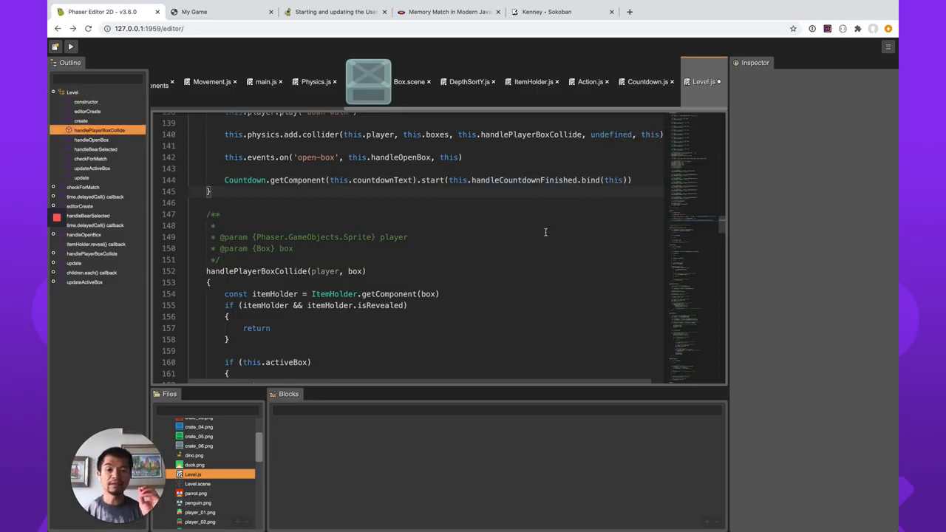
pyautogui.moveTo(615, 189)
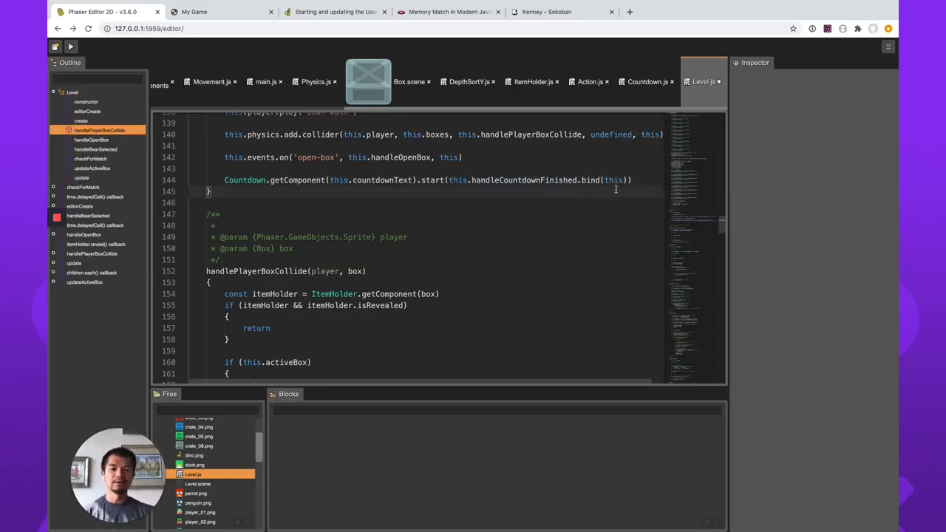
pyautogui.moveTo(500, 226)
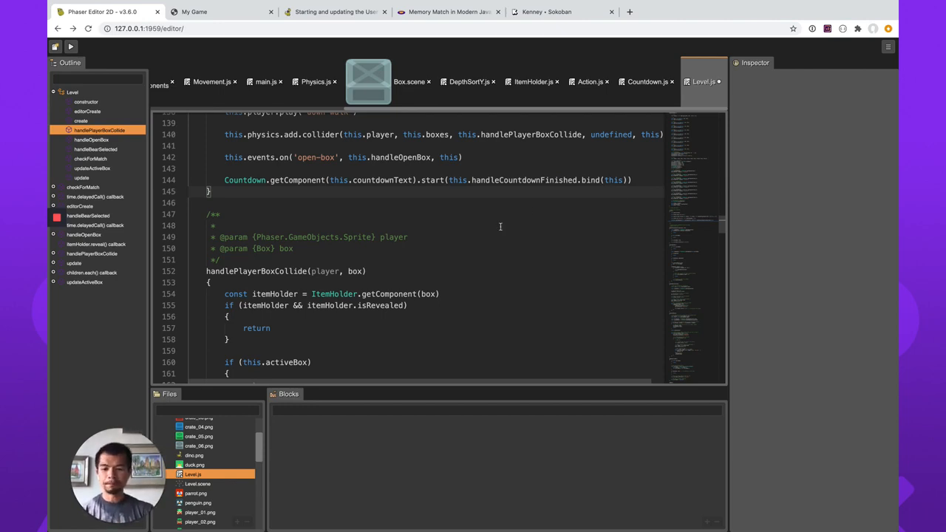
# - Copy the blog's handleCountdownFinished() block and paste it into Level.js below create()
pyautogui.click(449, 12)
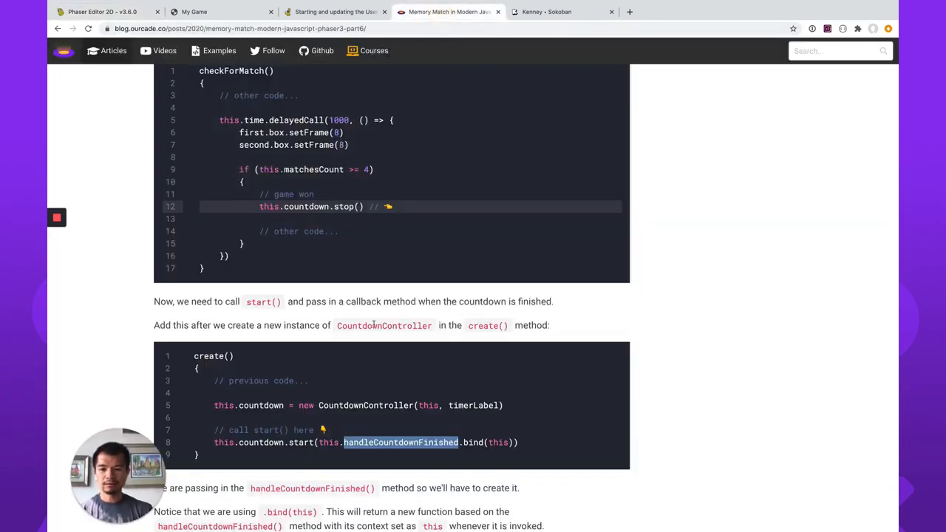
pyautogui.scroll(-3)
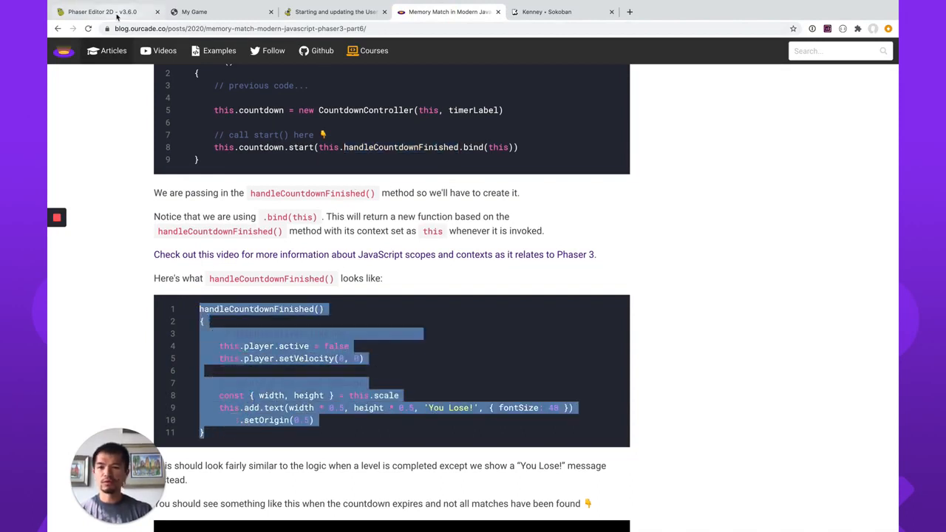
pyautogui.click(101, 11)
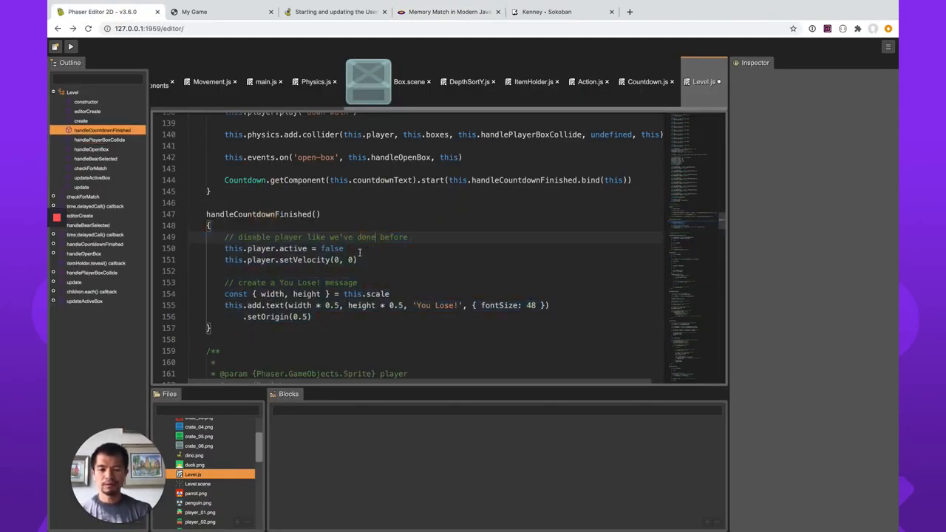
# - Store this.player.body typed as Phaser.Physics.Arcade.Body and call body.setVelocity(0, 0)
pyautogui.write('const body =')
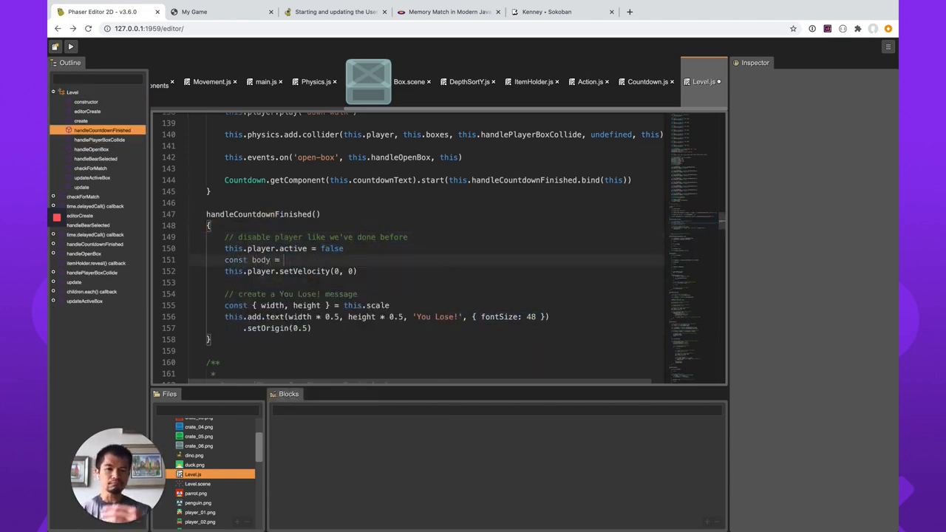
pyautogui.write('this.pla')
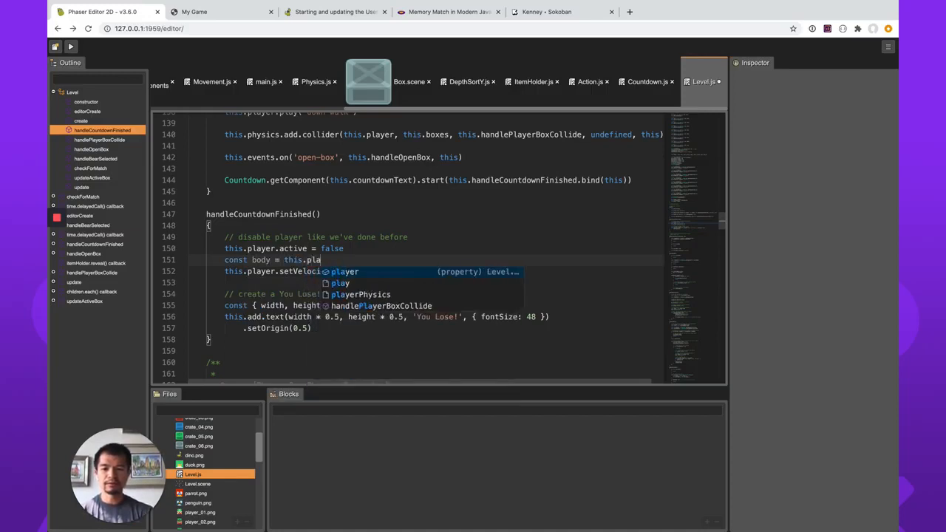
pyautogui.write('.body')
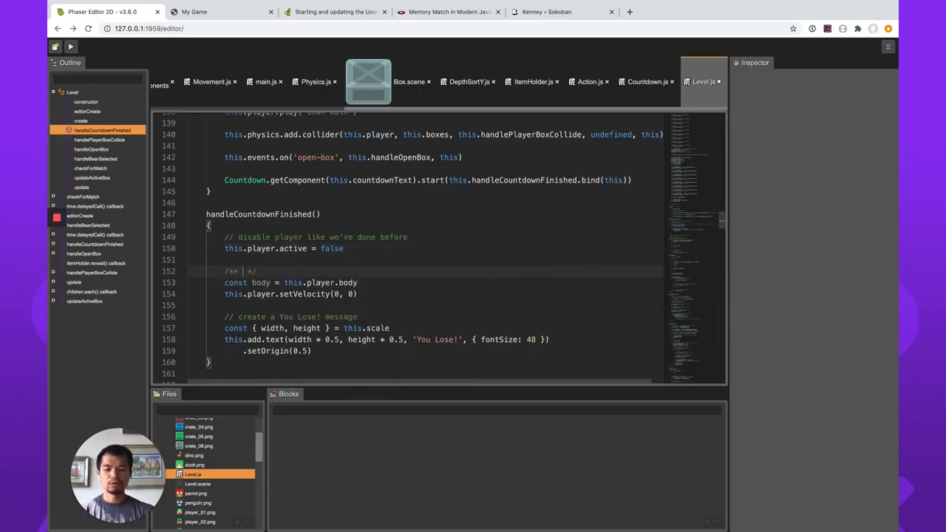
pyautogui.write('@')
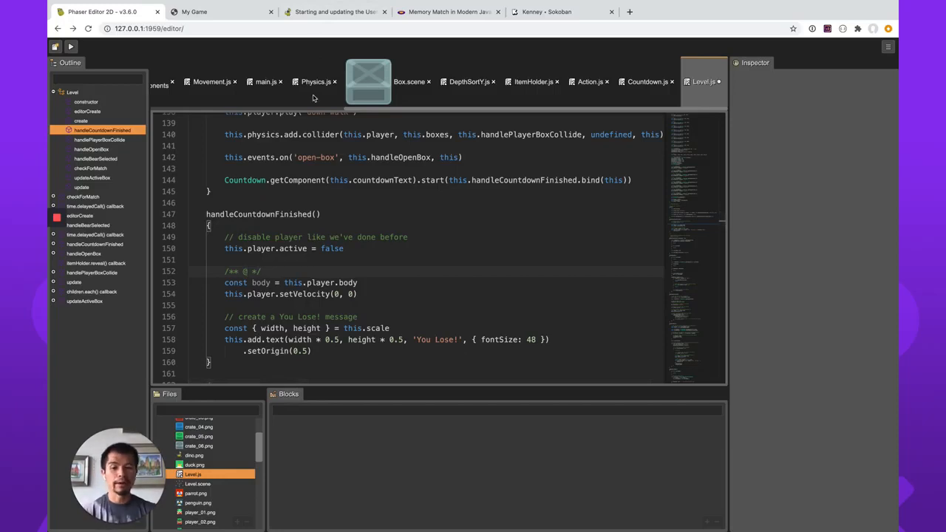
pyautogui.write('type')
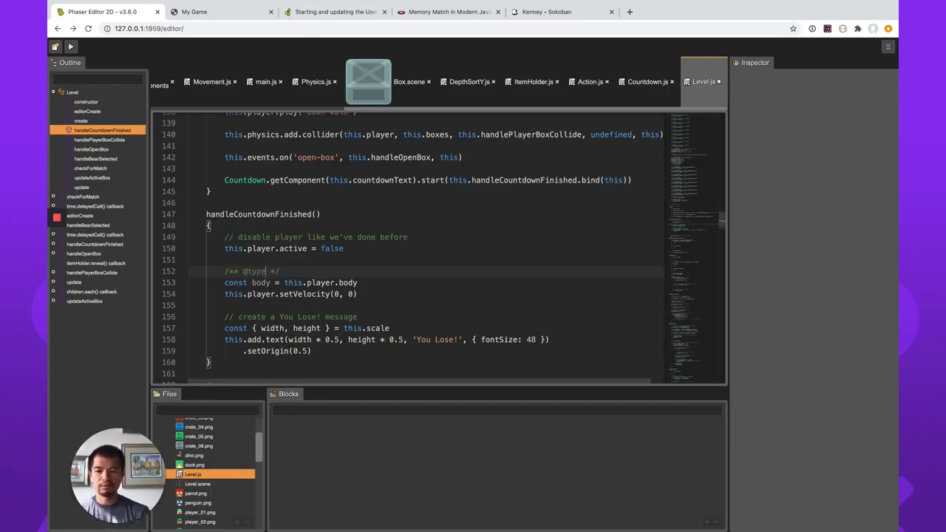
pyautogui.write('Phaser.}')
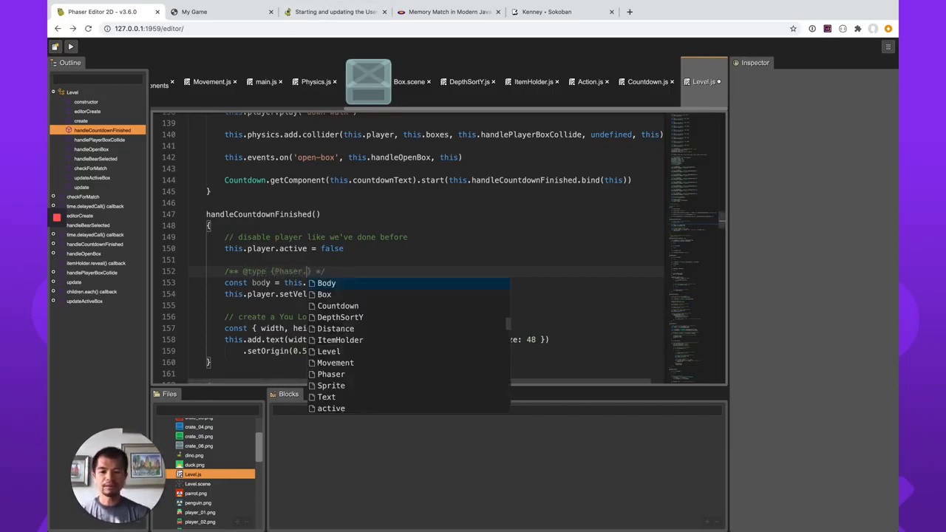
pyautogui.write('Physics.Arcade.Body')
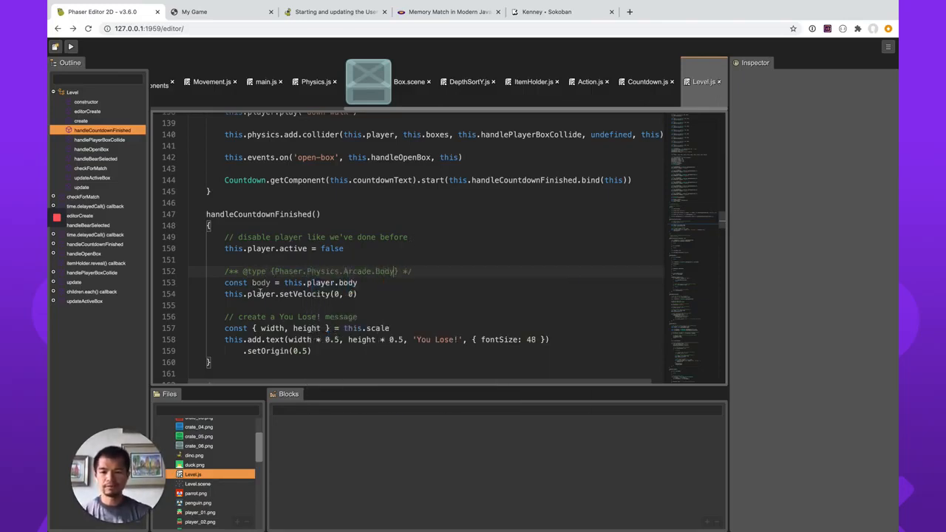
pyautogui.click(259, 295)
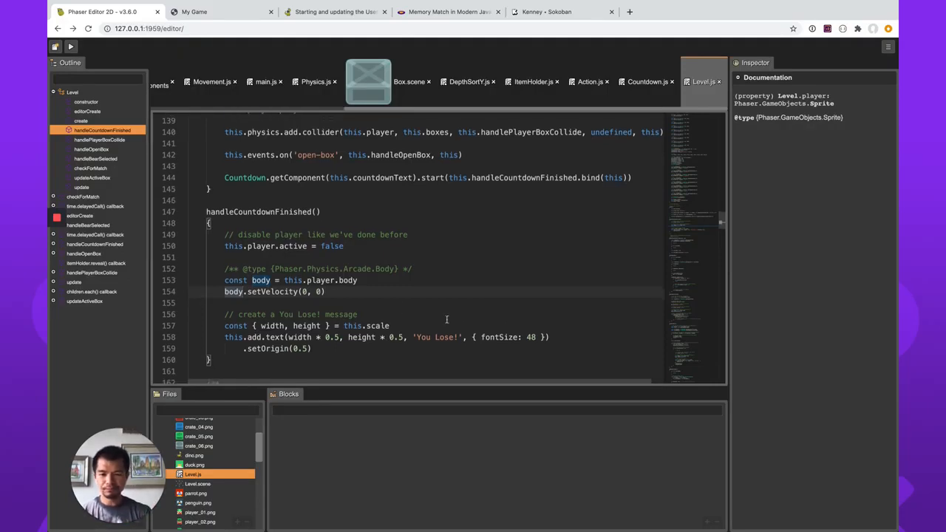
pyautogui.scroll(3)
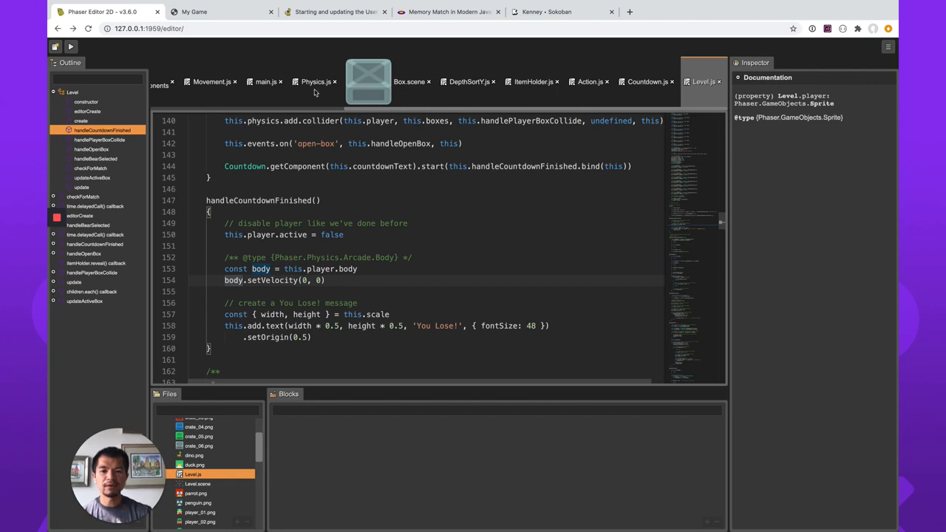
# - Review where Physics.js creates and sizes the body, then return to Level.js's handleCountdownFinished
pyautogui.click(316, 81)
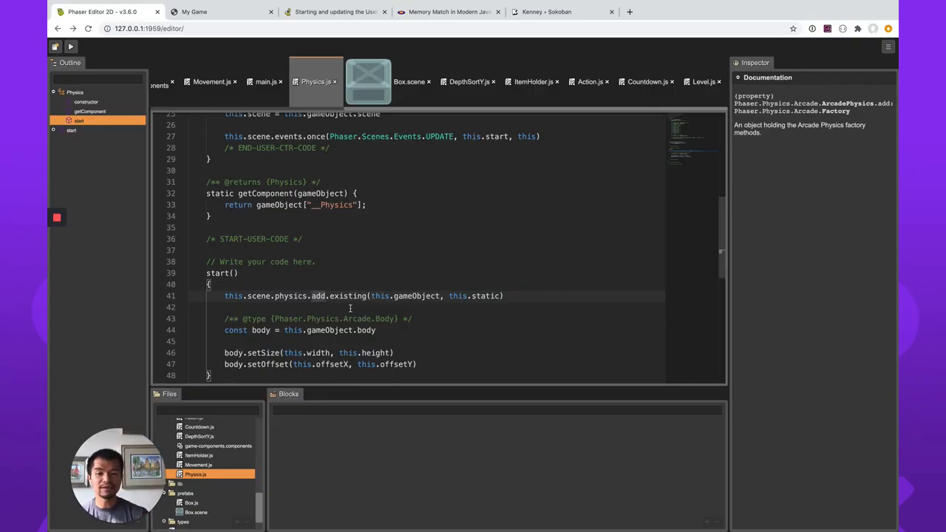
pyautogui.moveTo(417, 295)
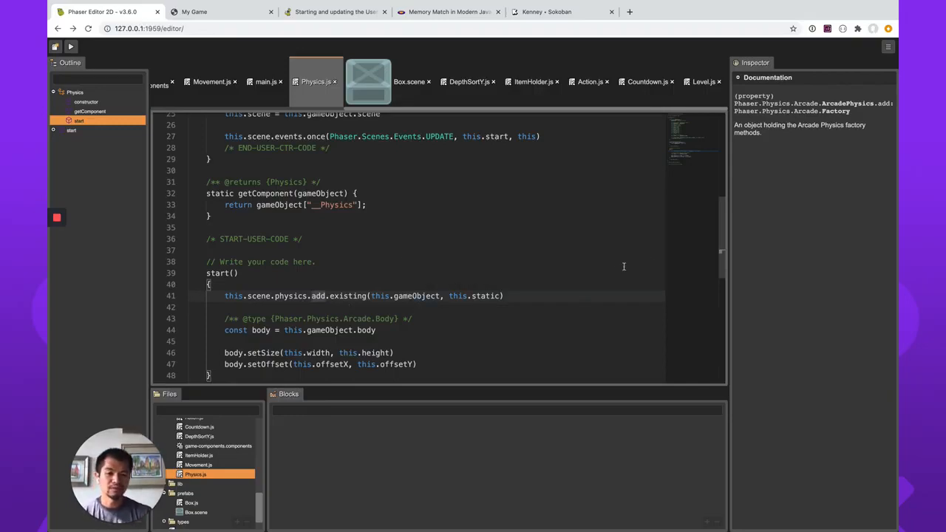
pyautogui.scroll(3)
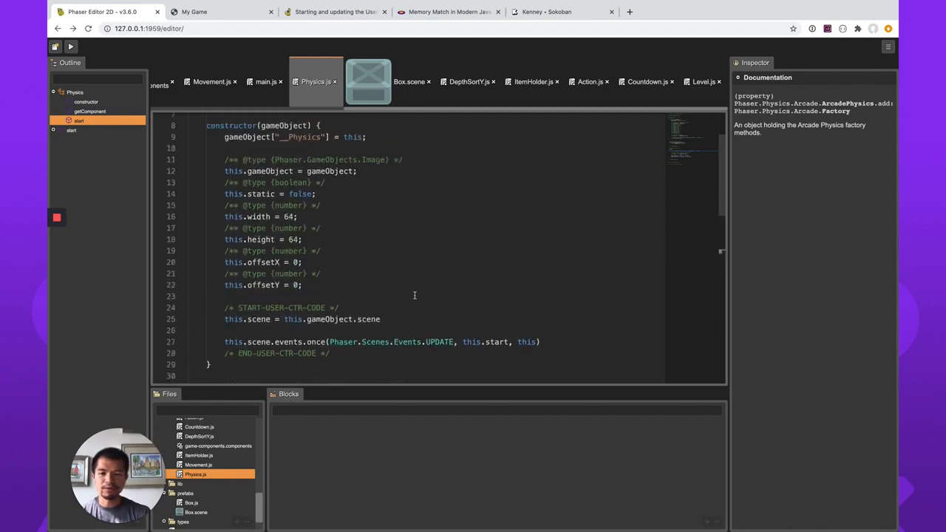
pyautogui.scroll(3)
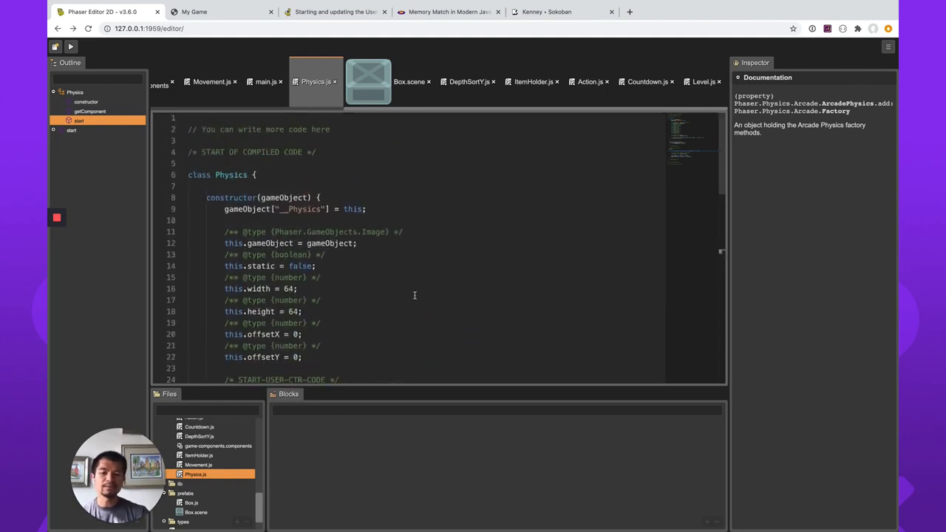
pyautogui.scroll(-3)
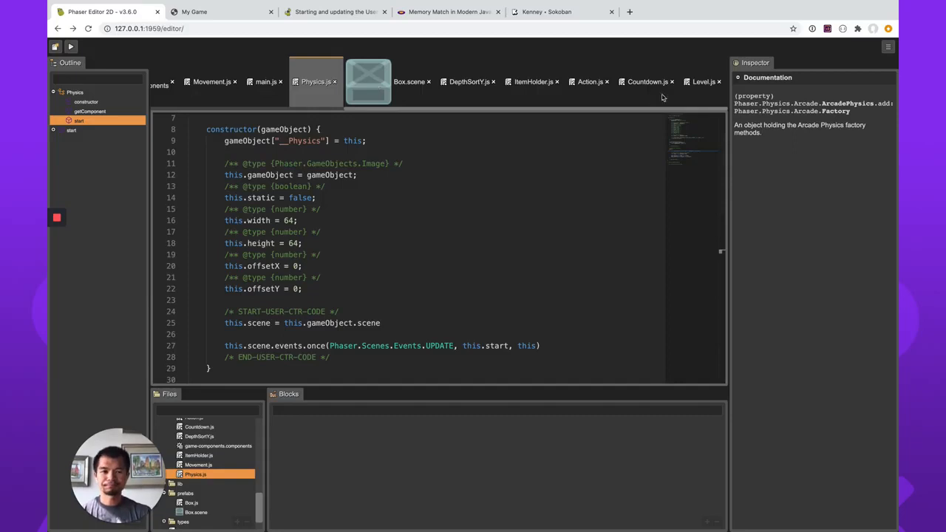
pyautogui.click(704, 81)
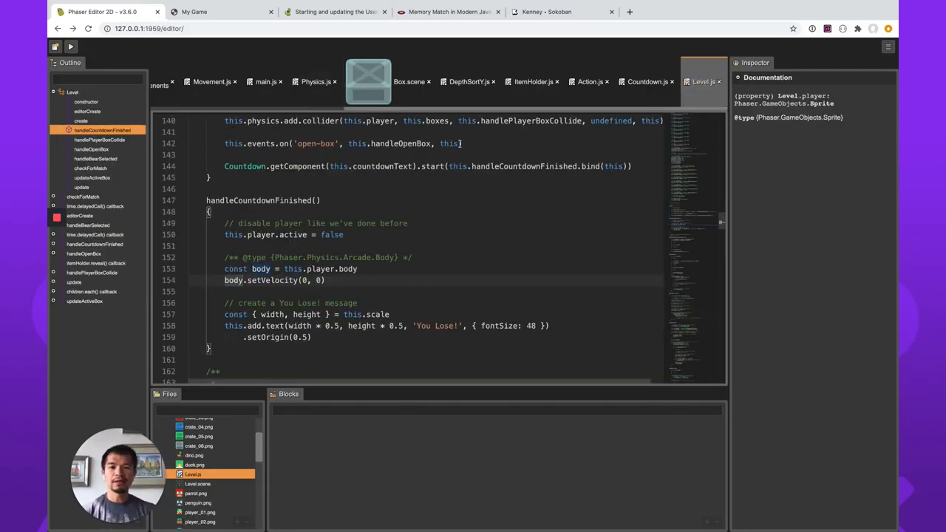
pyautogui.click(449, 12)
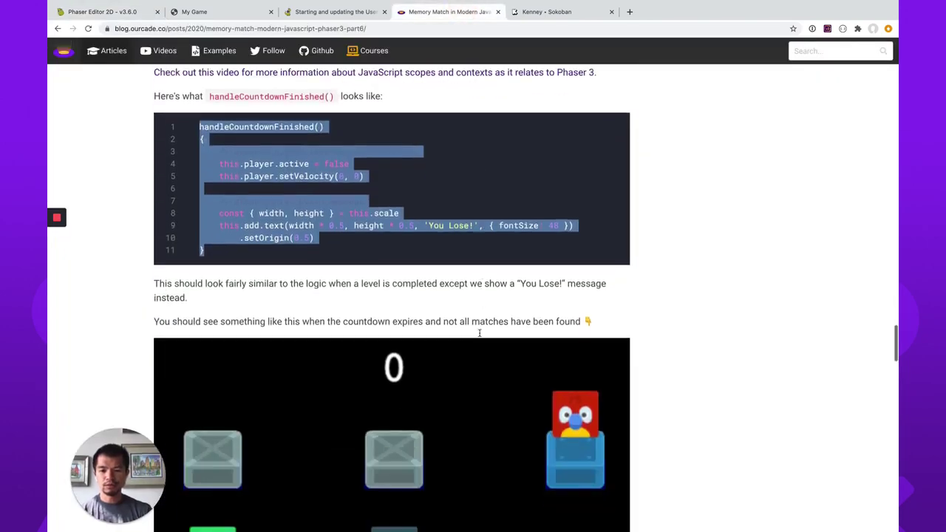
pyautogui.scroll(-3)
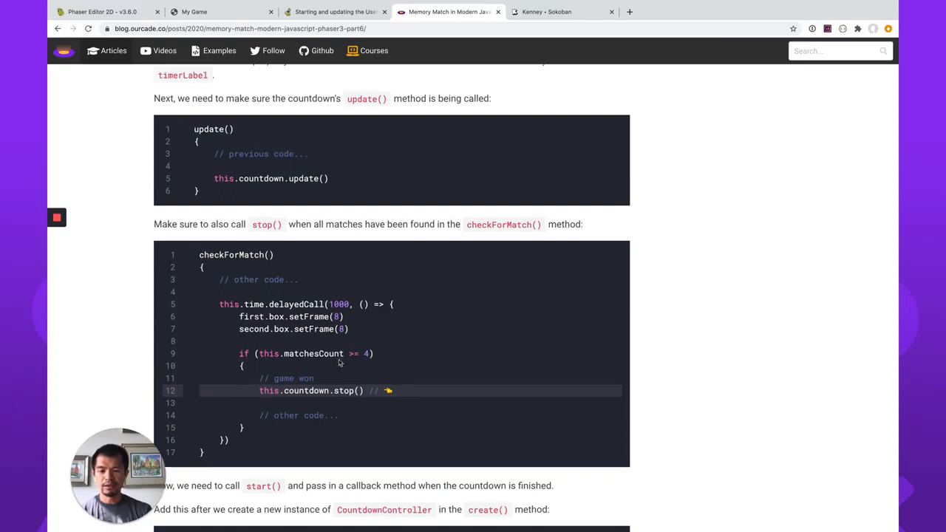
pyautogui.moveTo(321, 377)
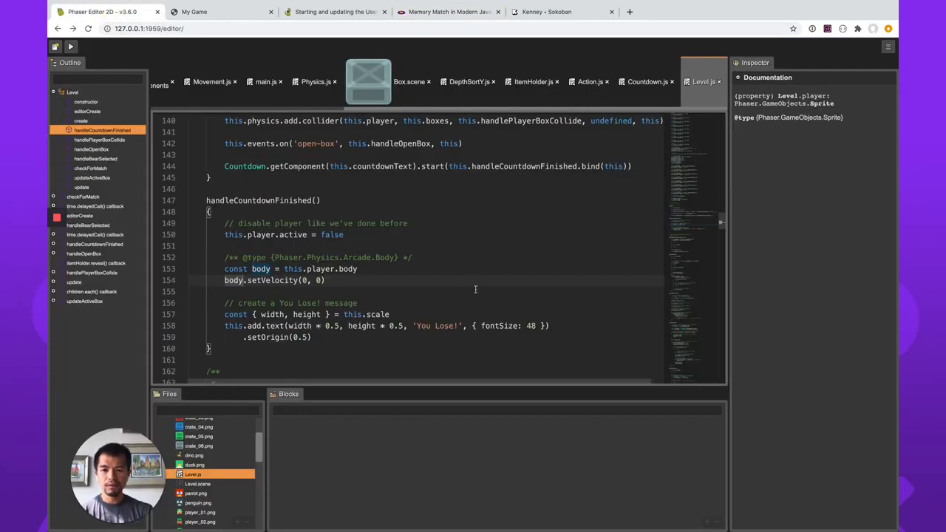
# - Add Countdown.getComponent(this.countdownText).stop() after the game-won comment in checkForMatch
pyautogui.scroll(-3)
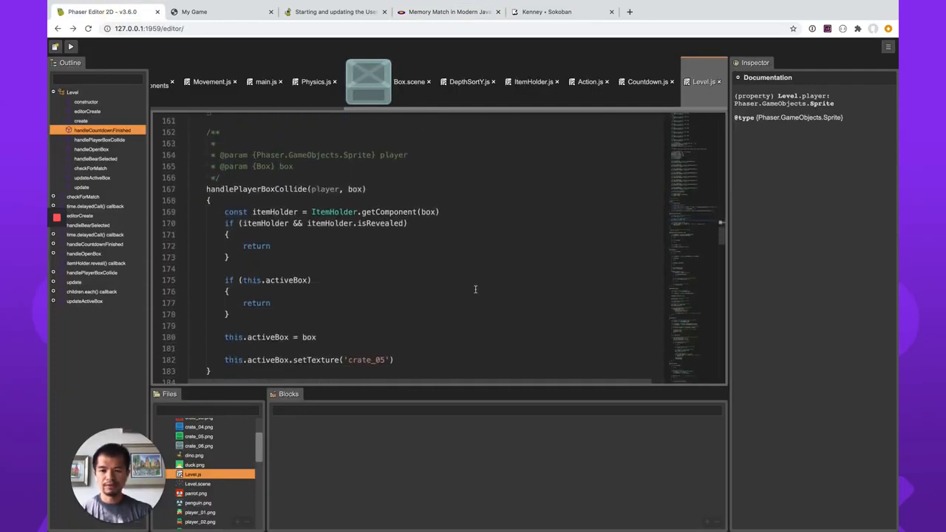
pyautogui.scroll(-3)
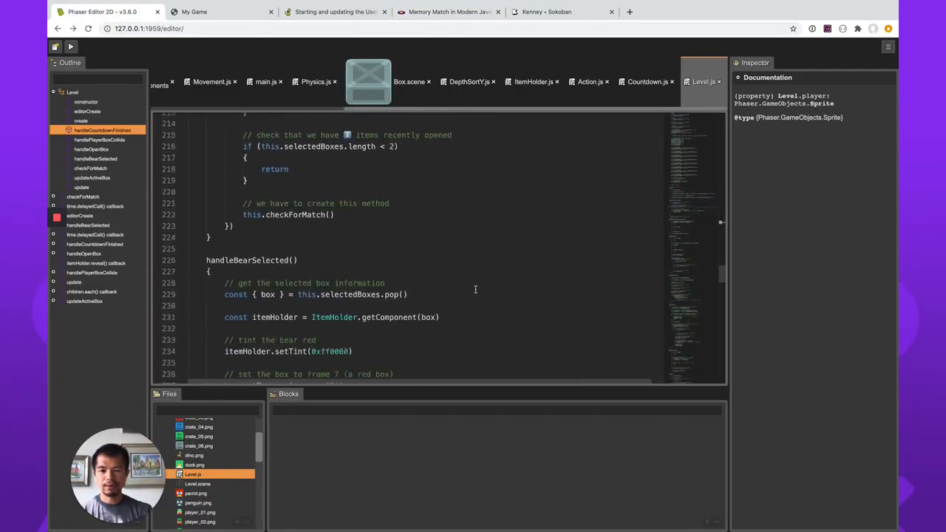
pyautogui.scroll(-3)
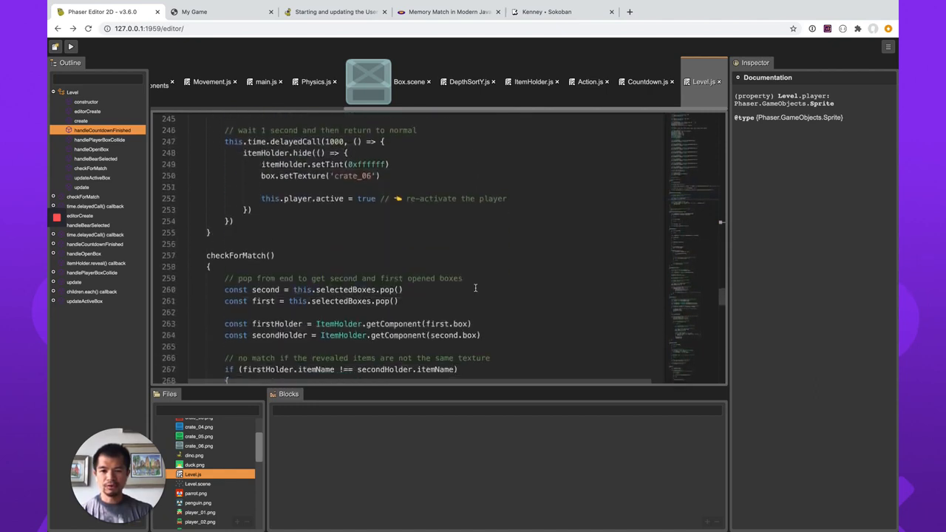
pyautogui.scroll(-3)
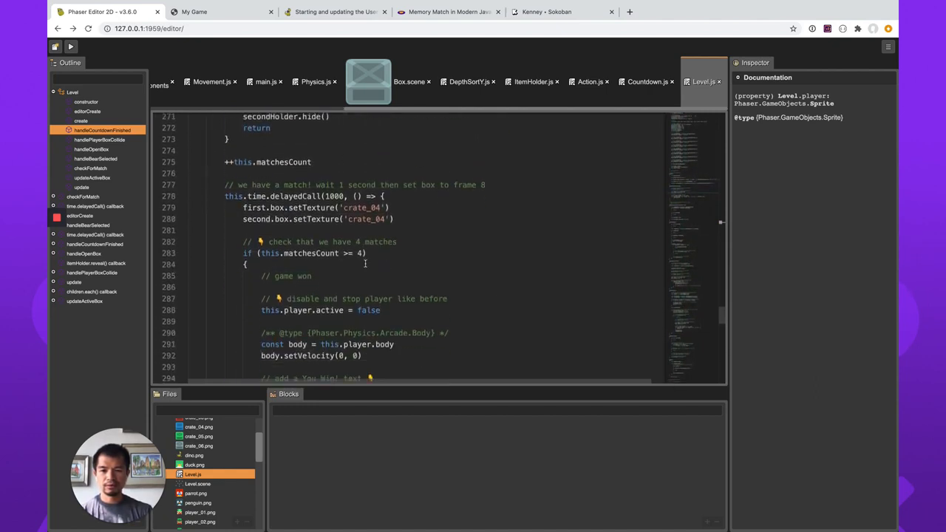
pyautogui.click(90, 168)
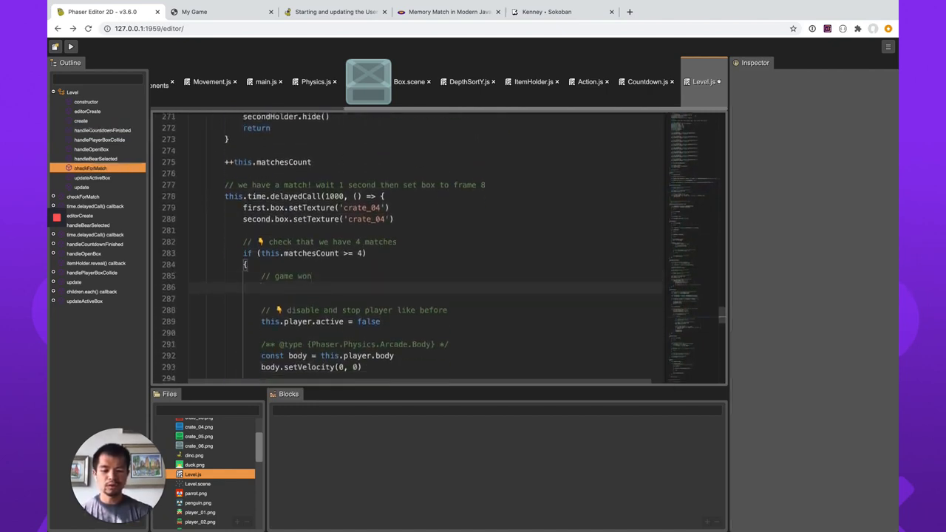
pyautogui.write('Countdown.getComponent(this.')
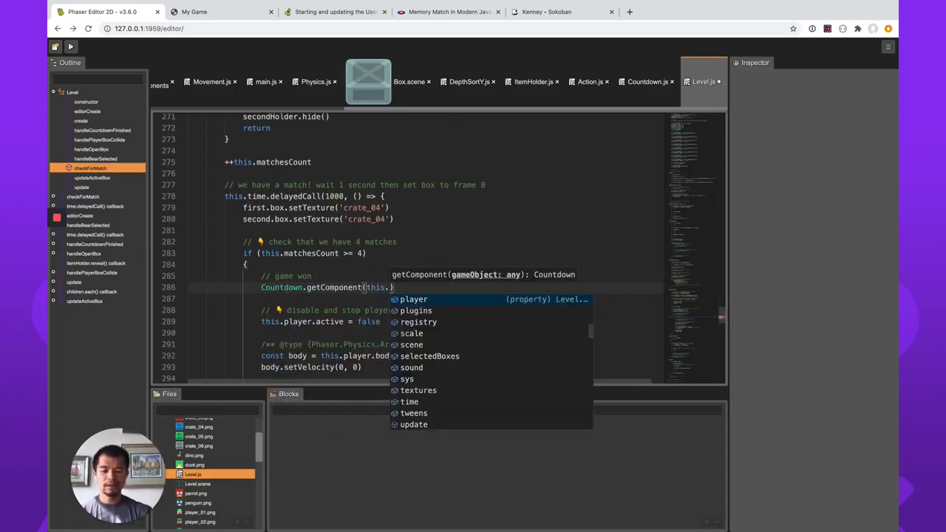
pyautogui.write('countdownText).stop()')
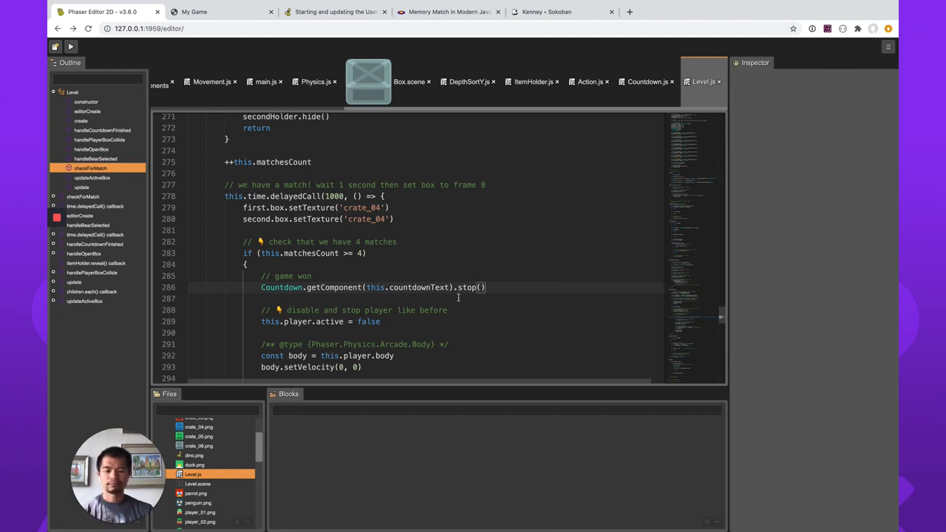
# - Pass 10 as the duration argument to the countdown's start() call in create()
pyautogui.scroll(3)
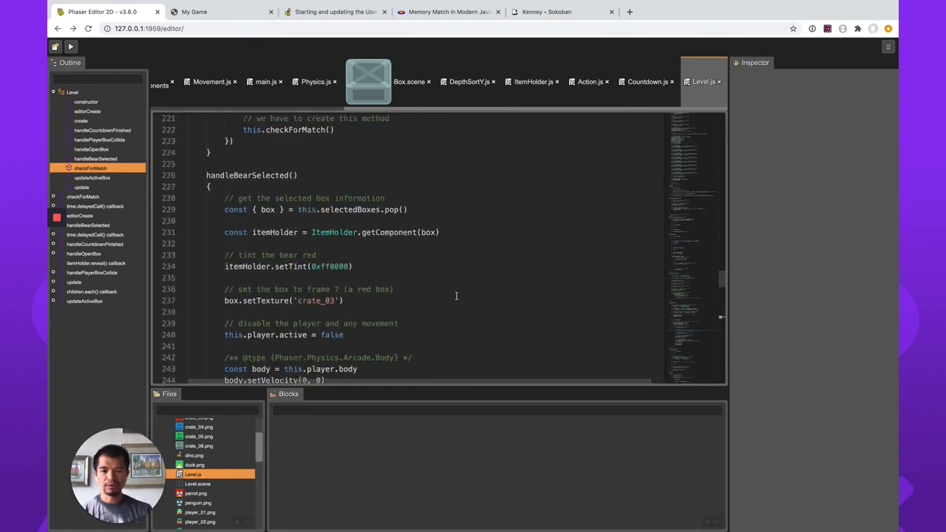
pyautogui.scroll(3)
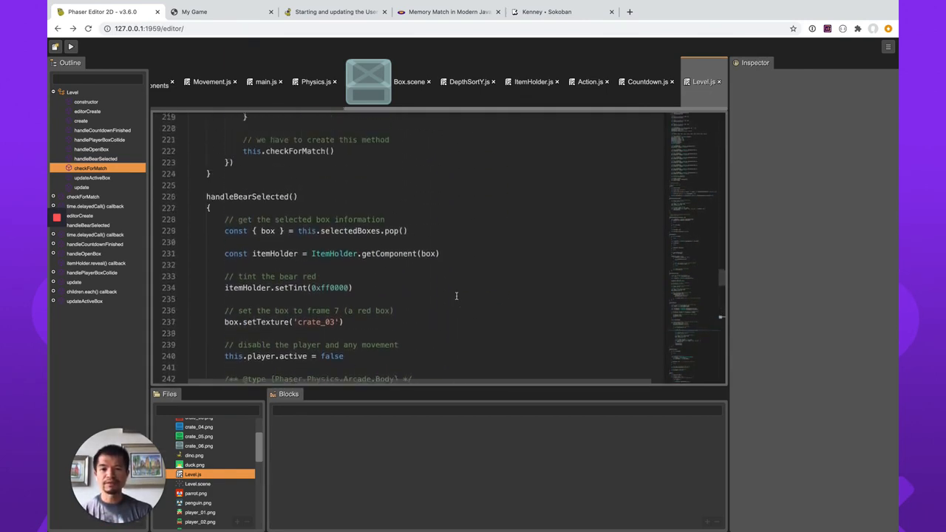
pyautogui.scroll(3)
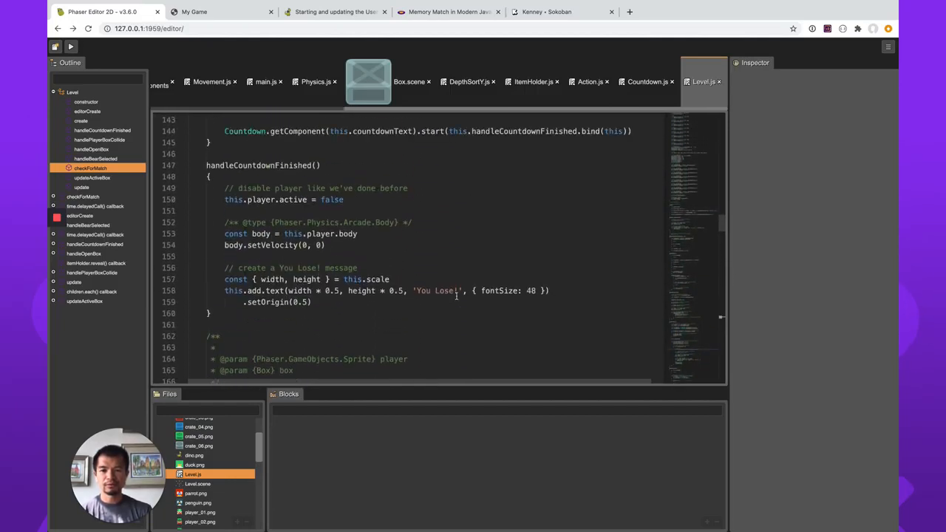
pyautogui.scroll(3)
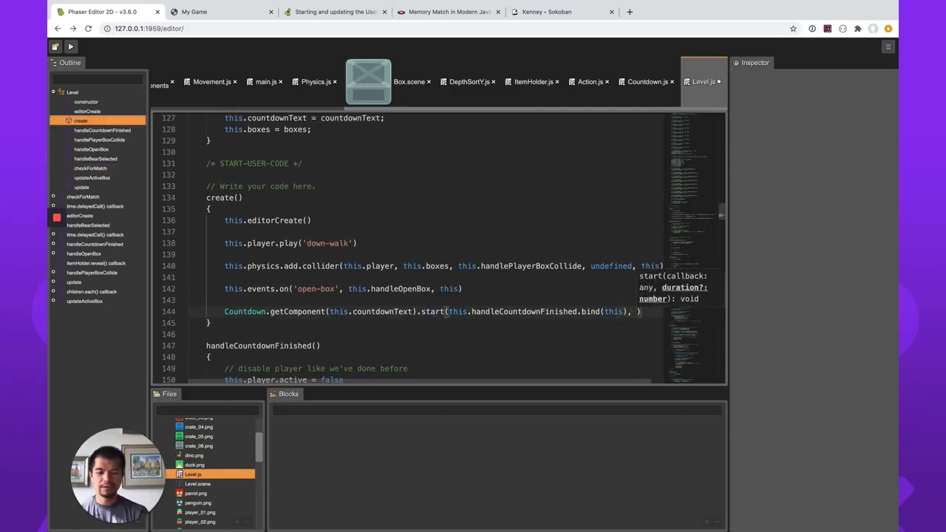
pyautogui.write('10')
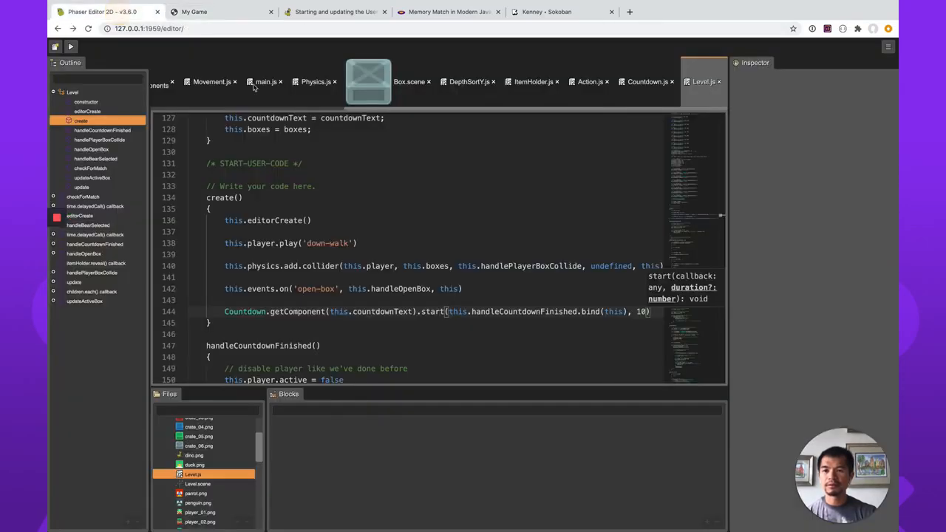
pyautogui.moveTo(650, 94)
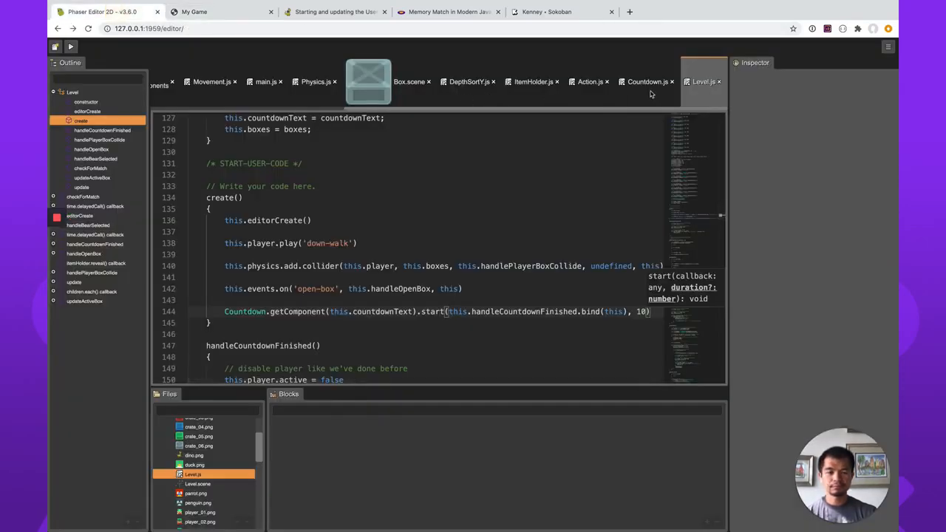
# - Check start()'s duration parameter in Countdown.js, then save Level.js
pyautogui.click(647, 81)
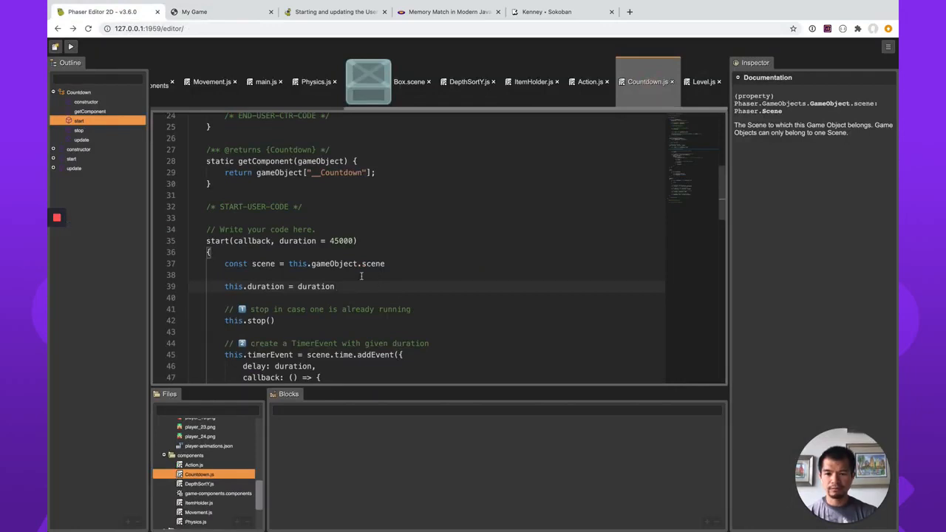
pyautogui.scroll(-3)
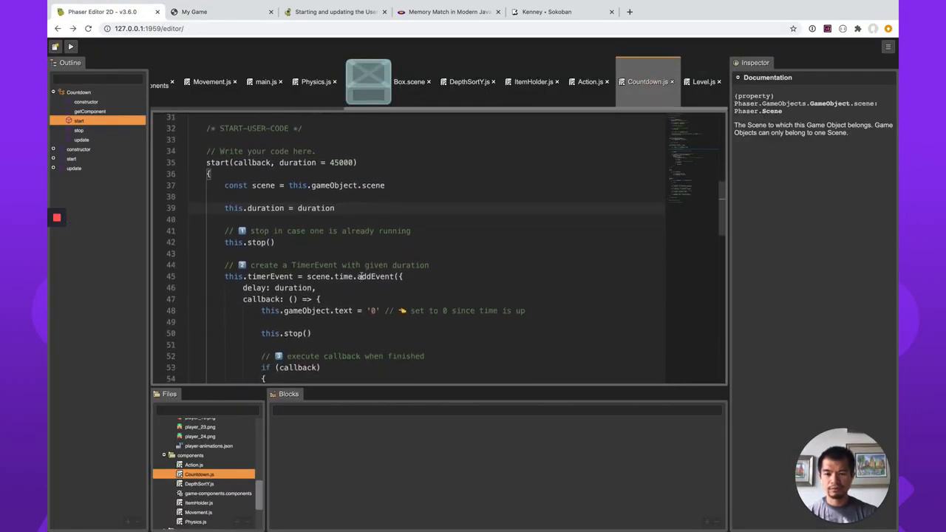
pyautogui.scroll(-3)
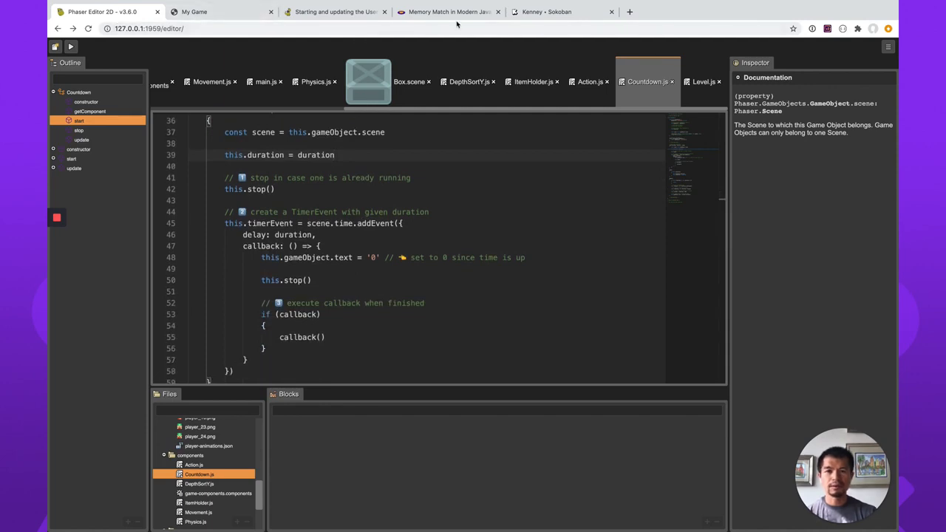
pyautogui.moveTo(688, 91)
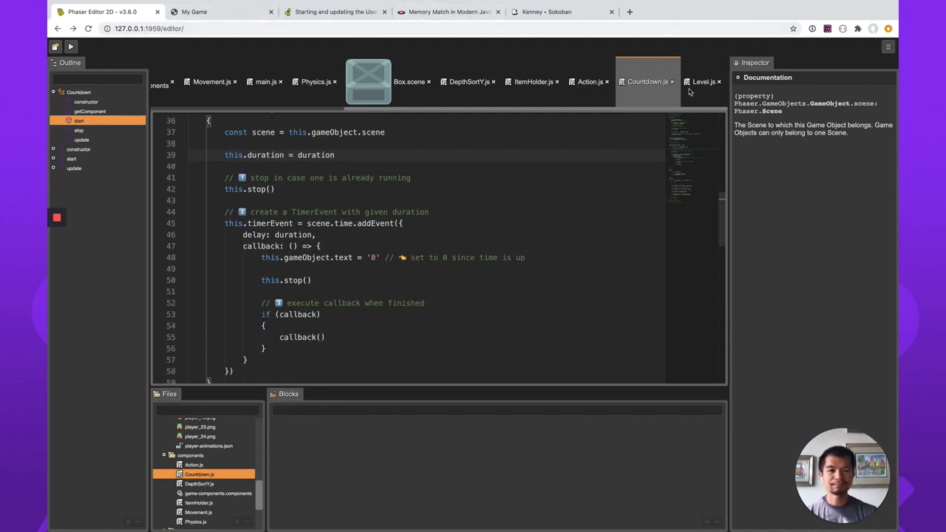
pyautogui.click(702, 81)
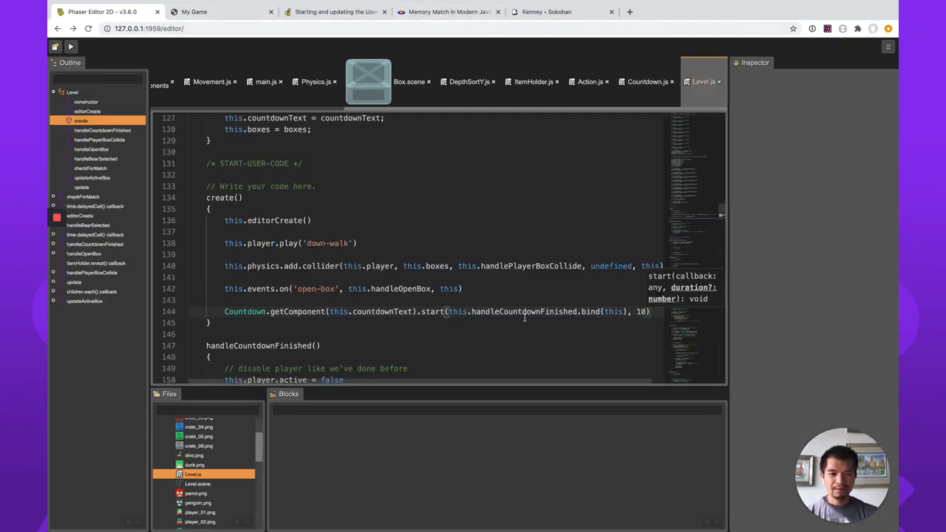
pyautogui.moveTo(449, 334)
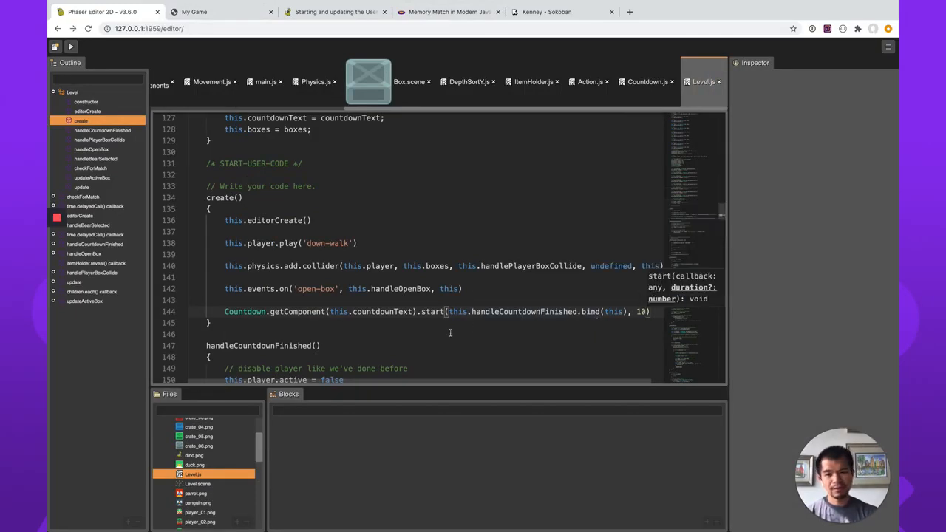
pyautogui.press('F12')
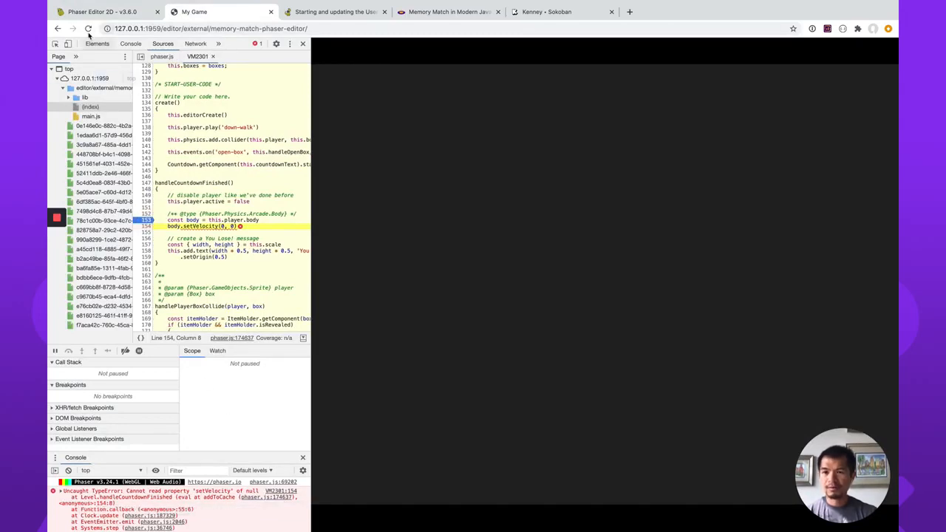
# - Reload My Game and resume past the breakpoint so the countdown finishes and shows 'You Lose!'
pyautogui.click(88, 28)
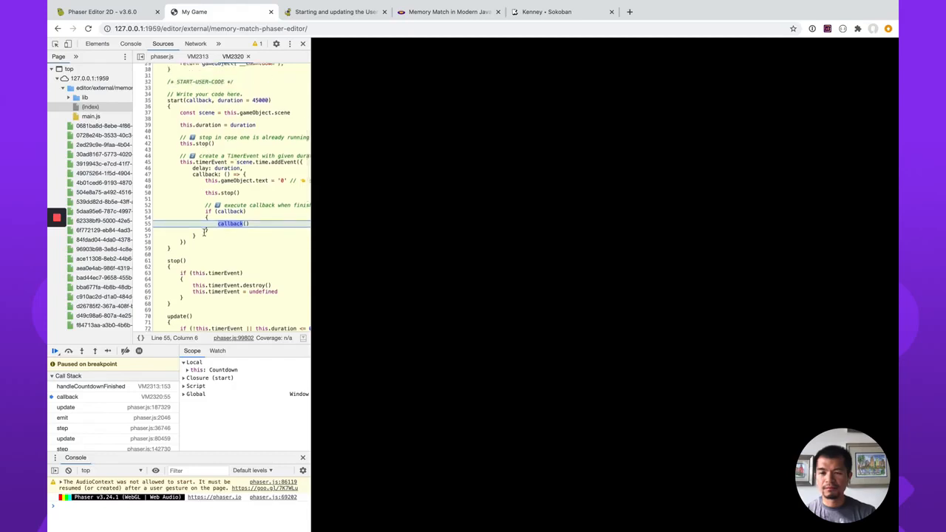
pyautogui.moveTo(231, 223)
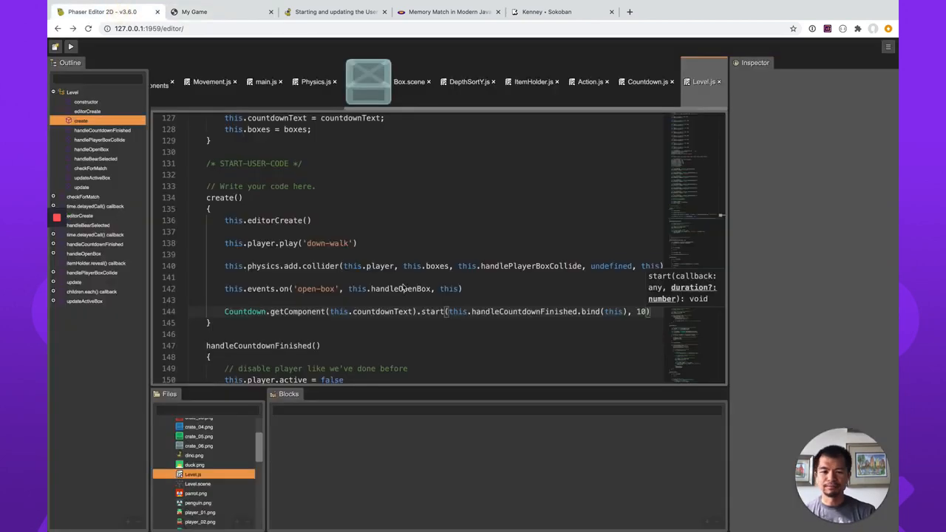
pyautogui.moveTo(671, 340)
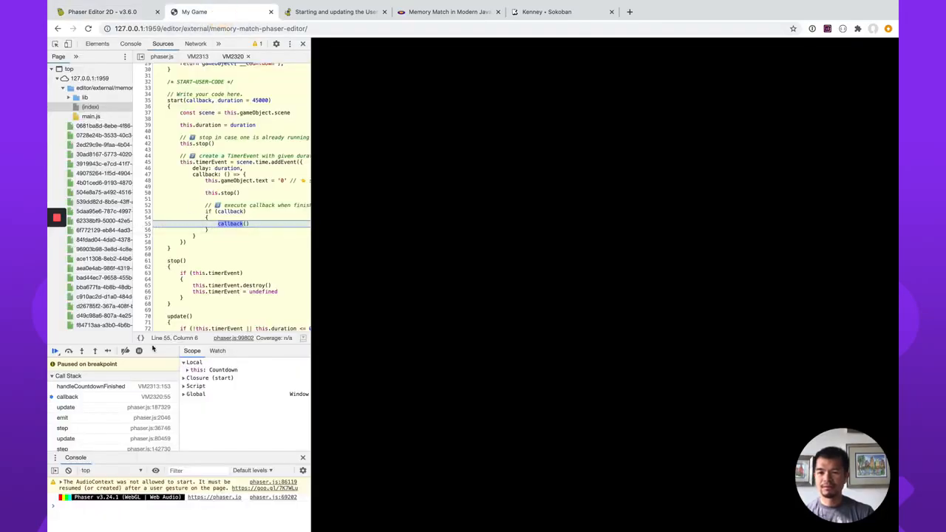
pyautogui.click(55, 351)
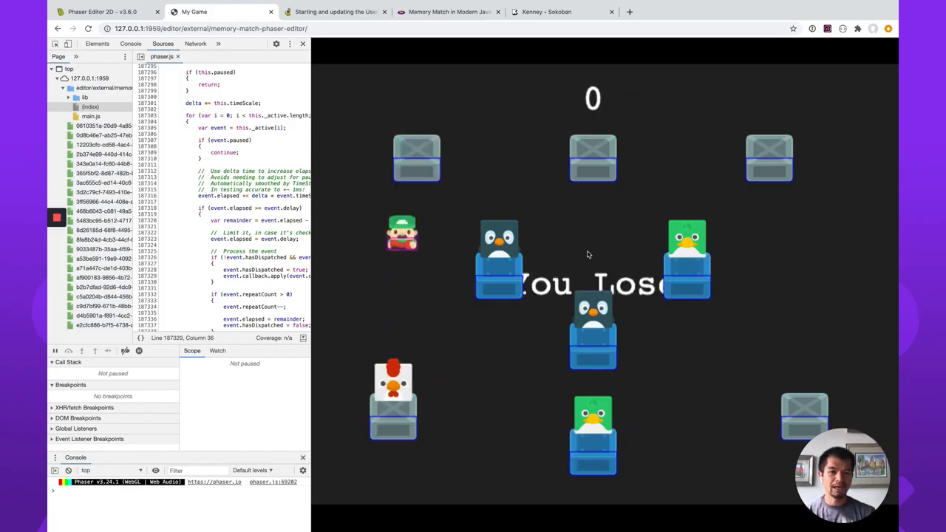
pyautogui.moveTo(610, 113)
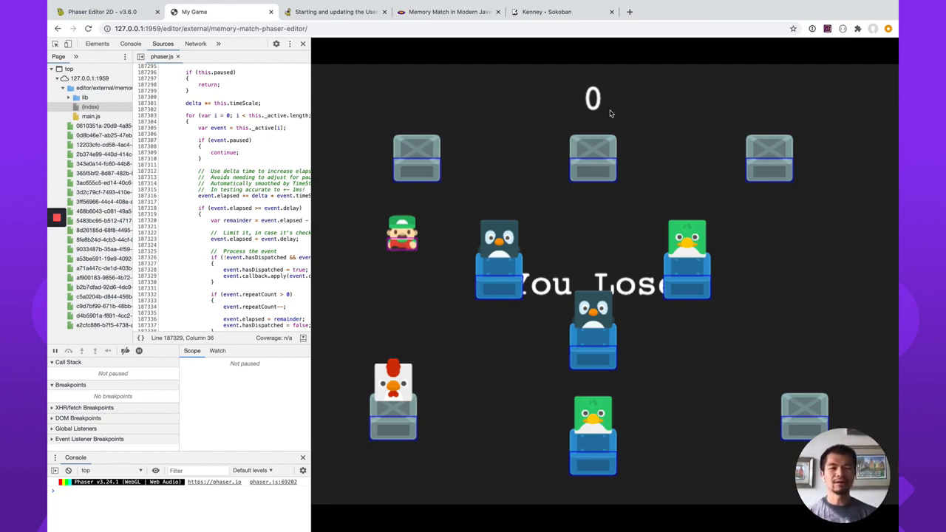
pyautogui.moveTo(613, 283)
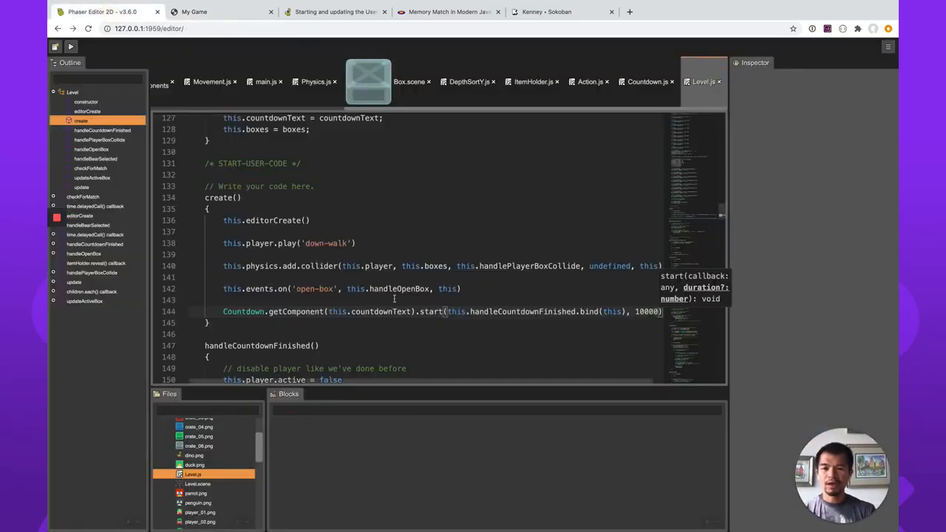
pyautogui.moveTo(638, 88)
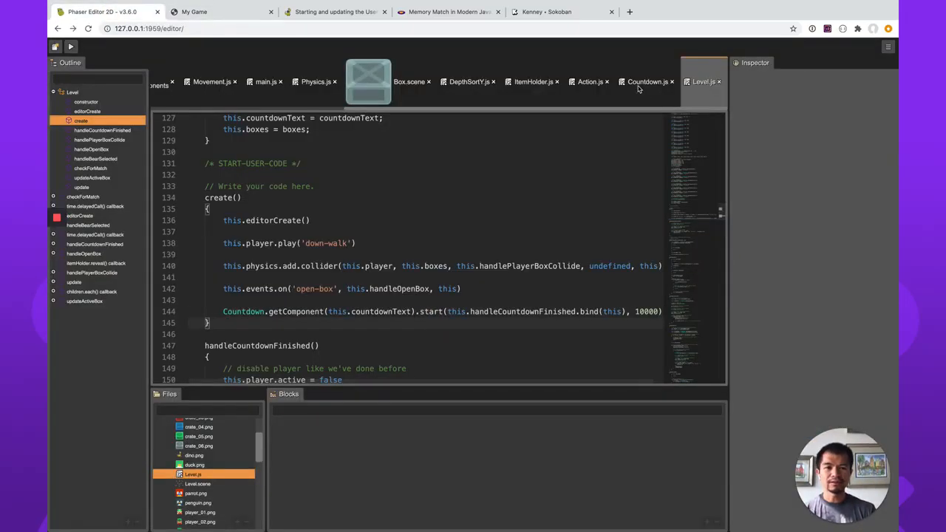
pyautogui.click(647, 81)
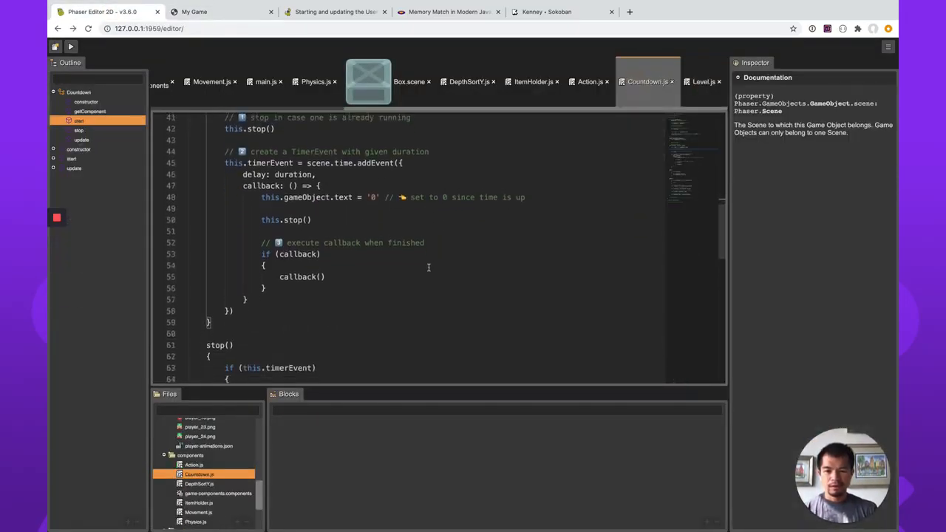
pyautogui.scroll(3)
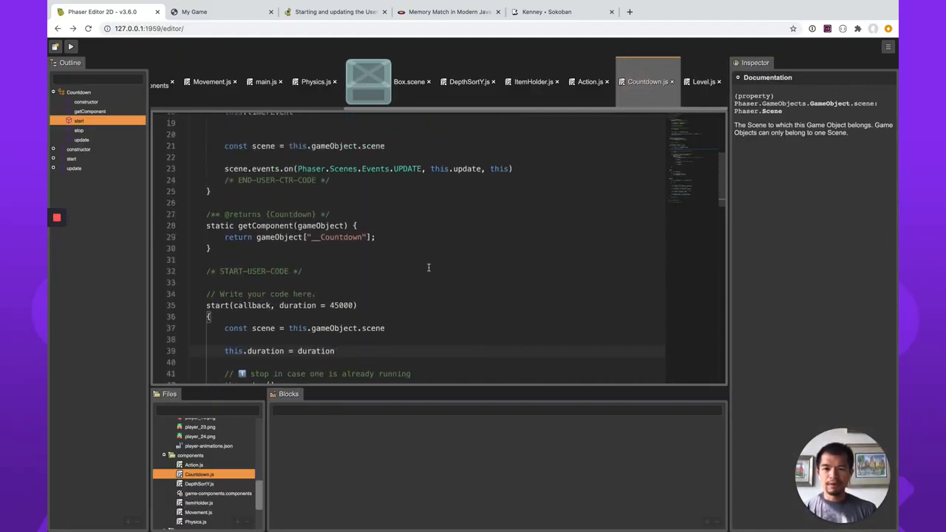
pyautogui.scroll(-3)
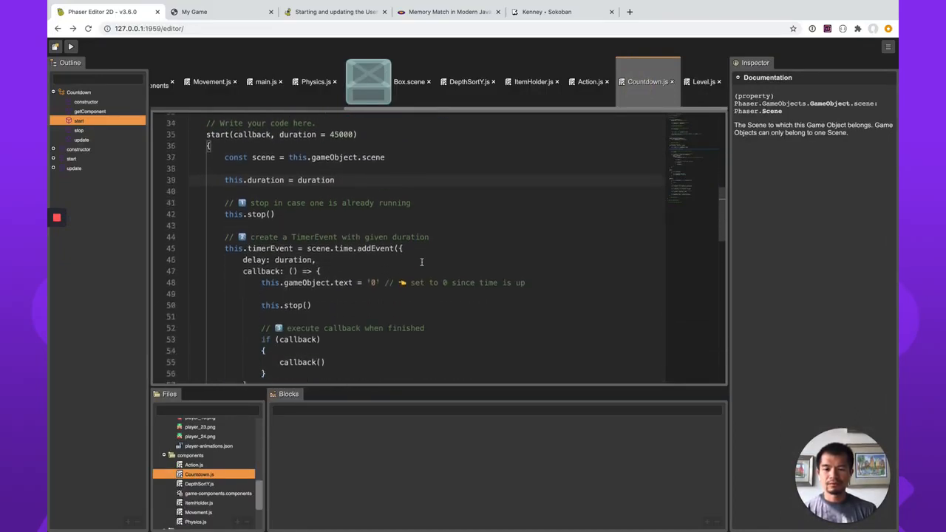
pyautogui.scroll(-3)
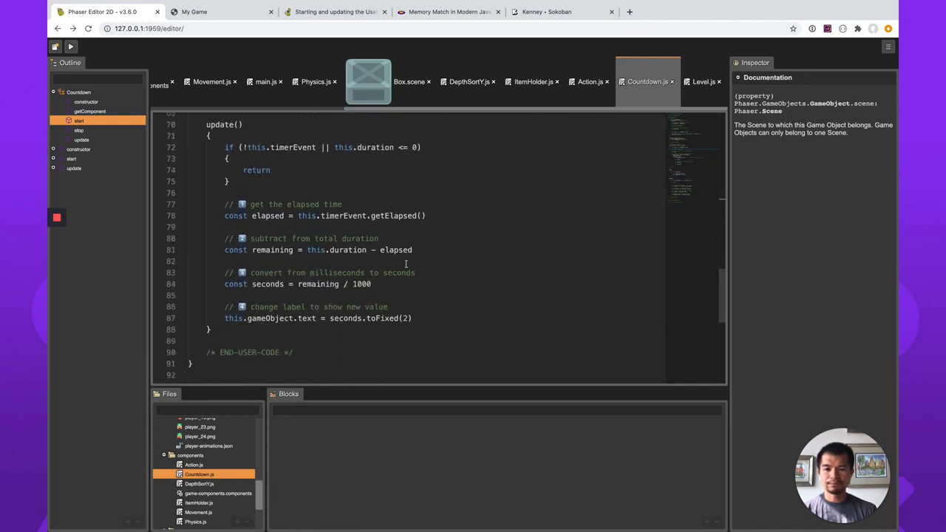
pyautogui.scroll(3)
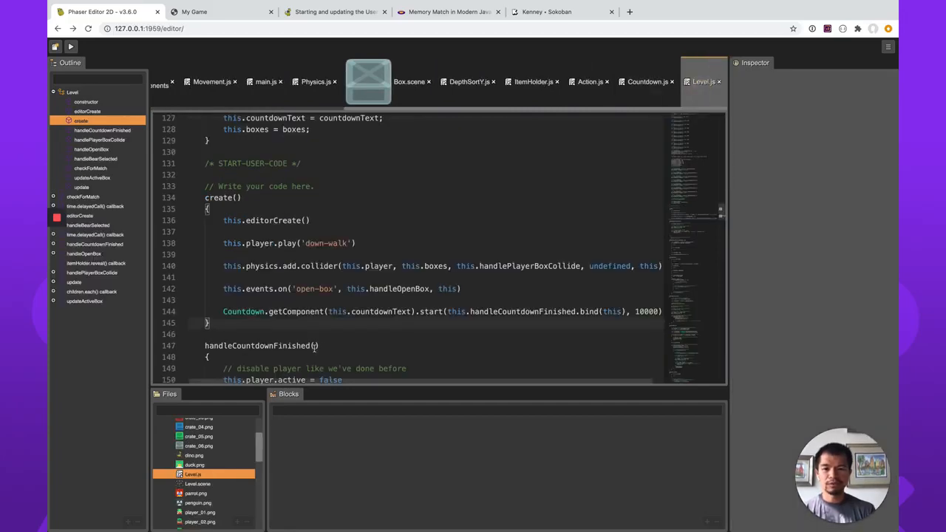
# - Append .setDepth(5000) to the 'You Lose!' text in handleCountdownFinished so it draws above the boxes
pyautogui.scroll(-3)
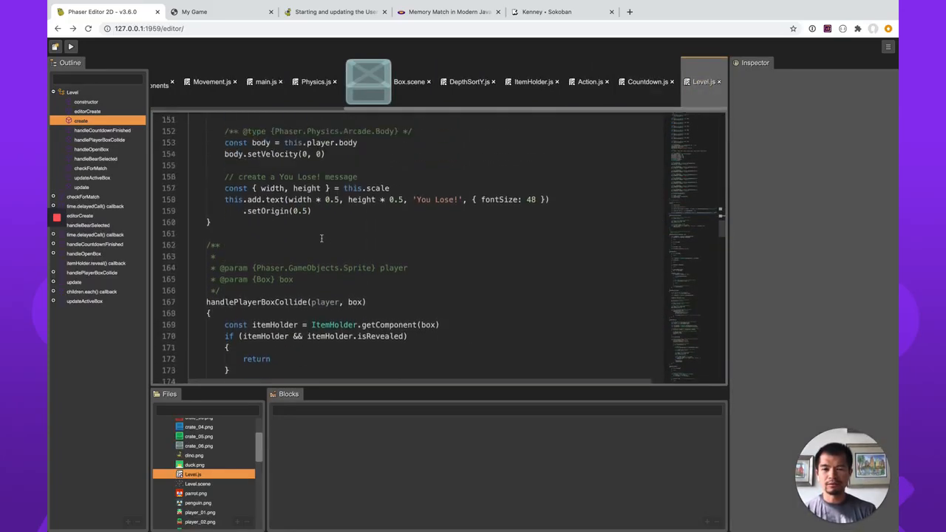
pyautogui.scroll(3)
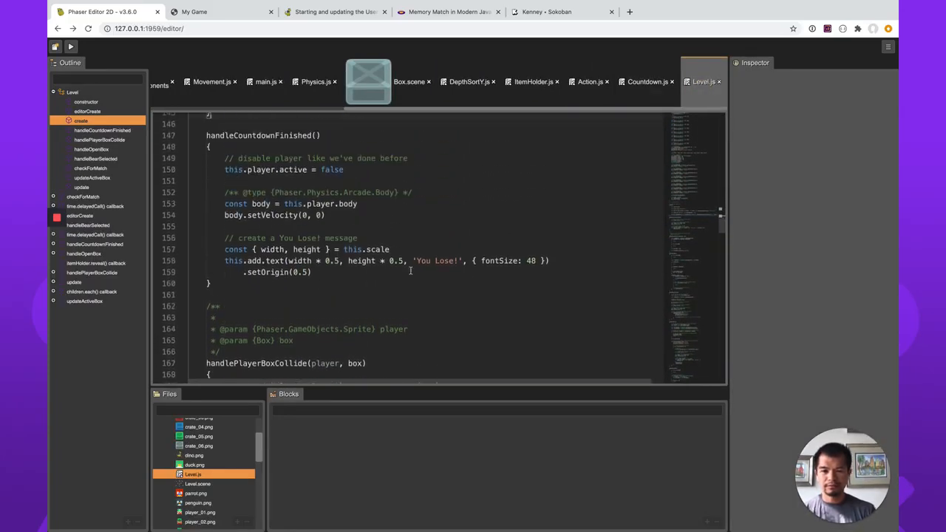
pyautogui.write('.setDepth')
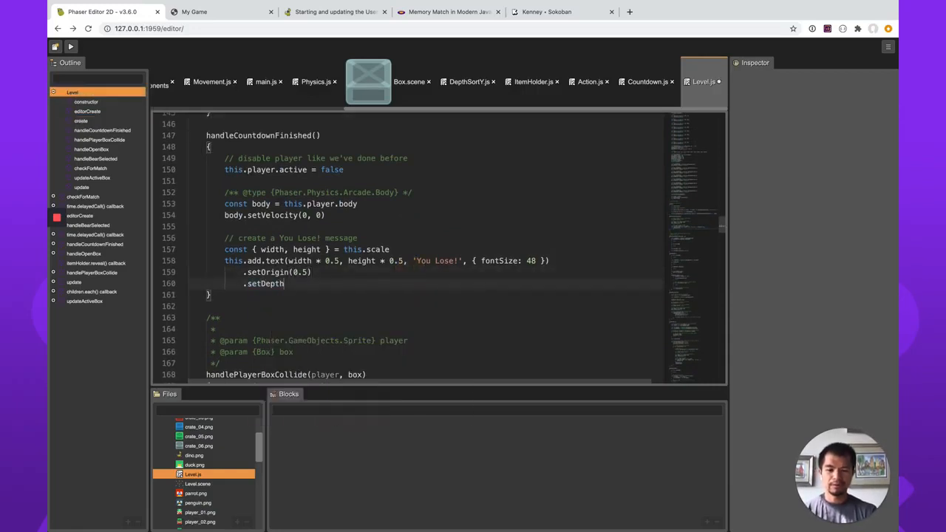
pyautogui.write('(5000)')
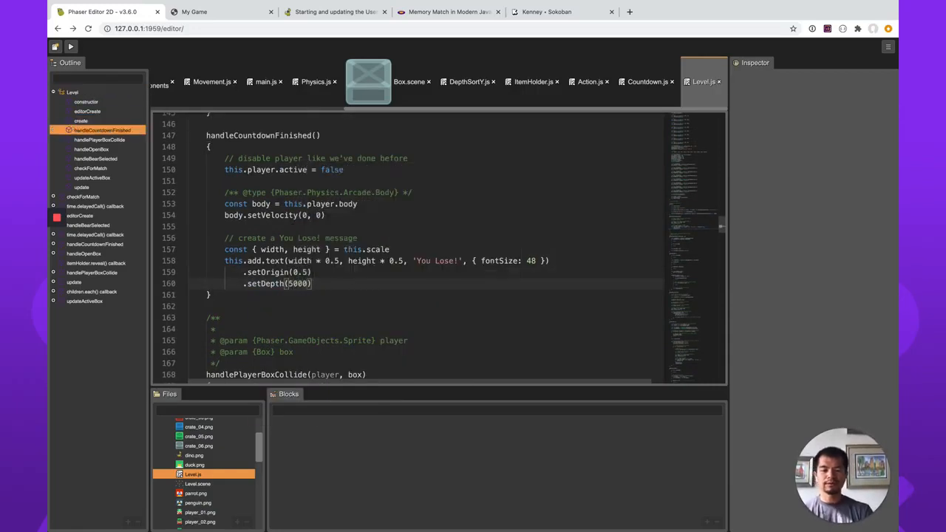
pyautogui.click(222, 12)
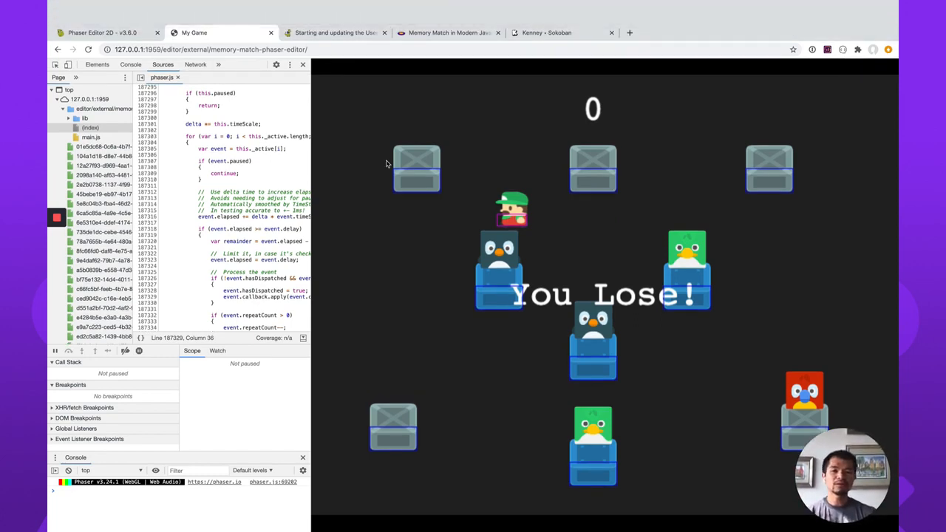
# - Switch to the Ourcade blog tab after confirming 'You Lose!' shows above the boxes
pyautogui.click(449, 12)
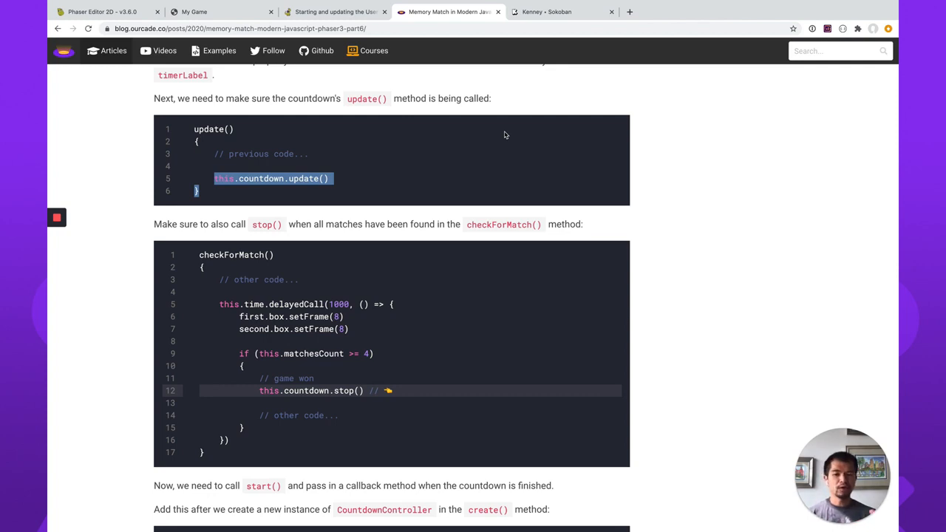
# - Scroll the countdown tutorial past the 'You Lose!' screenshot down to the Memory Match Extras section
pyautogui.scroll(-3)
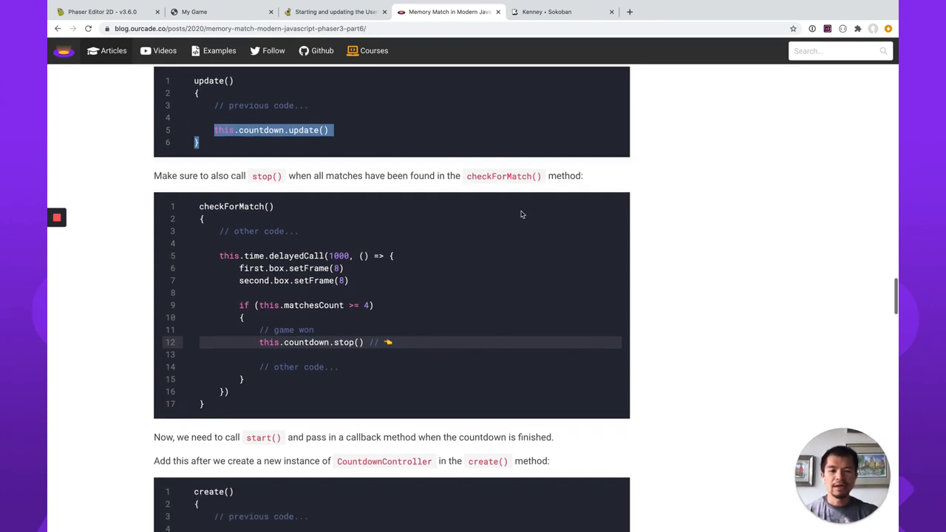
pyautogui.scroll(-3)
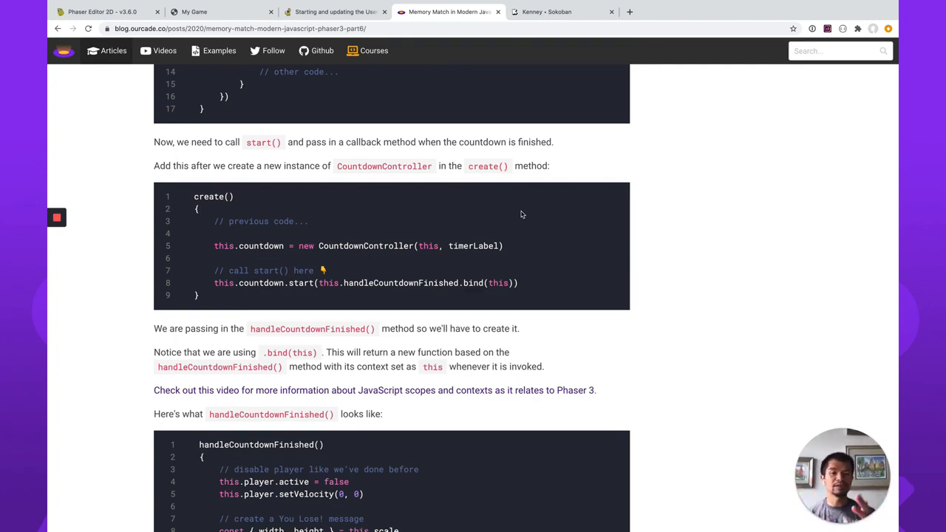
pyautogui.scroll(-3)
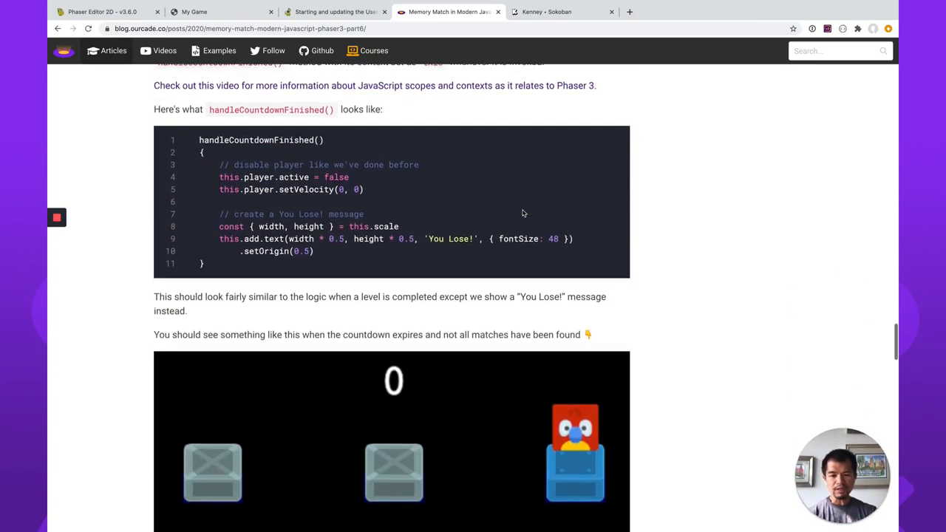
pyautogui.scroll(-3)
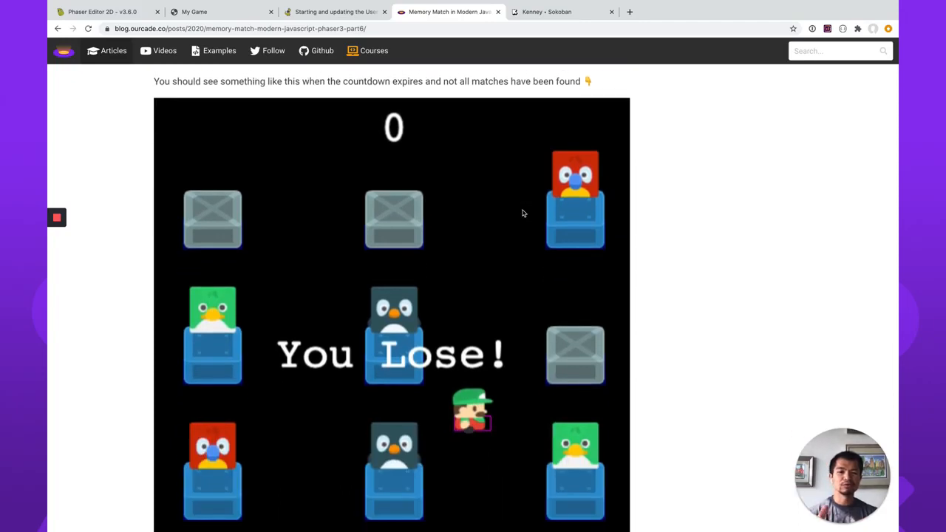
pyautogui.scroll(-3)
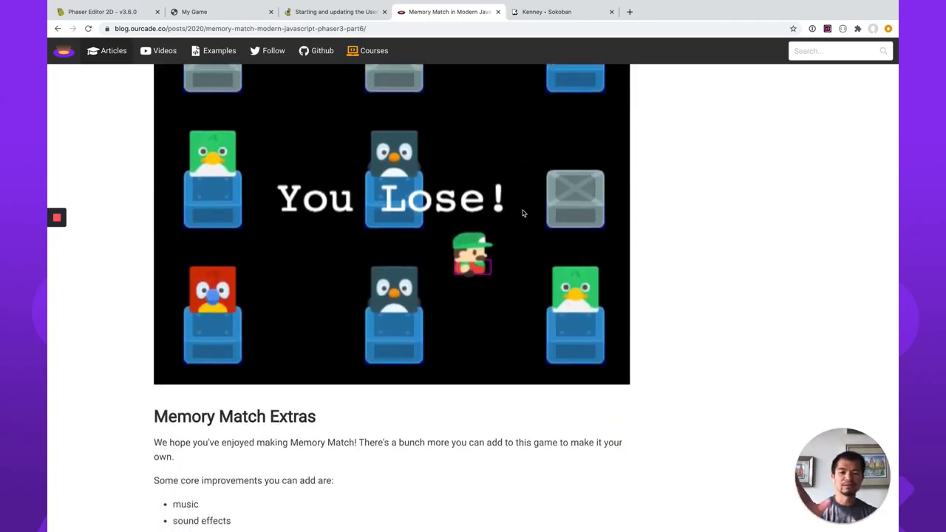
pyautogui.scroll(-3)
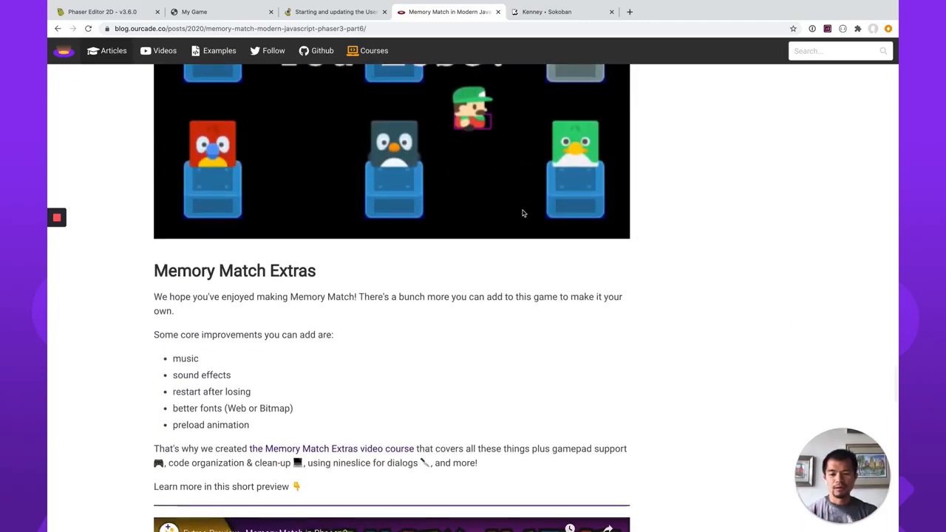
pyautogui.scroll(-3)
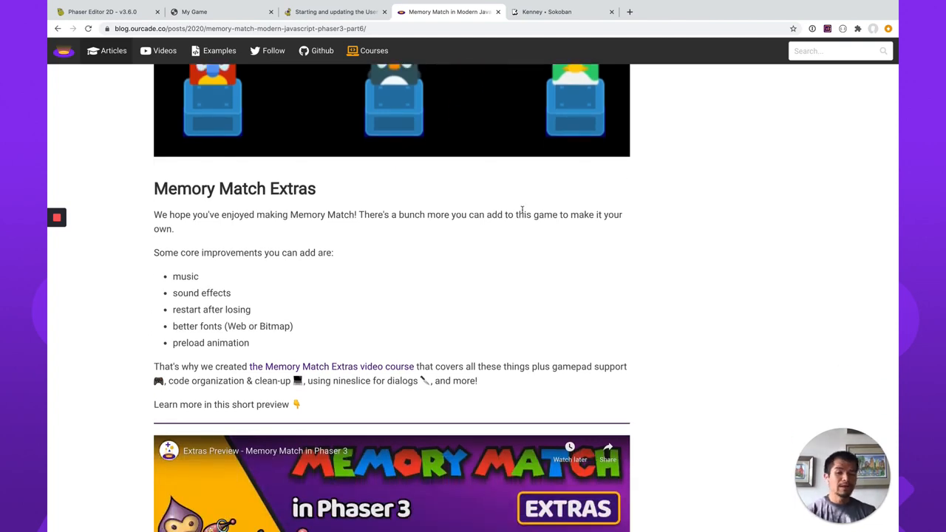
pyautogui.scroll(-3)
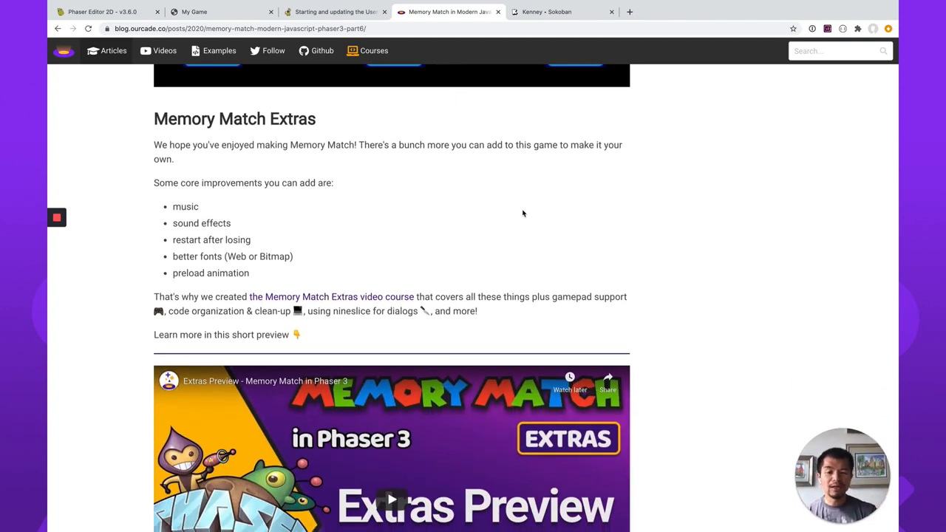
pyautogui.scroll(-3)
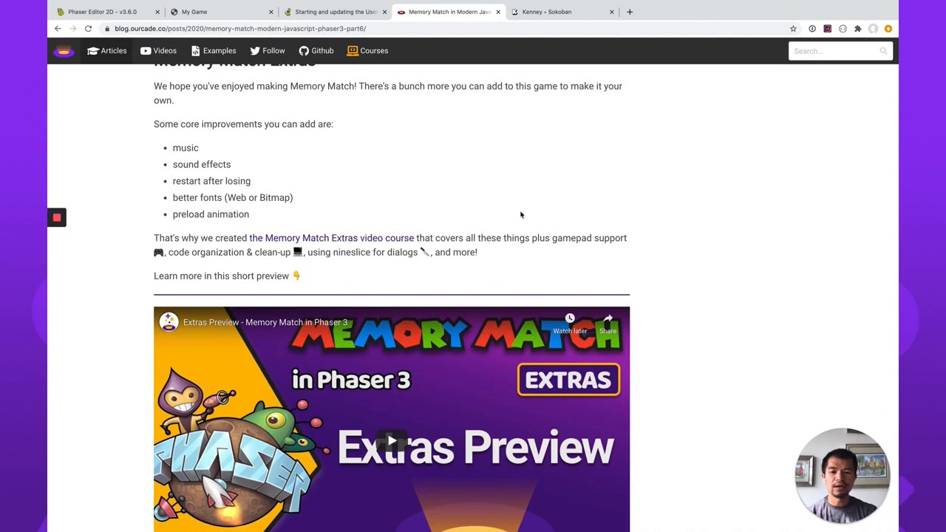
pyautogui.moveTo(358, 245)
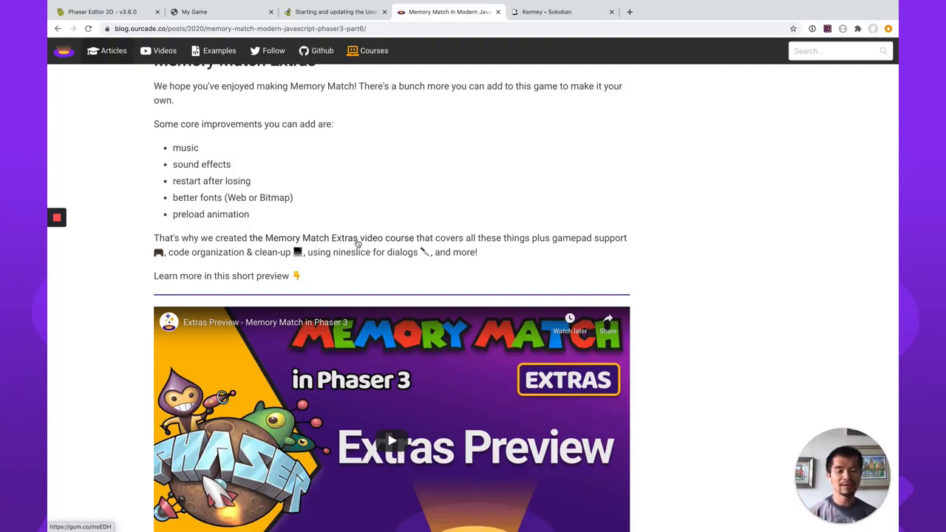
pyautogui.moveTo(357, 244)
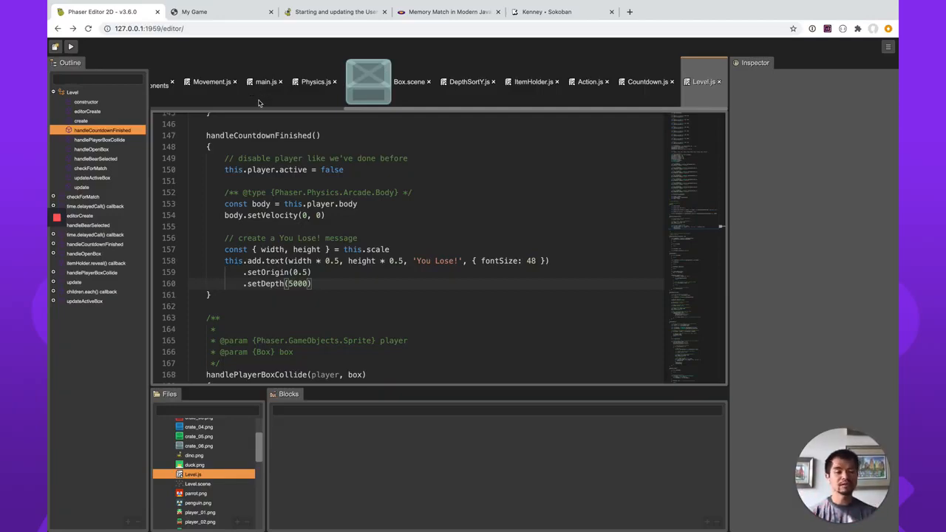
# - View main.js's Phaser.Game config with its scale, Arcade physics debug and Boot scene settings
pyautogui.click(266, 81)
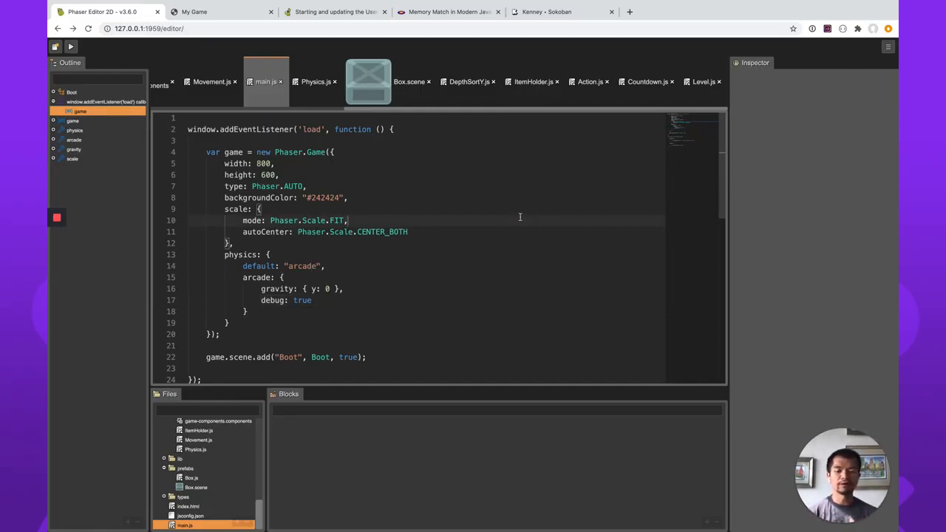
pyautogui.scroll(-3)
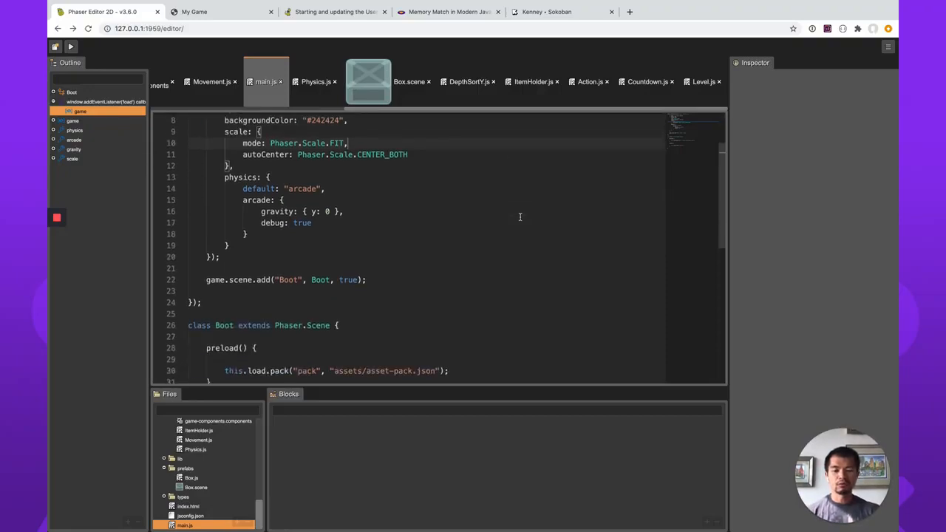
pyautogui.scroll(3)
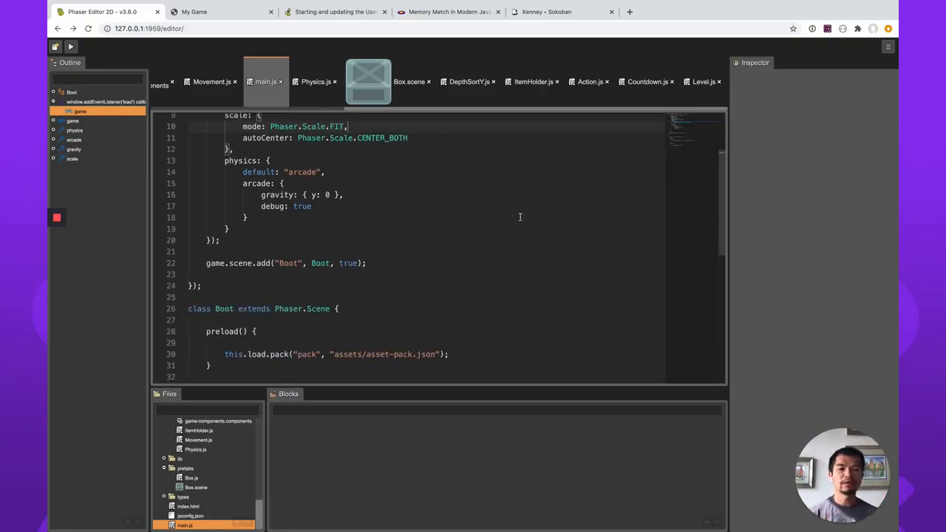